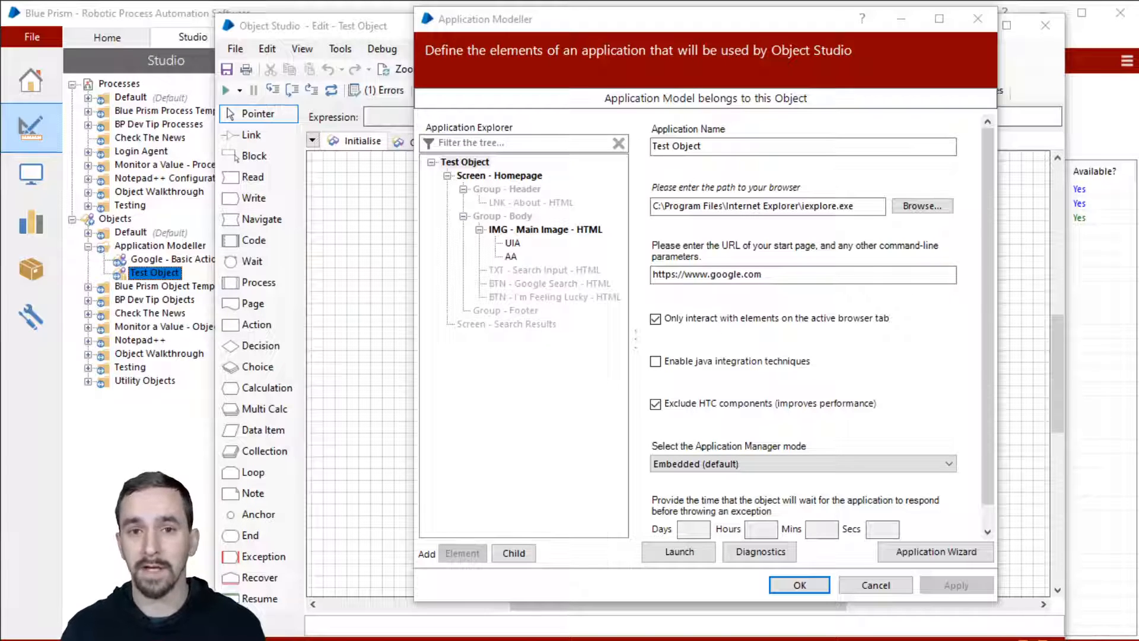
Confirm with OK so the model keeps Element1 and Object Studio shows the Attach page.
click(678, 552)
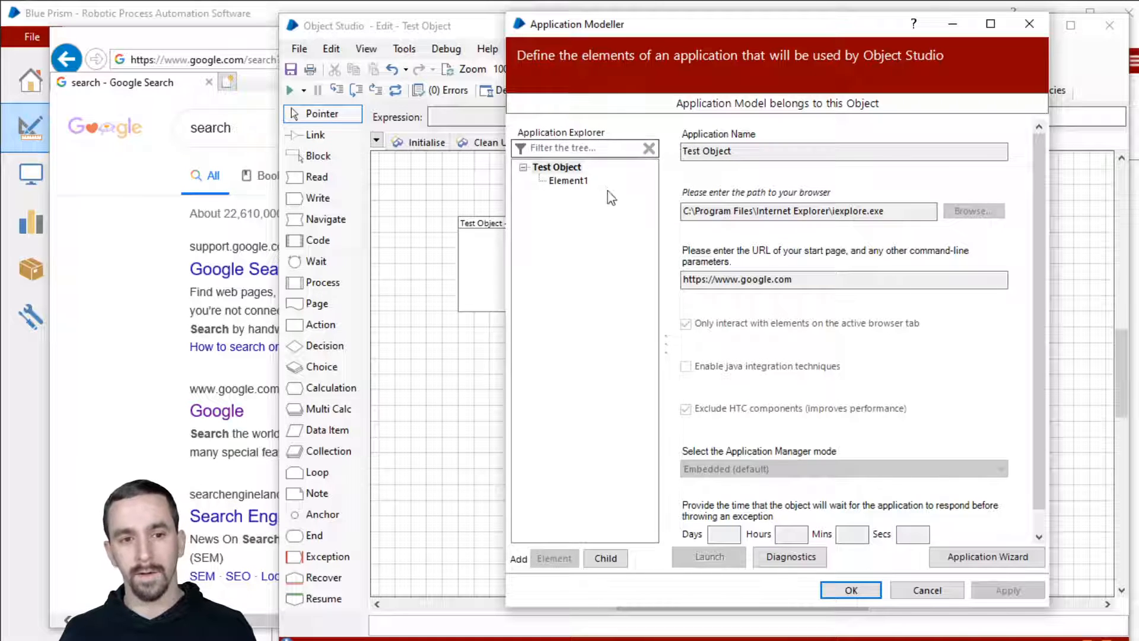
mouse_move(660, 213)
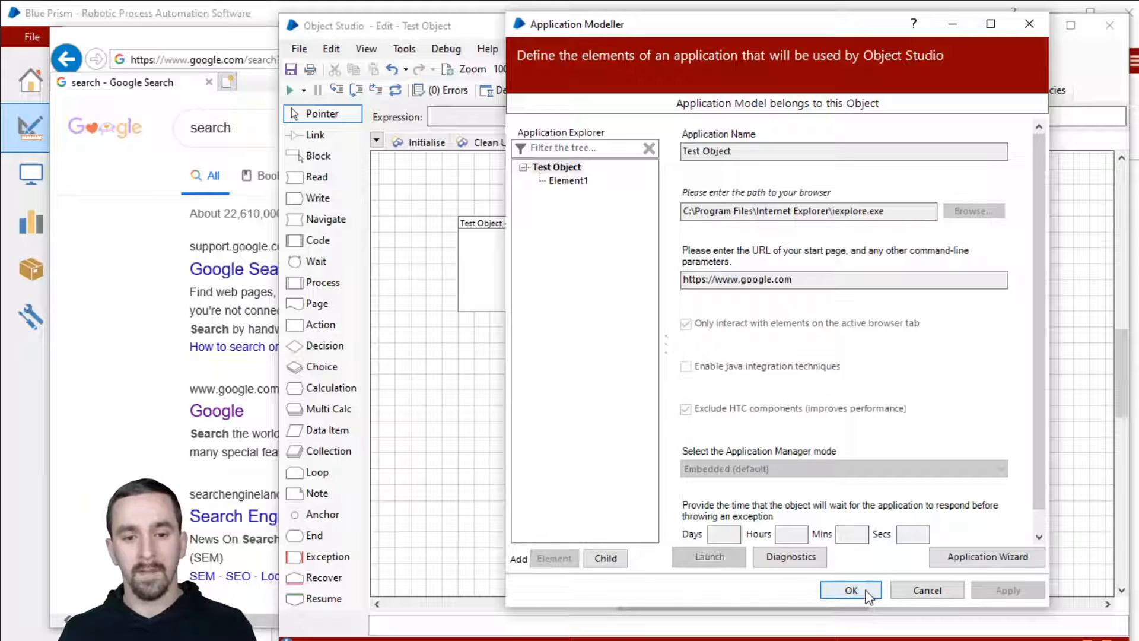
click(850, 590)
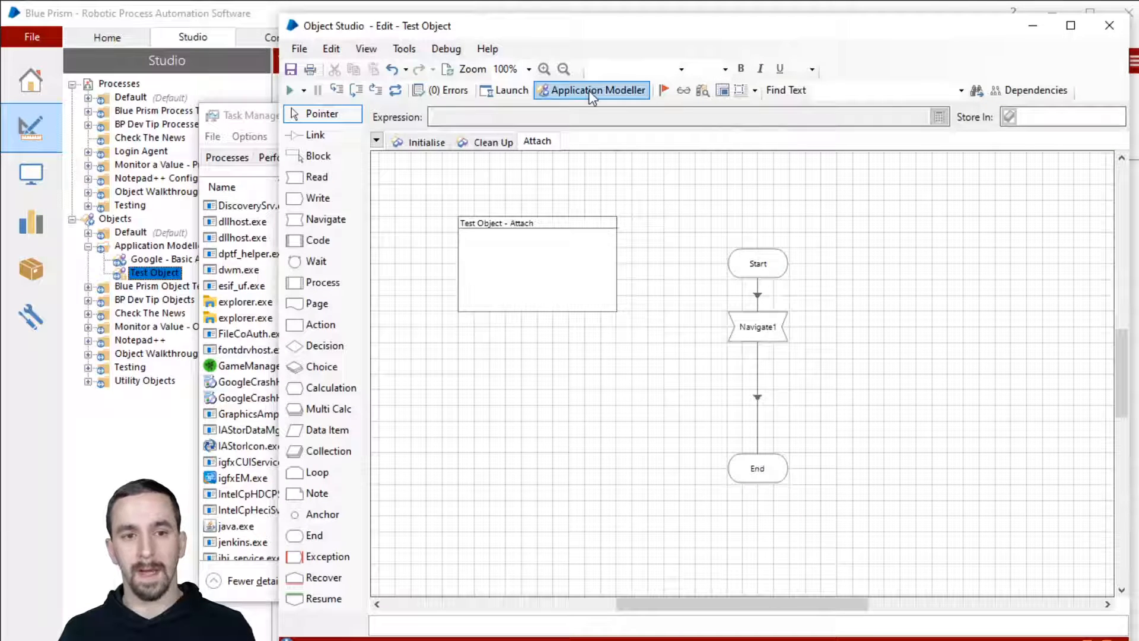
Reopen Application Modeller, launch Google, and display Element1's HTML Edit details.
click(598, 91)
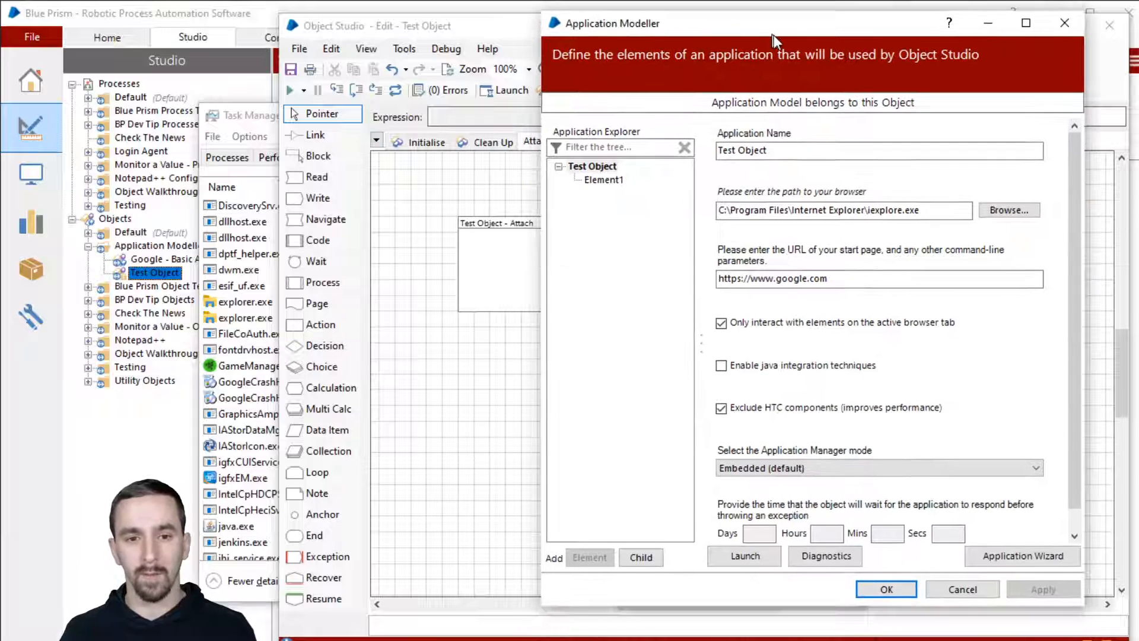
click(745, 556)
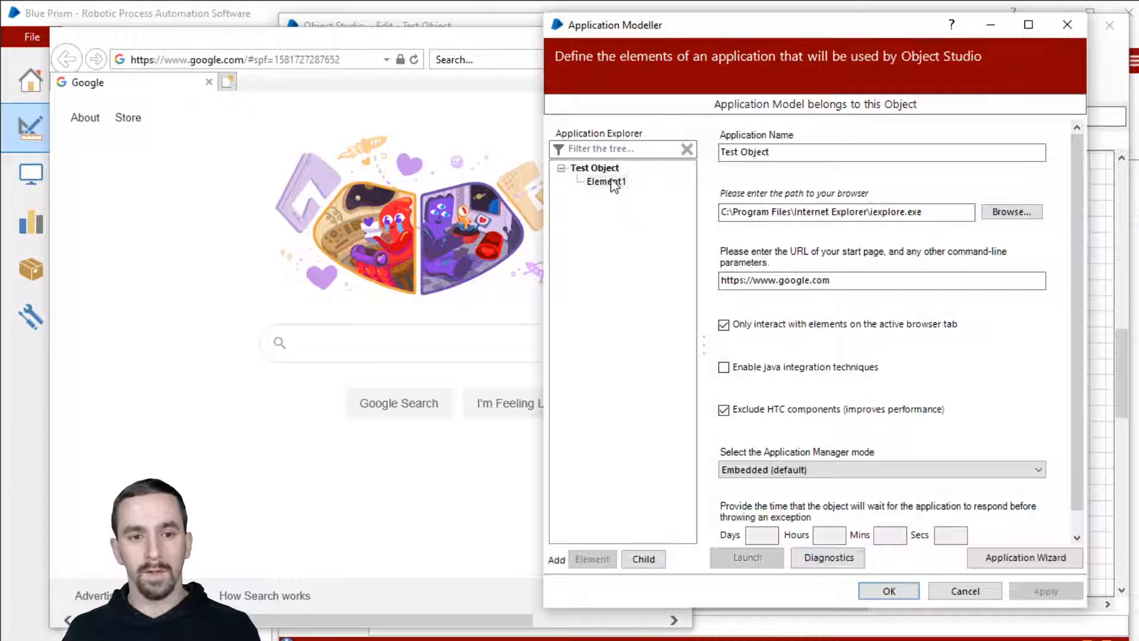
click(606, 180)
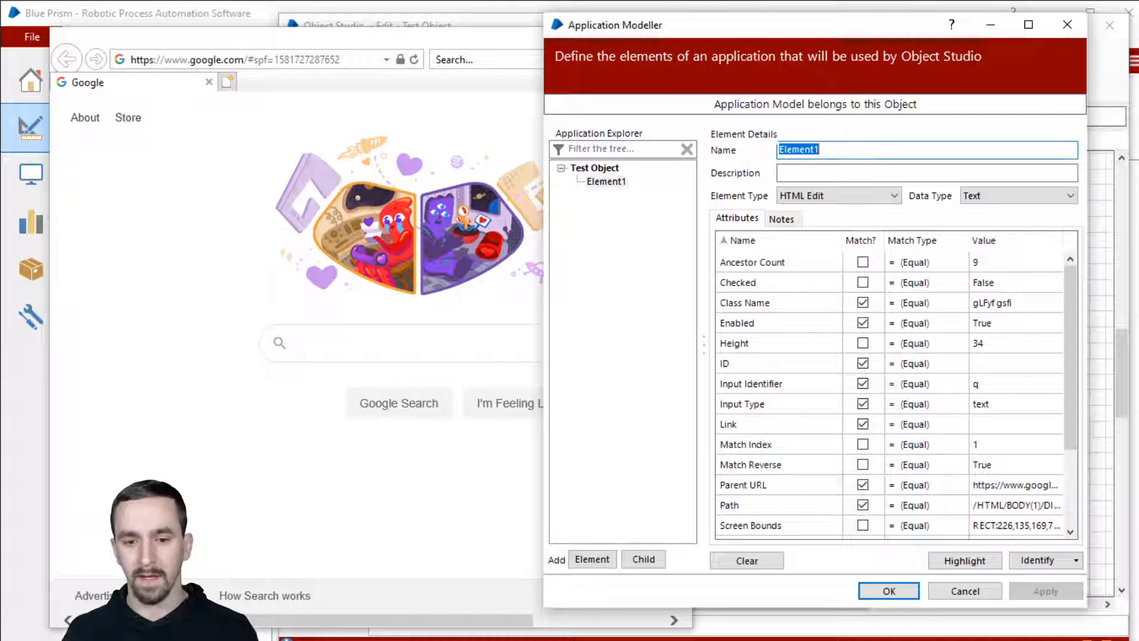
Clear Element1's attributes and recapture it as the Google doodle image.
click(746, 560)
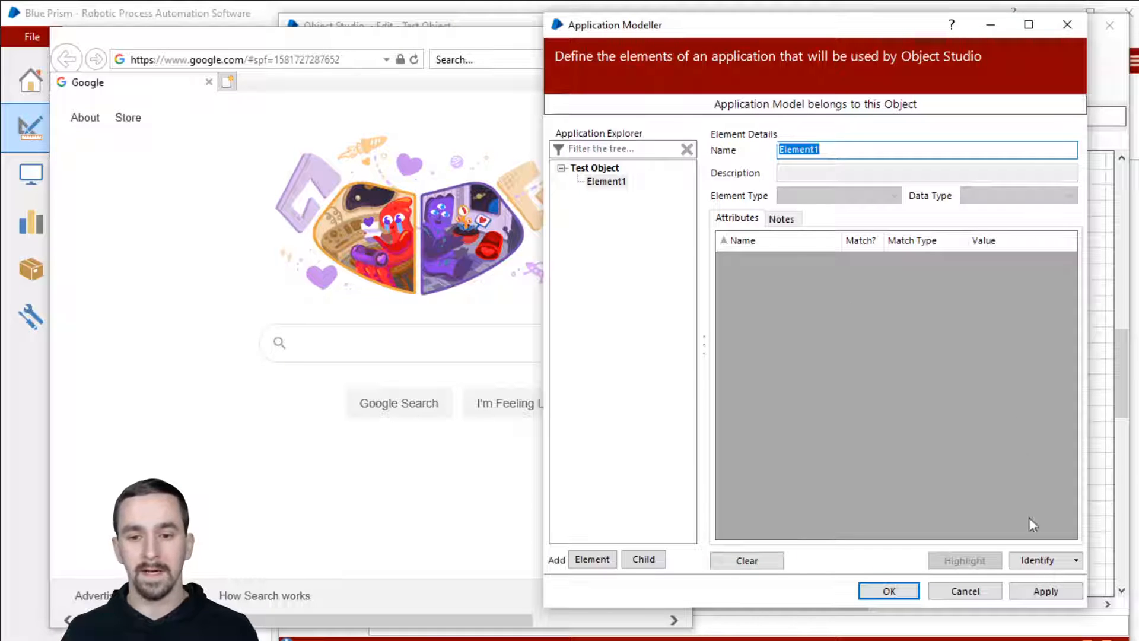
click(1037, 559)
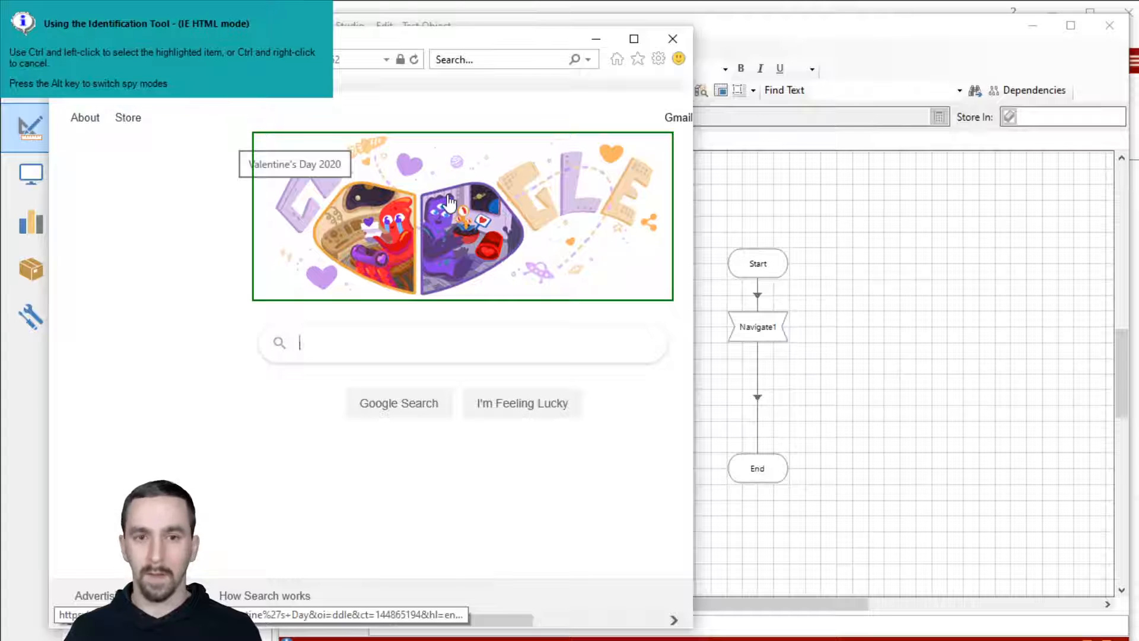
click(448, 202)
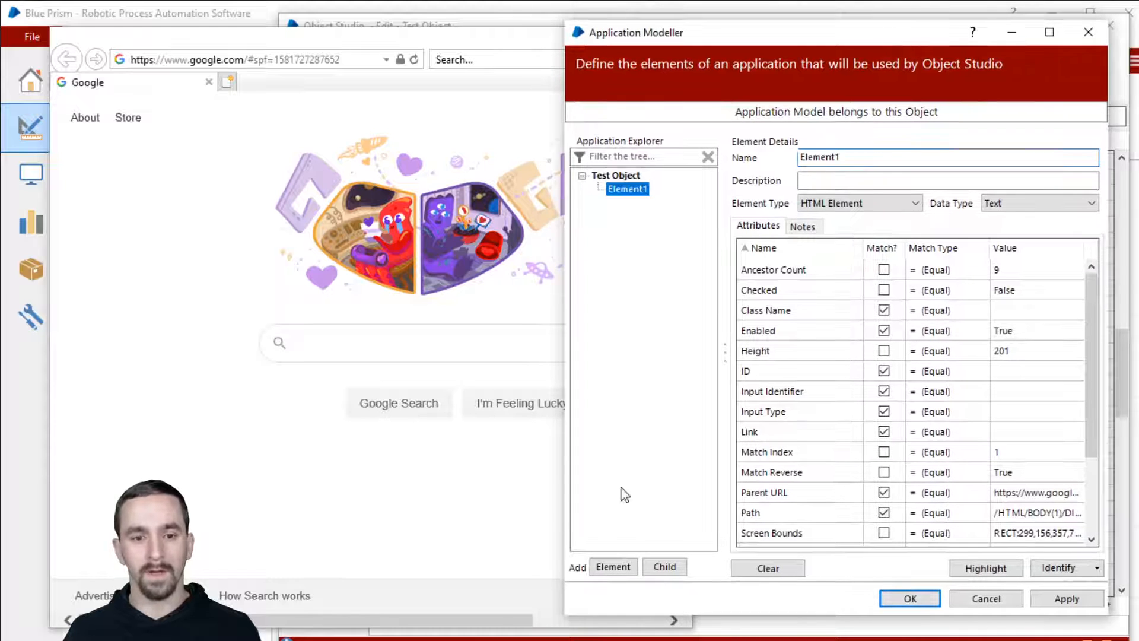
Add Element2 as the search box and Elements 3–4 for Google Search and I'm Feeling Lucky.
click(612, 567)
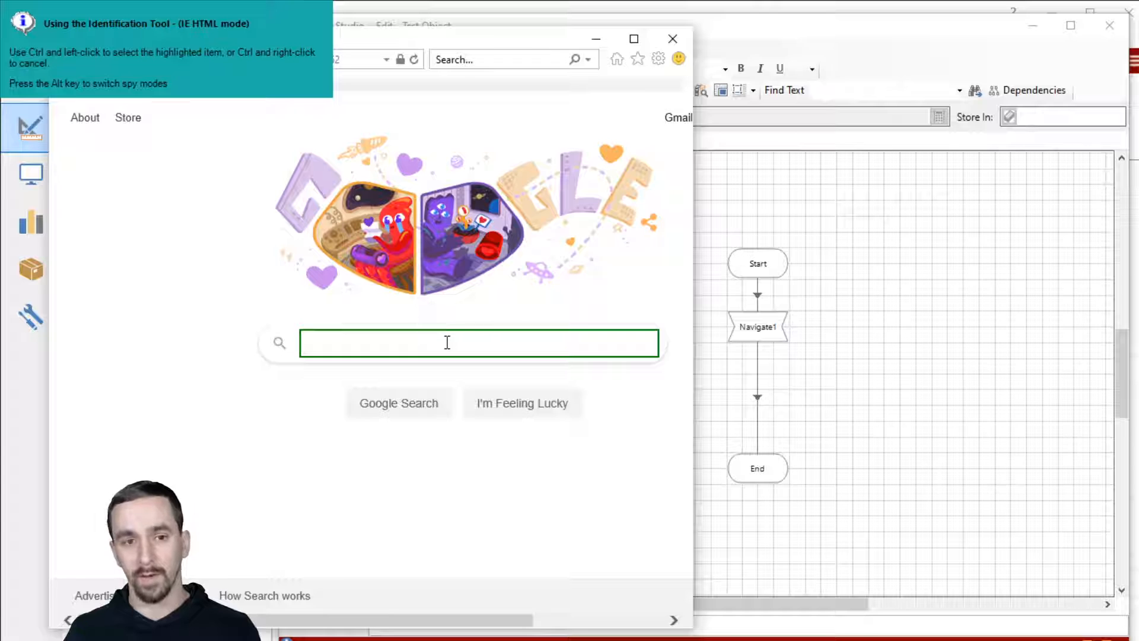
click(448, 342)
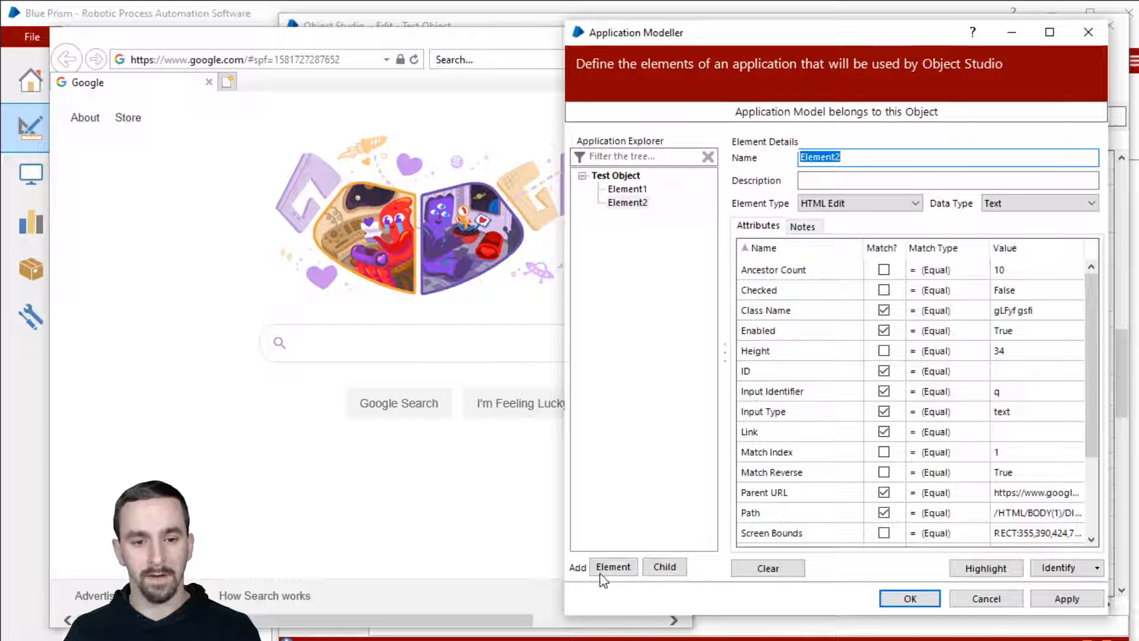
click(909, 598)
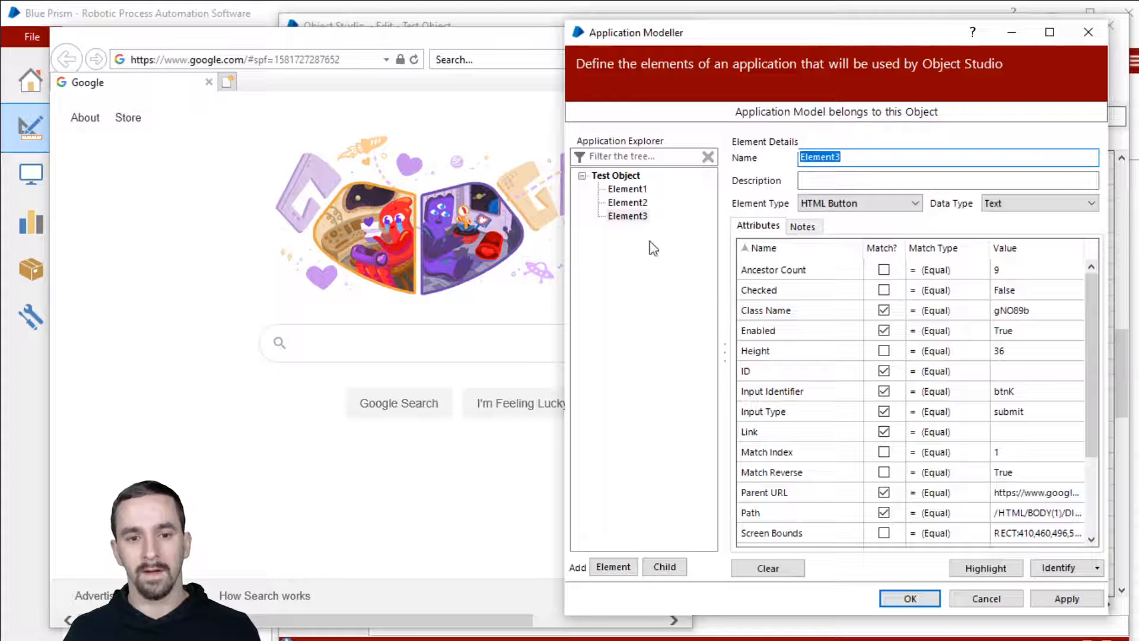
click(1060, 567)
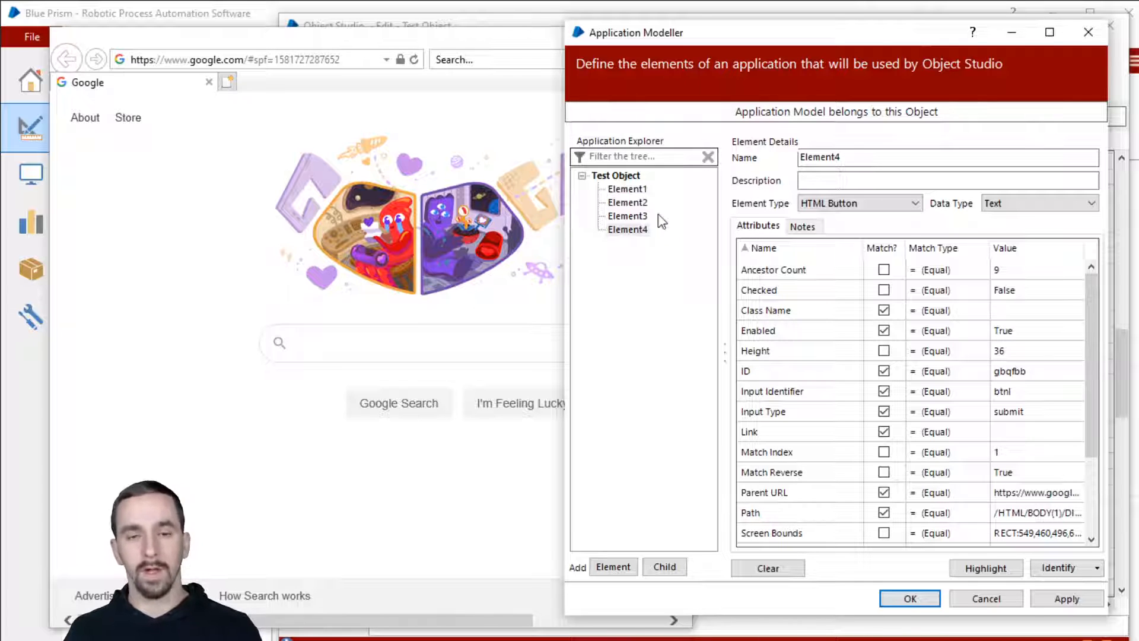
click(627, 229)
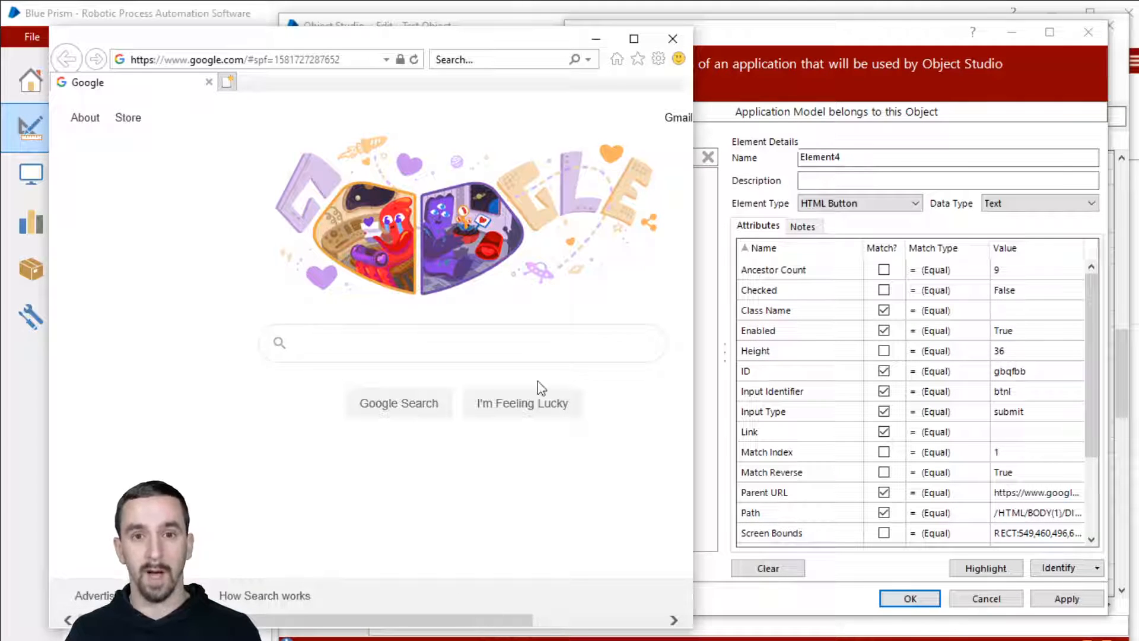
click(626, 216)
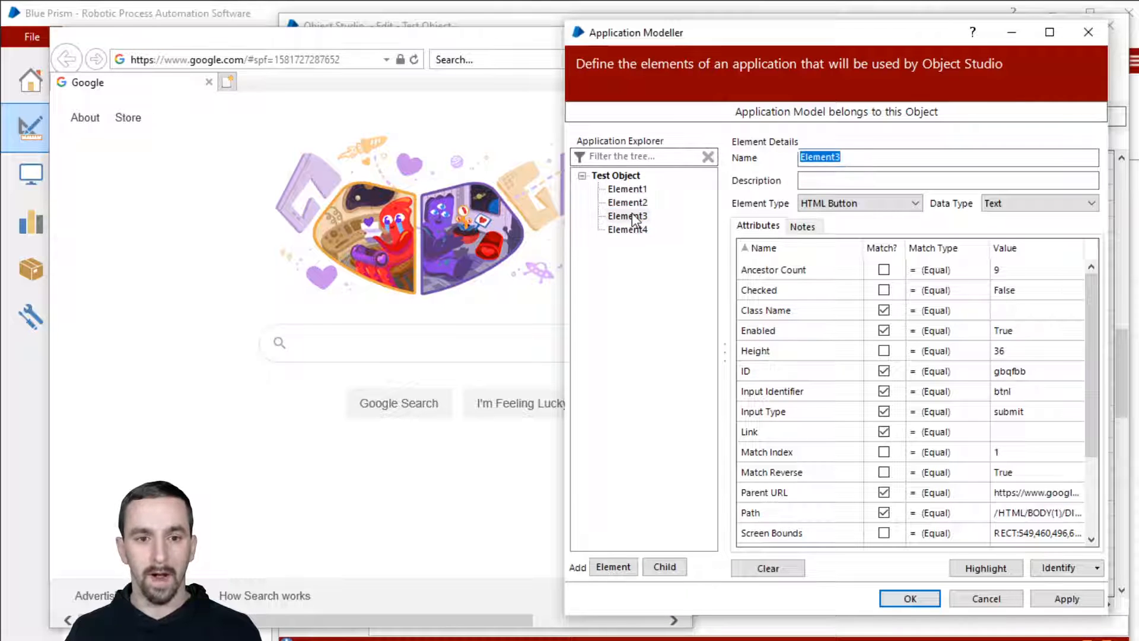
click(627, 189)
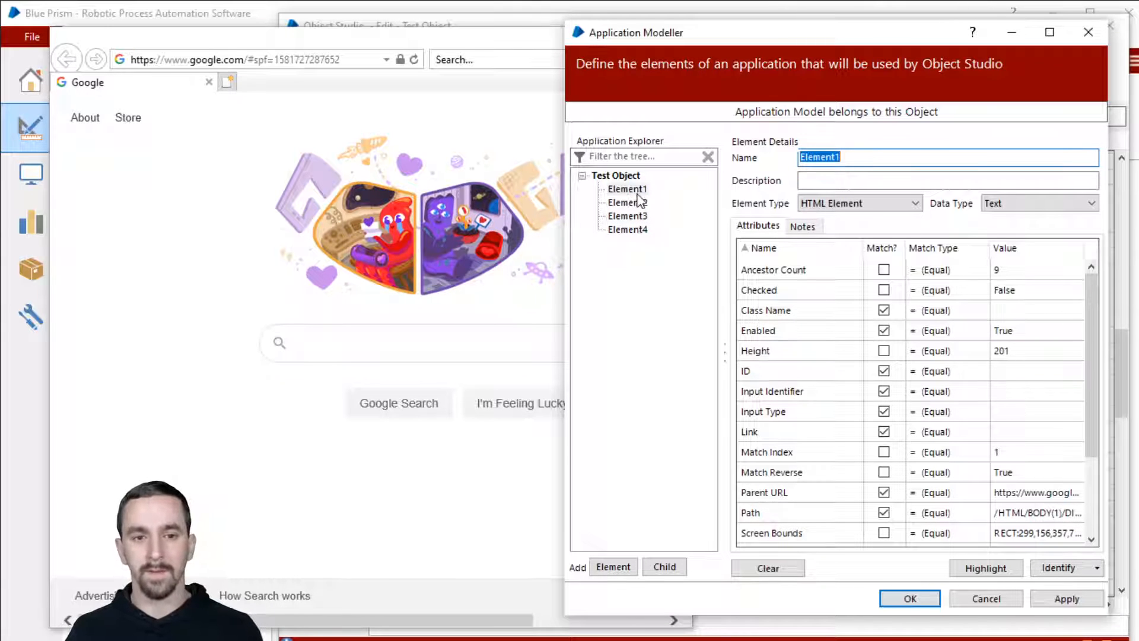
click(627, 189)
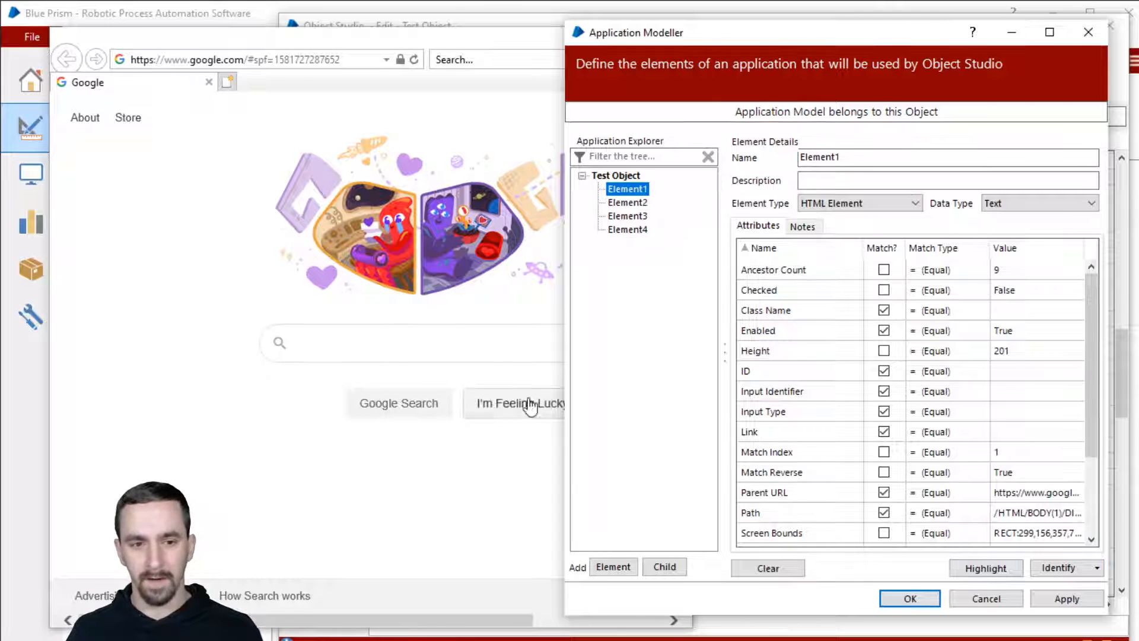
click(626, 202)
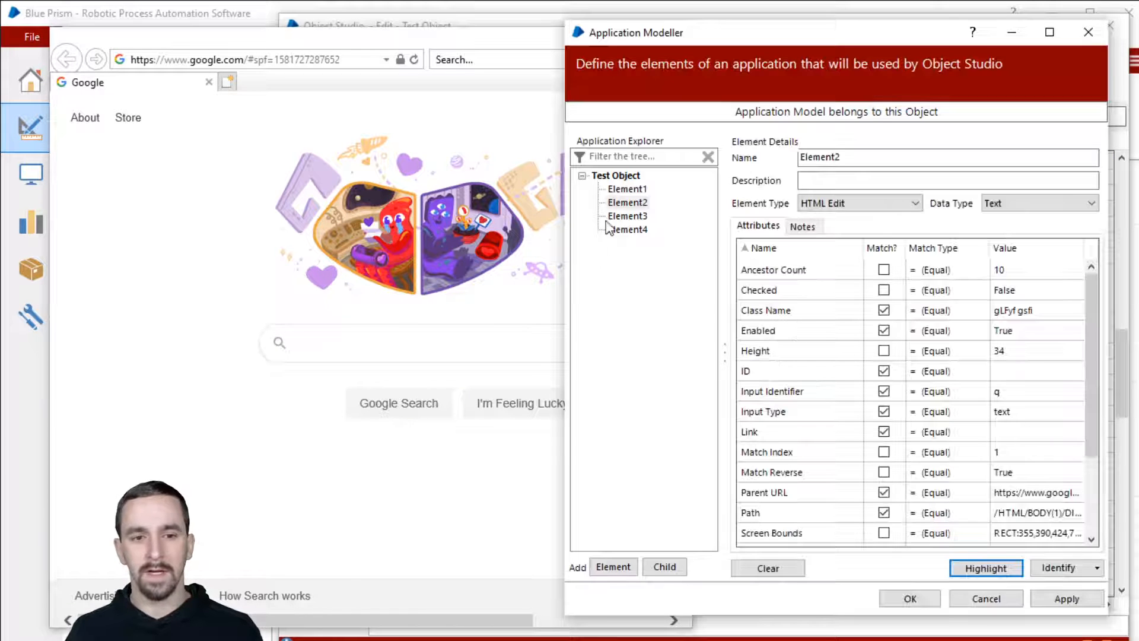
click(627, 202)
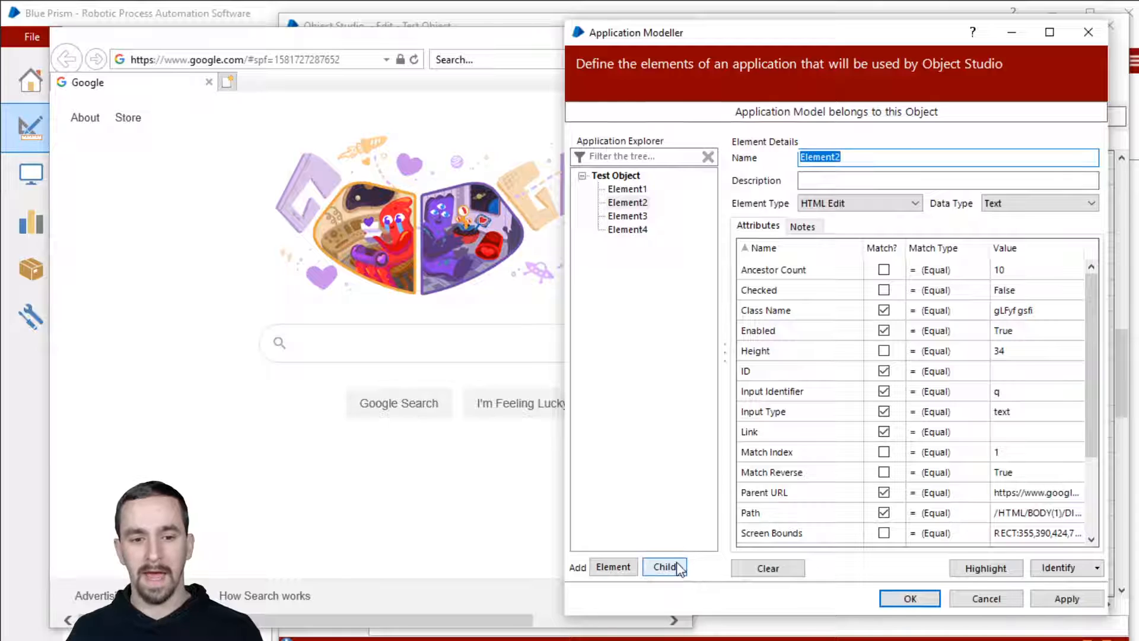
Add child Element5 under Element2 and review the details of both.
click(665, 567)
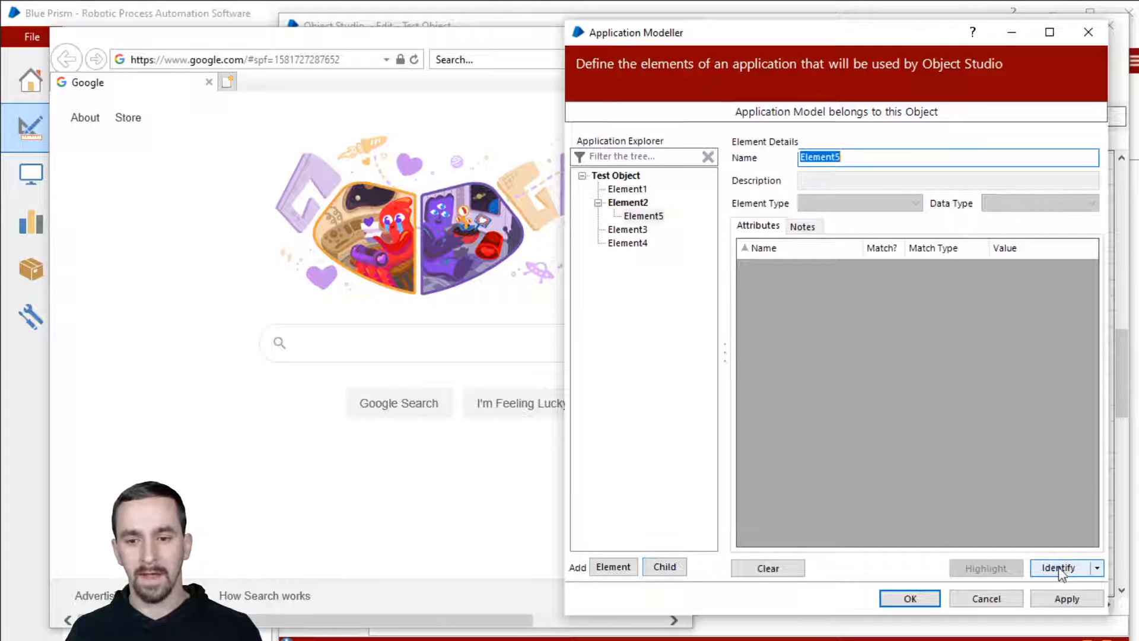
click(1060, 567)
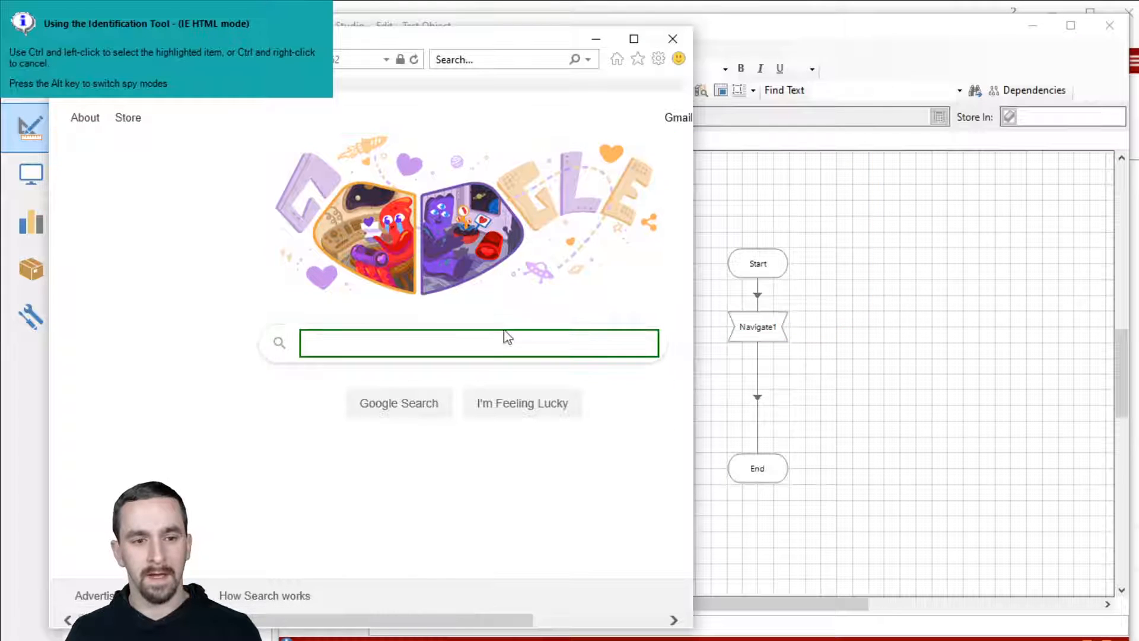
mouse_move(500, 373)
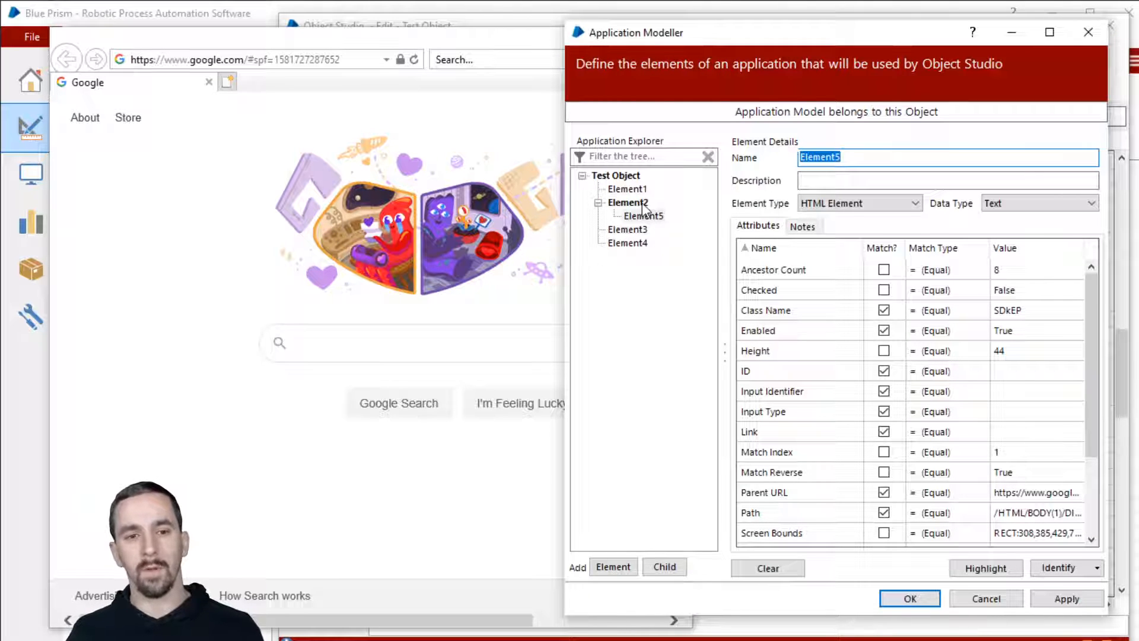
click(627, 201)
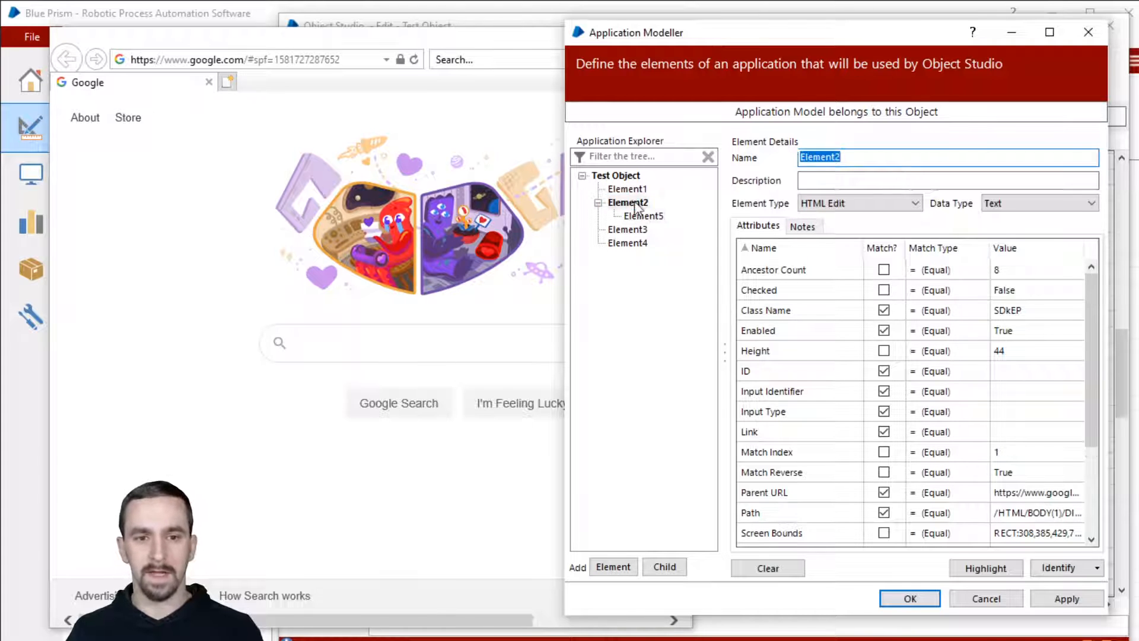
click(642, 215)
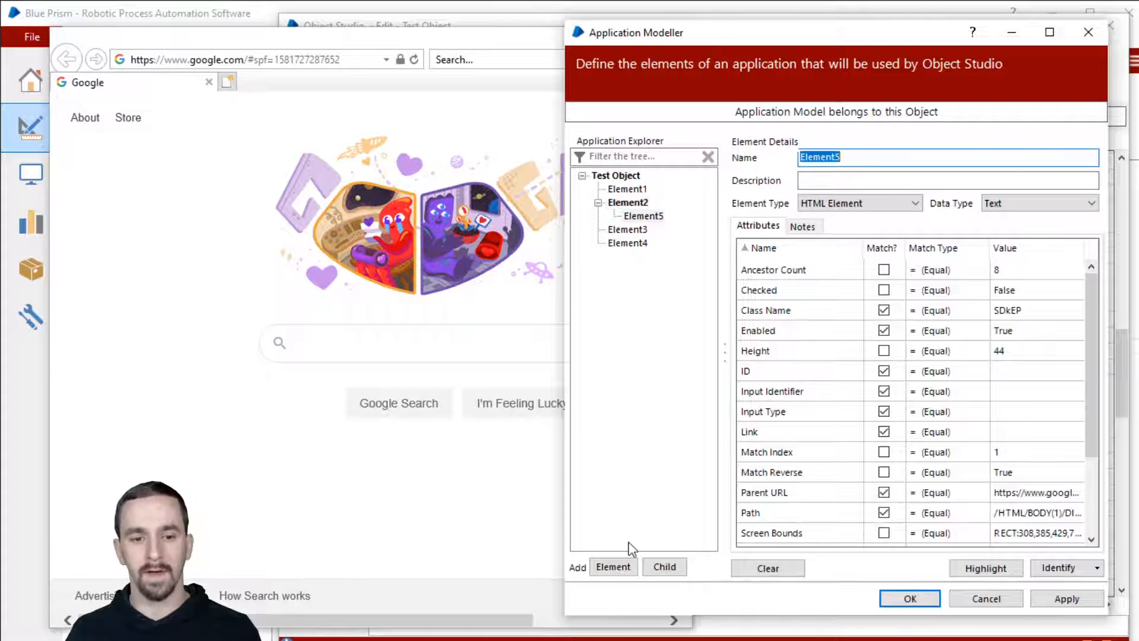
Keep adding nested children under Element5, building the chain down to Element14.
click(663, 567)
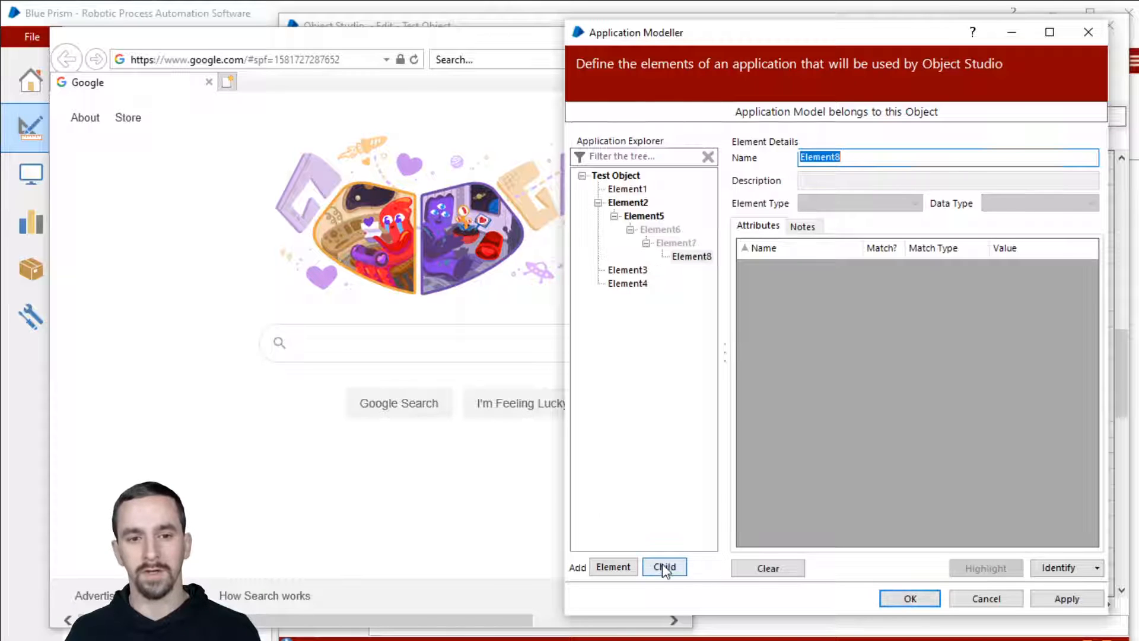
click(663, 567)
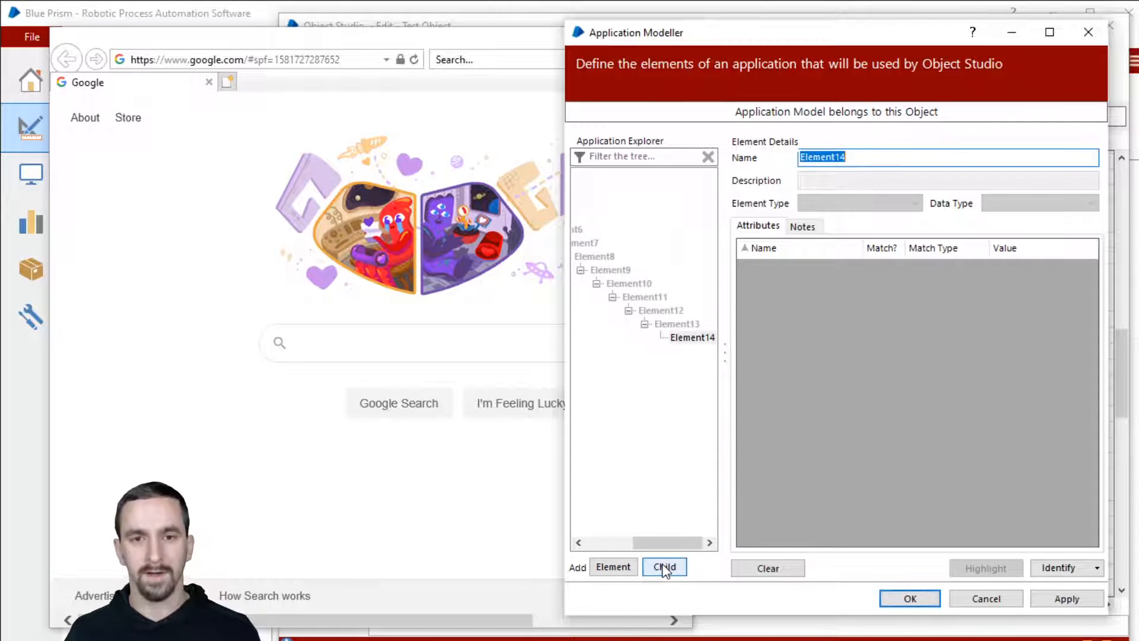
click(664, 567)
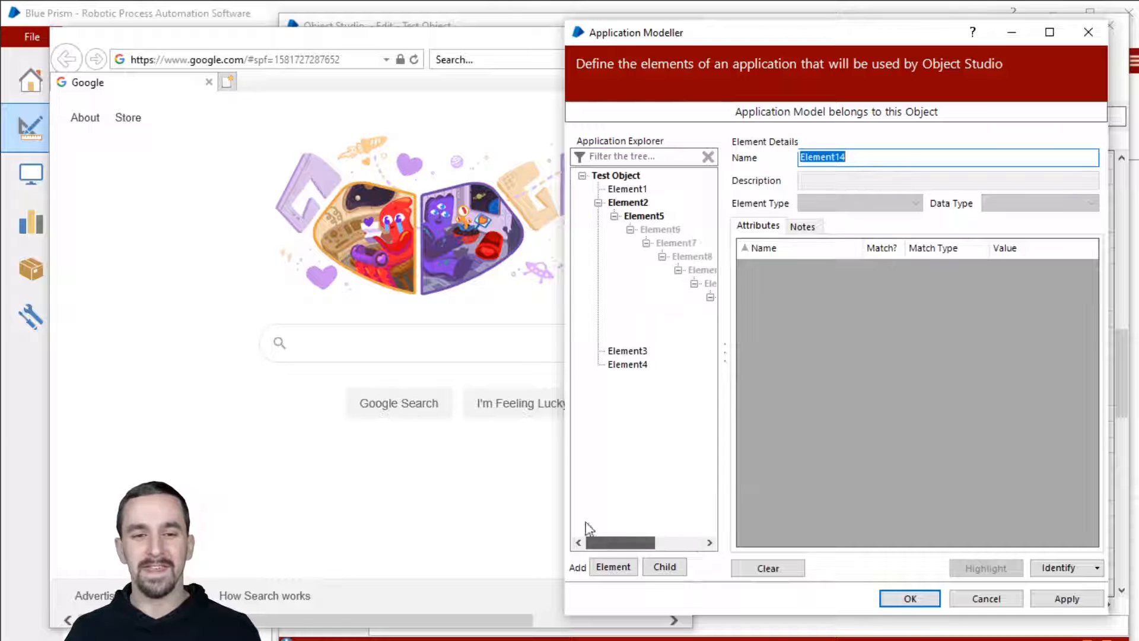
mouse_move(709, 284)
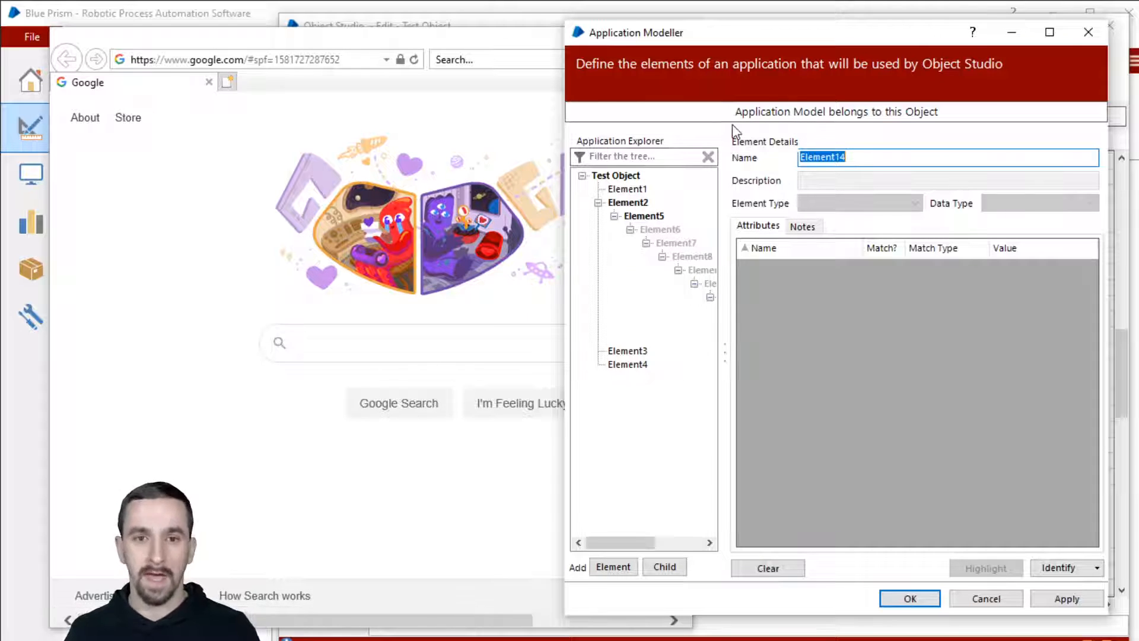
mouse_move(737, 228)
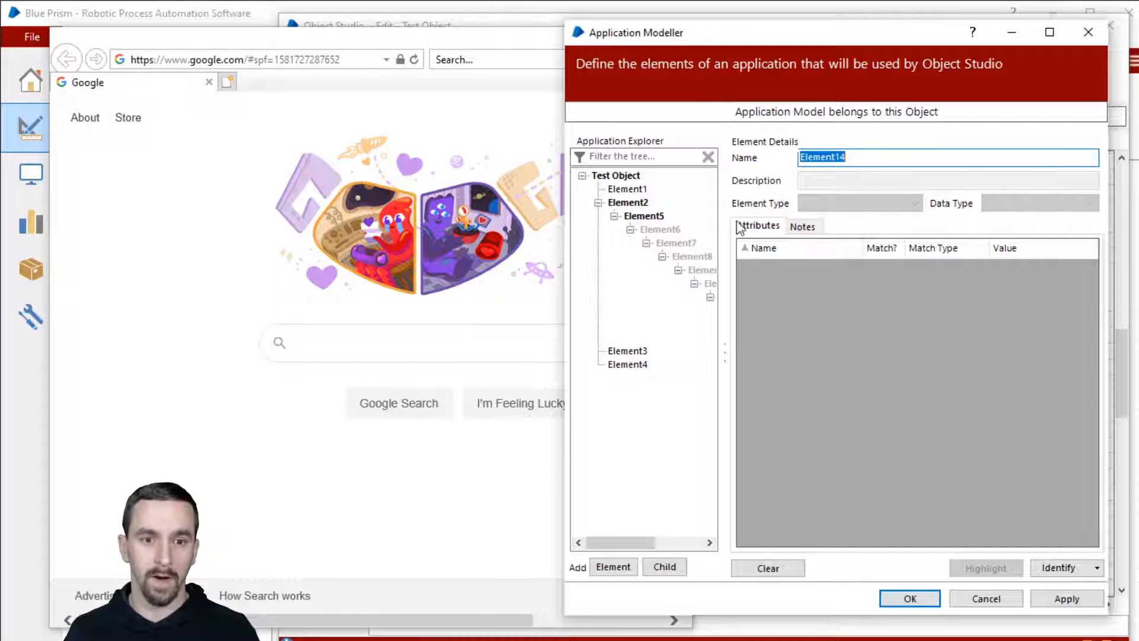
click(692, 256)
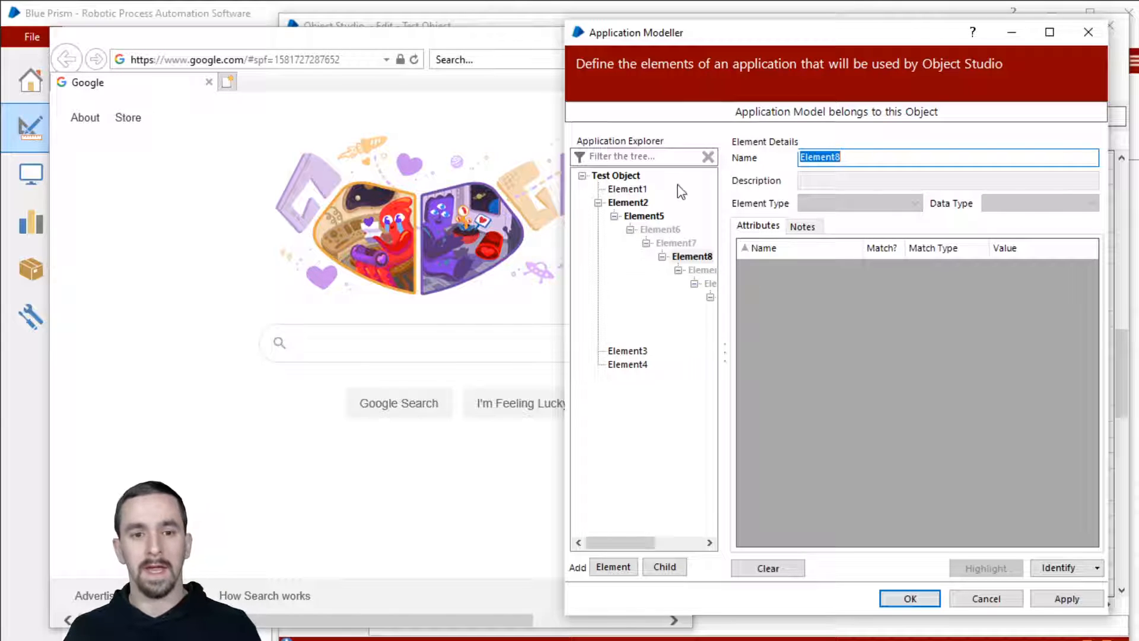
mouse_move(550, 377)
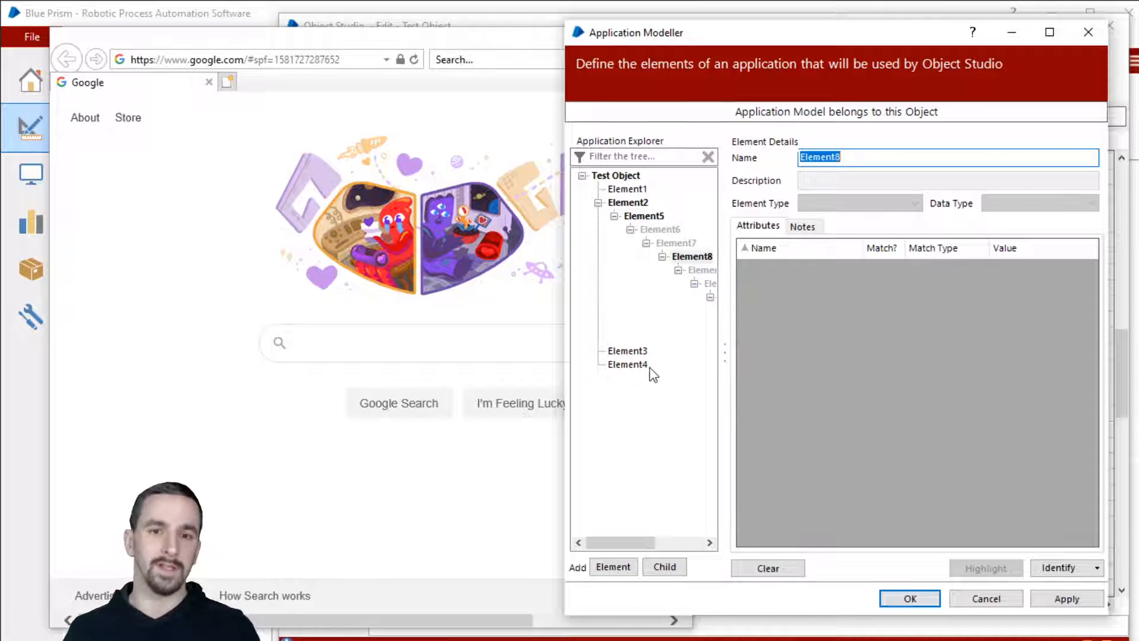
mouse_move(655, 327)
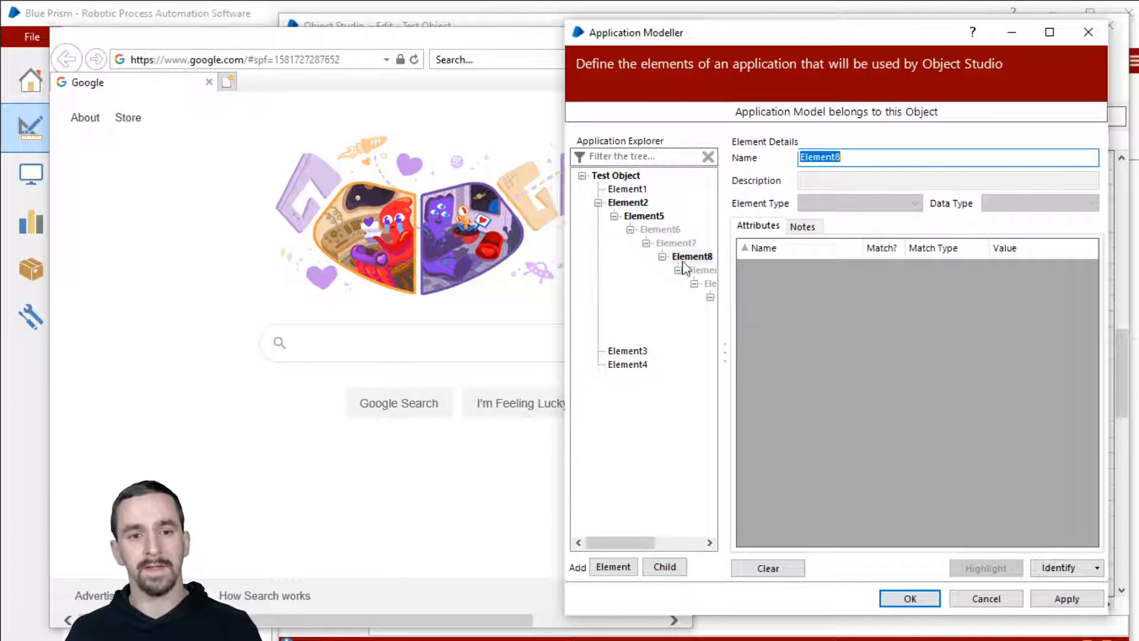
Delete the nested chain from Element5, leaving Elements 1–4, and begin renaming Element1.
right_click(642, 216)
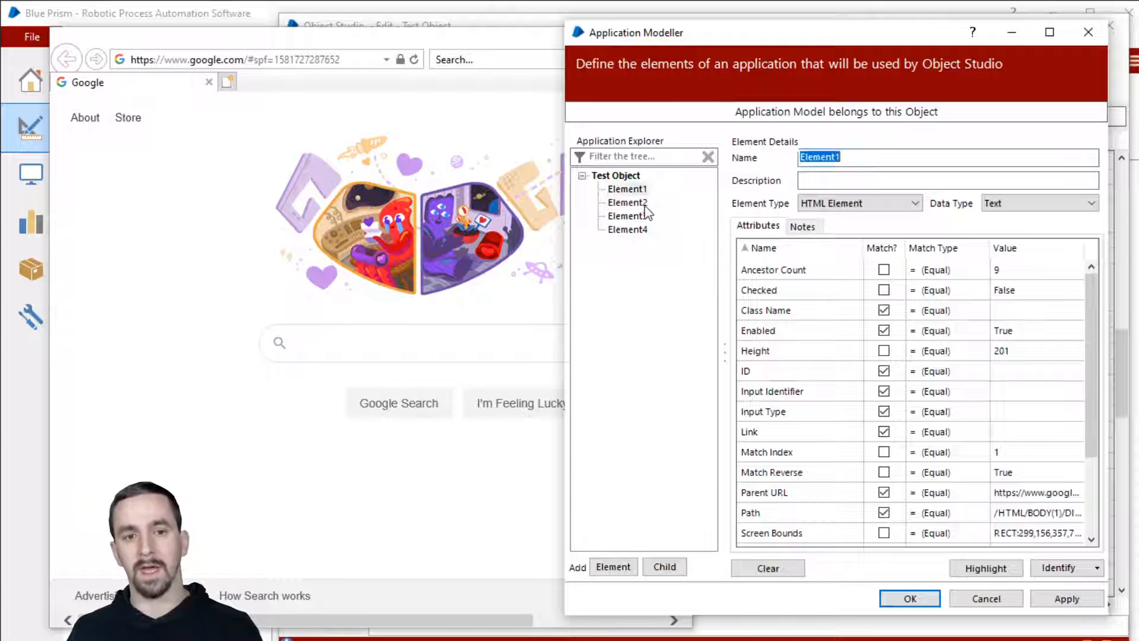
click(626, 229)
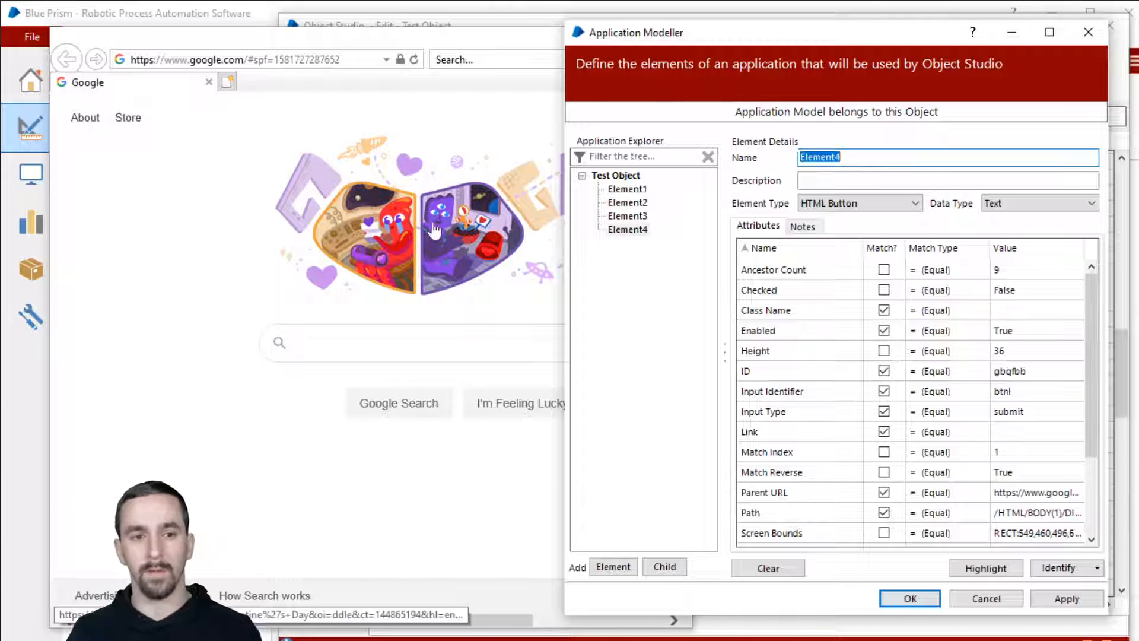
mouse_move(370, 429)
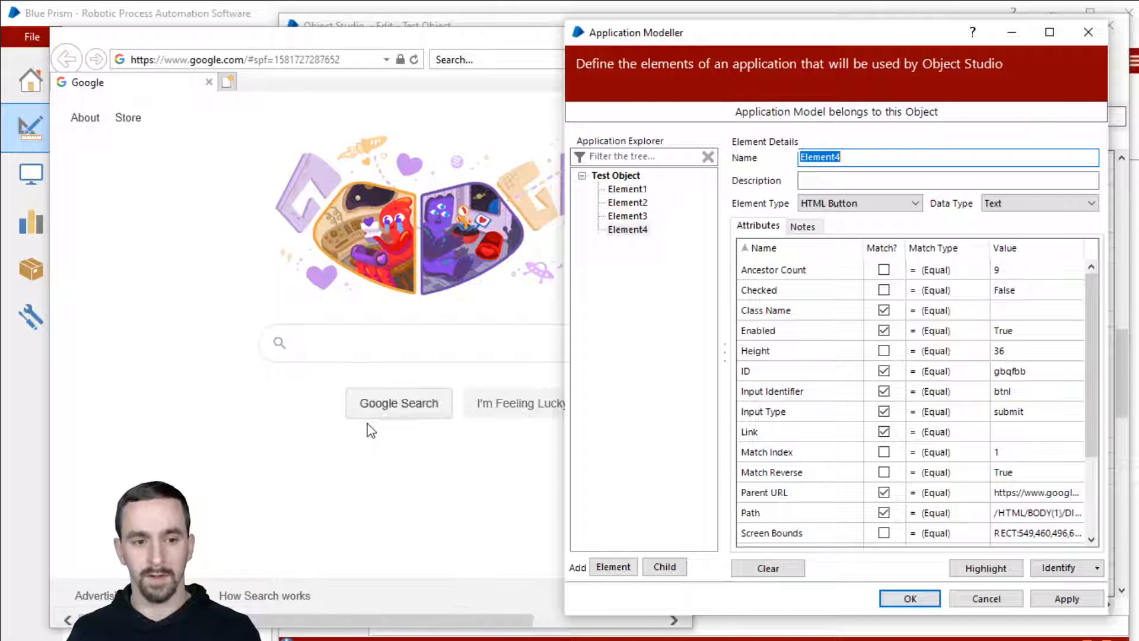
mouse_move(535, 420)
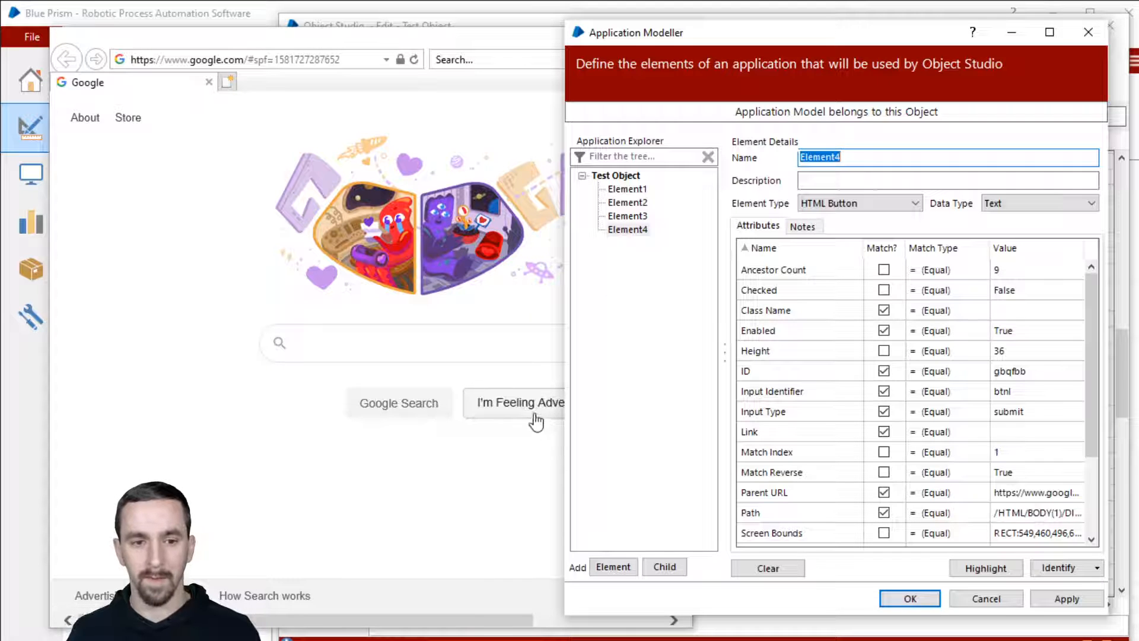
click(627, 189)
text(IMG -)
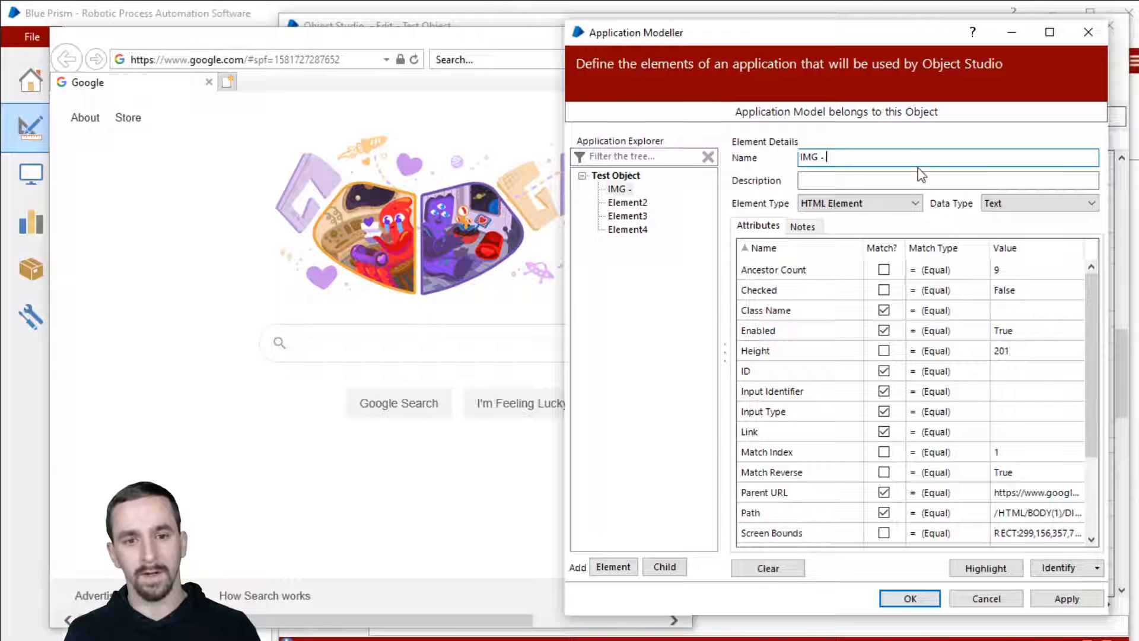
Name the first element 'IMG - Main Image - HTML', removing the word Dynamic.
text(Main Image -)
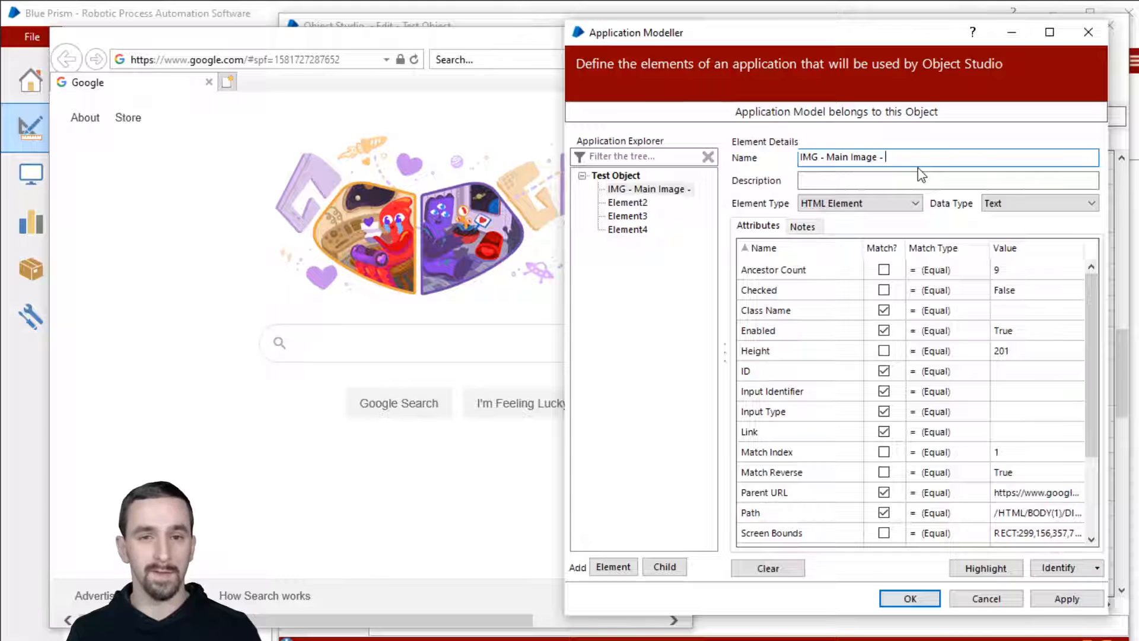
text(H)
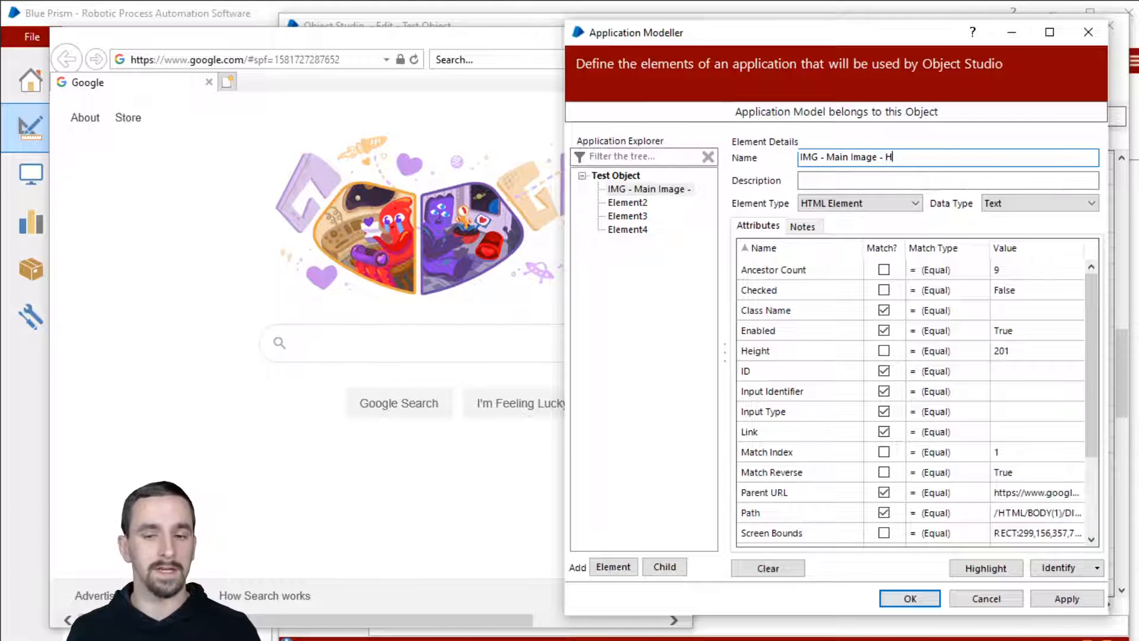
text(TML)
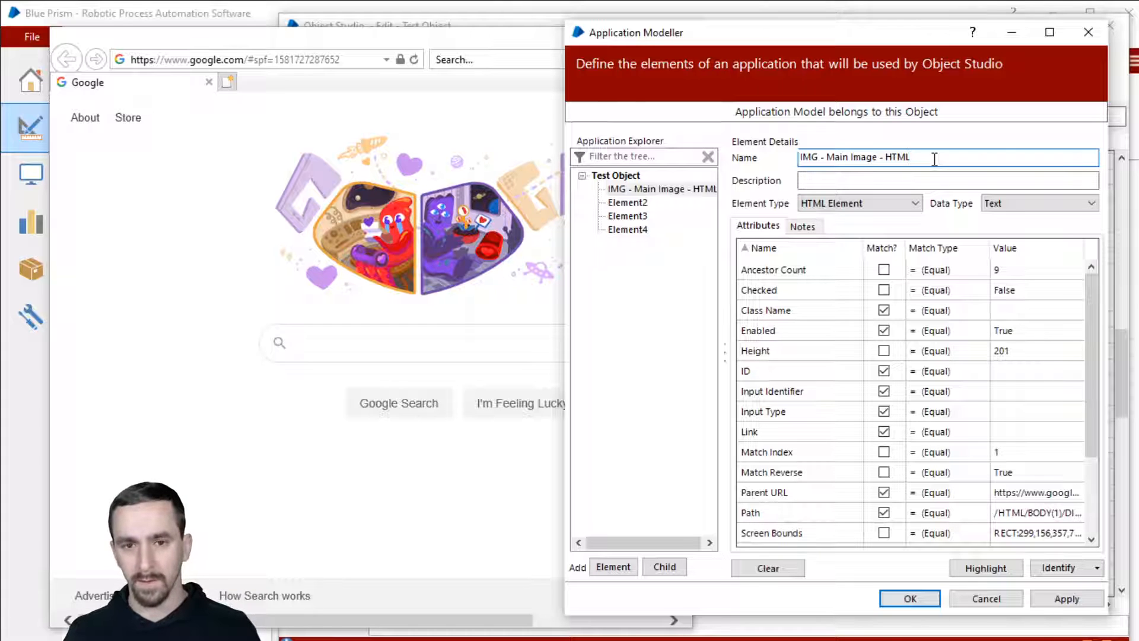
double_click(894, 157)
text((Dynamic) )
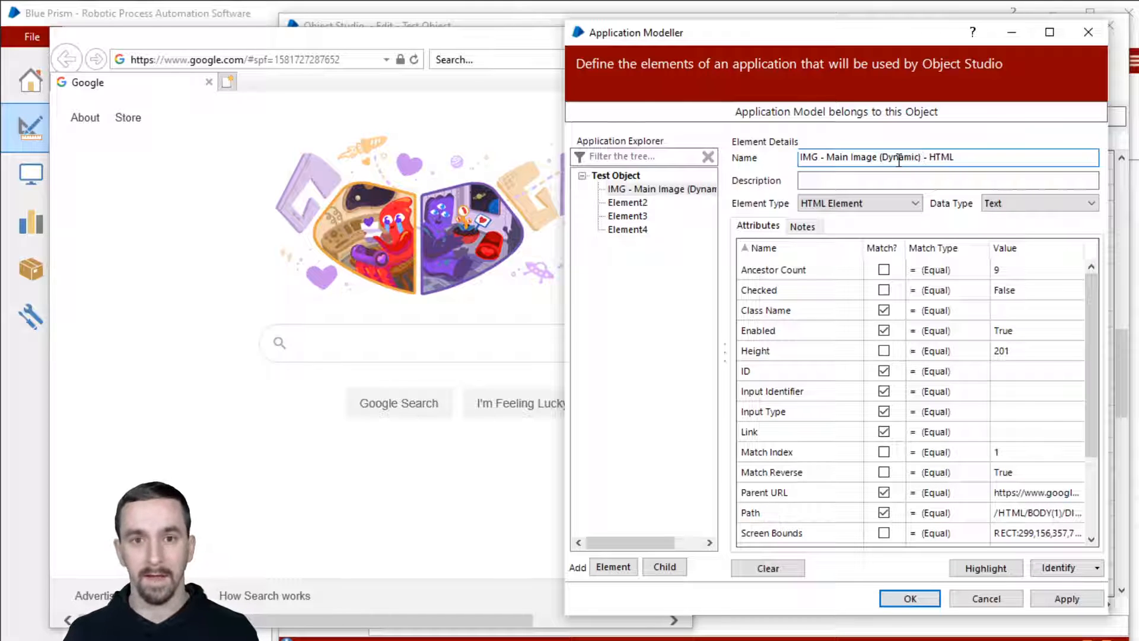
double_click(901, 157)
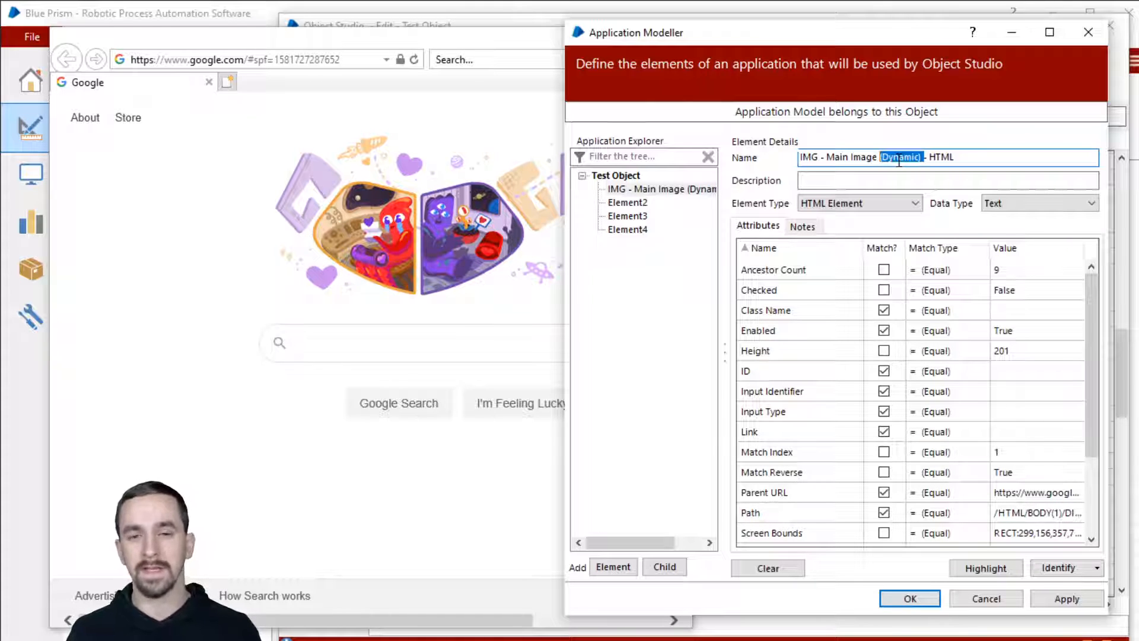
key(Delete)
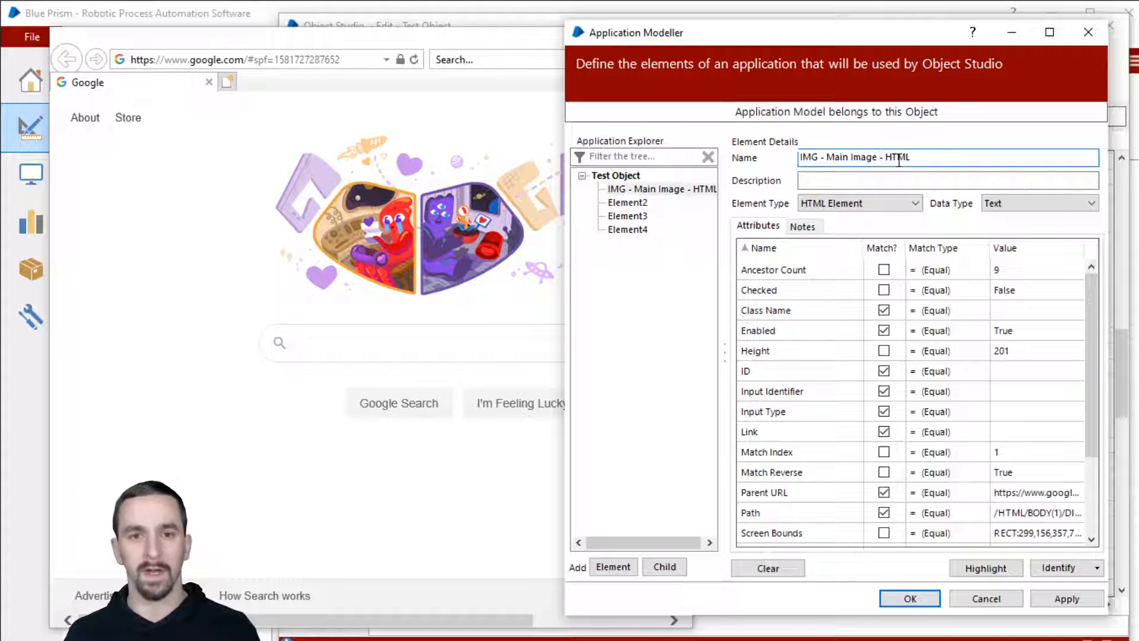
Name the next two 'TXT - Search Input - HTML' and 'BTN - Google Search - HTML'.
click(626, 216)
text(TXT -)
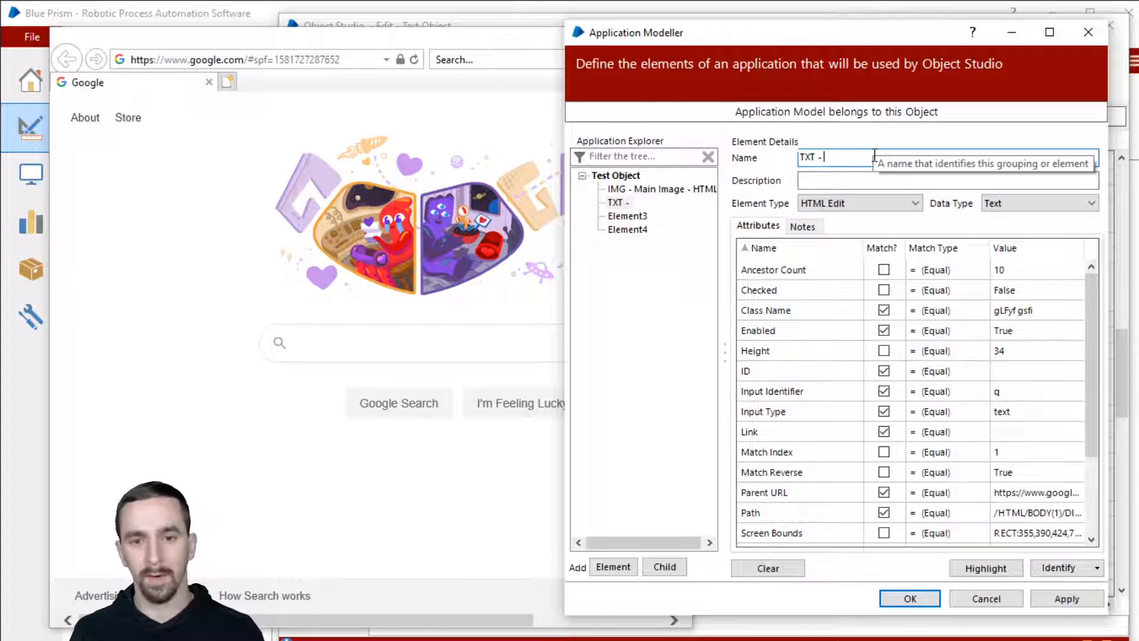
text(Search -)
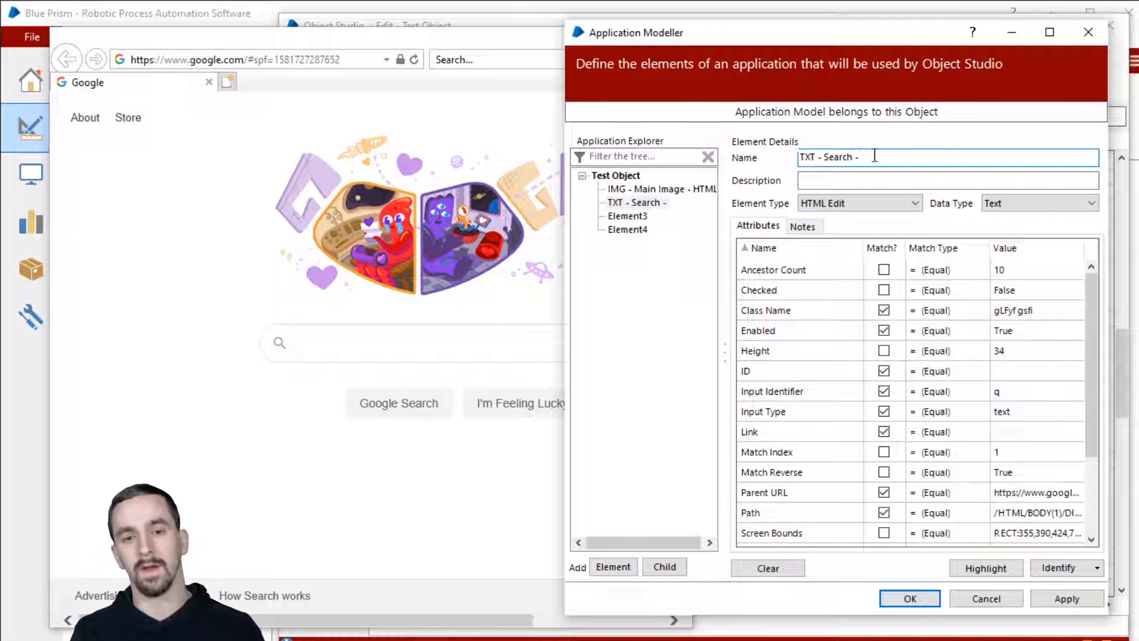
text(HTML)
text(BTN -)
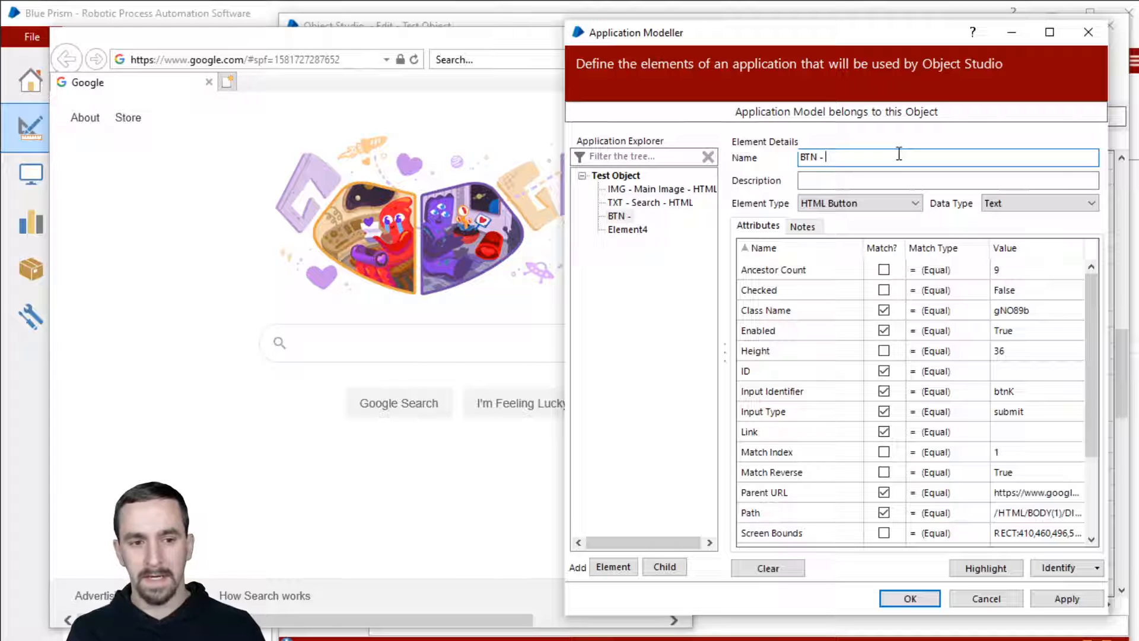
text(Google Search)
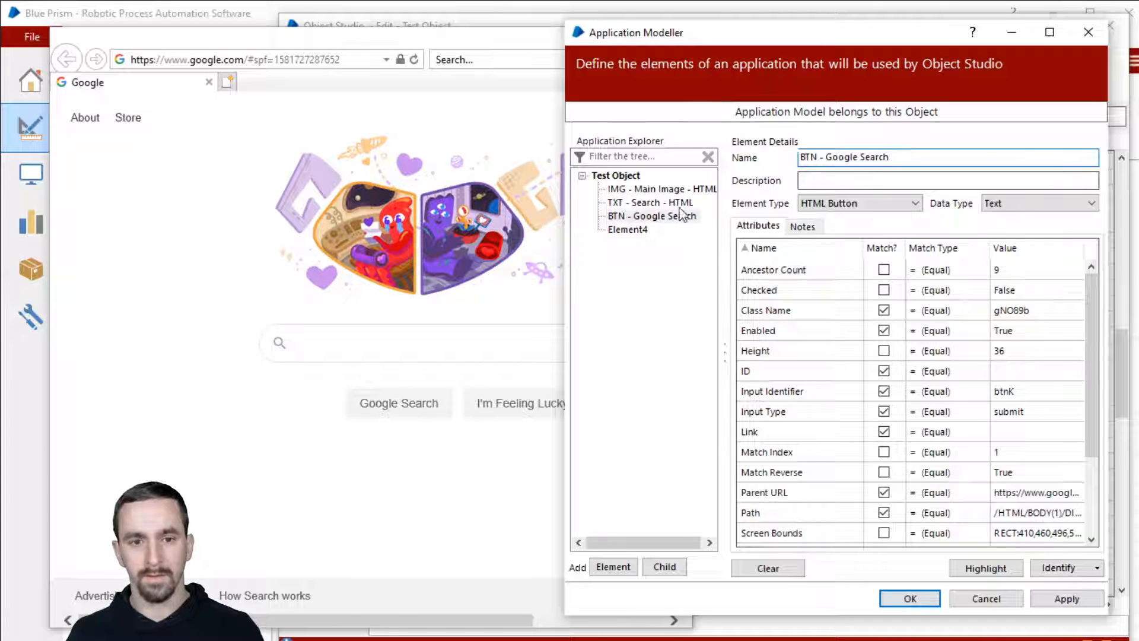
click(653, 202)
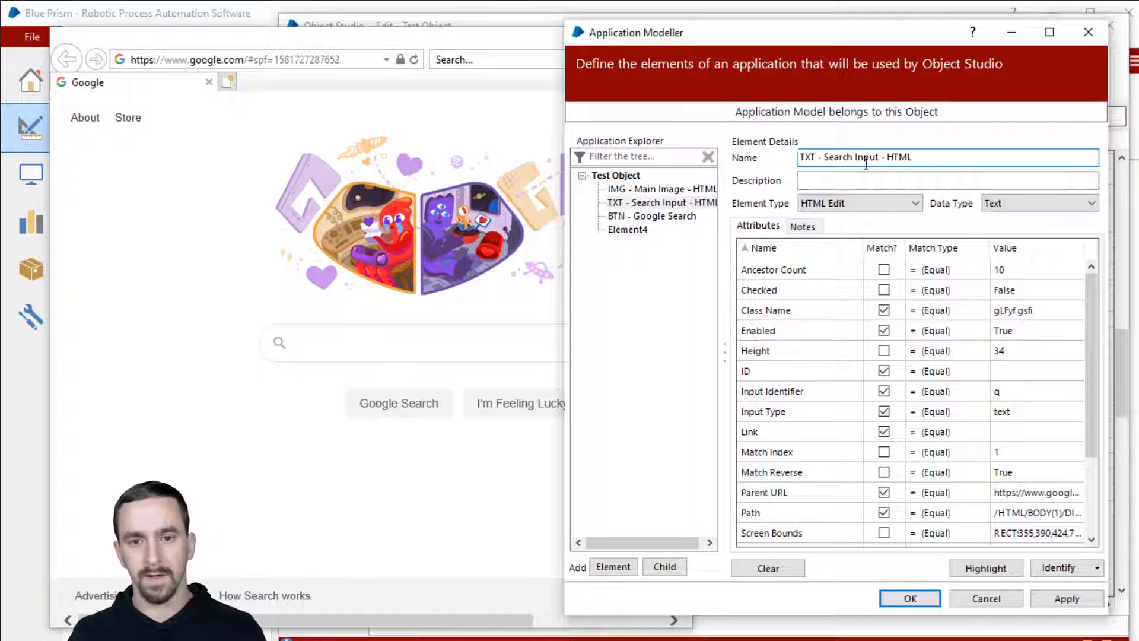
click(651, 216)
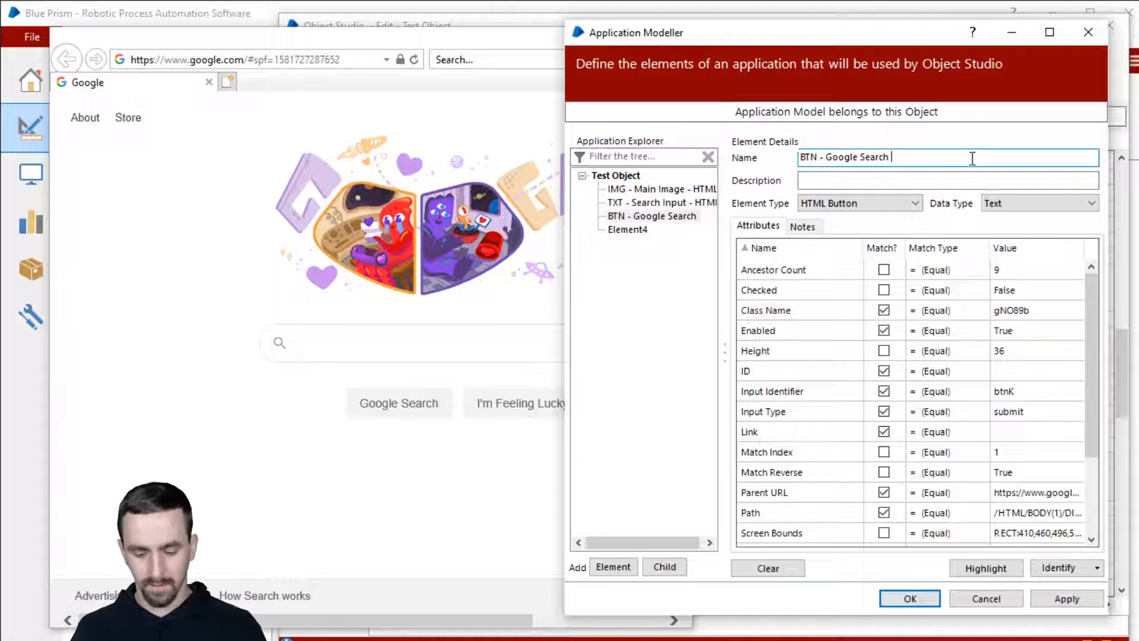
text(- HTML)
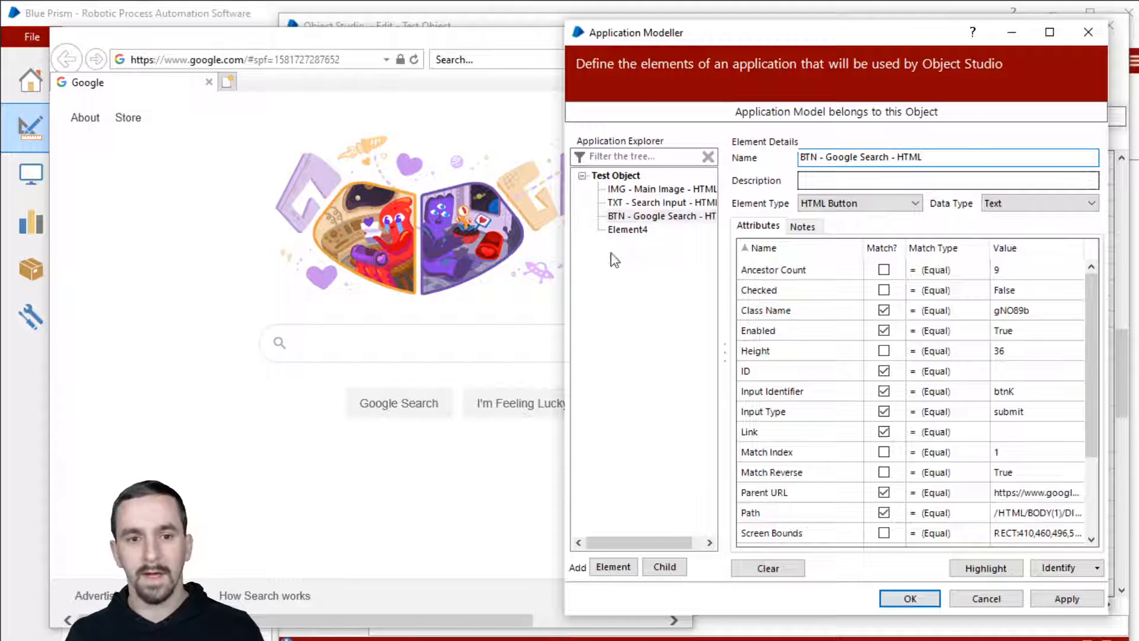
Rename Element4 as the I'm Feeling Lucky button, HTML.
click(626, 229)
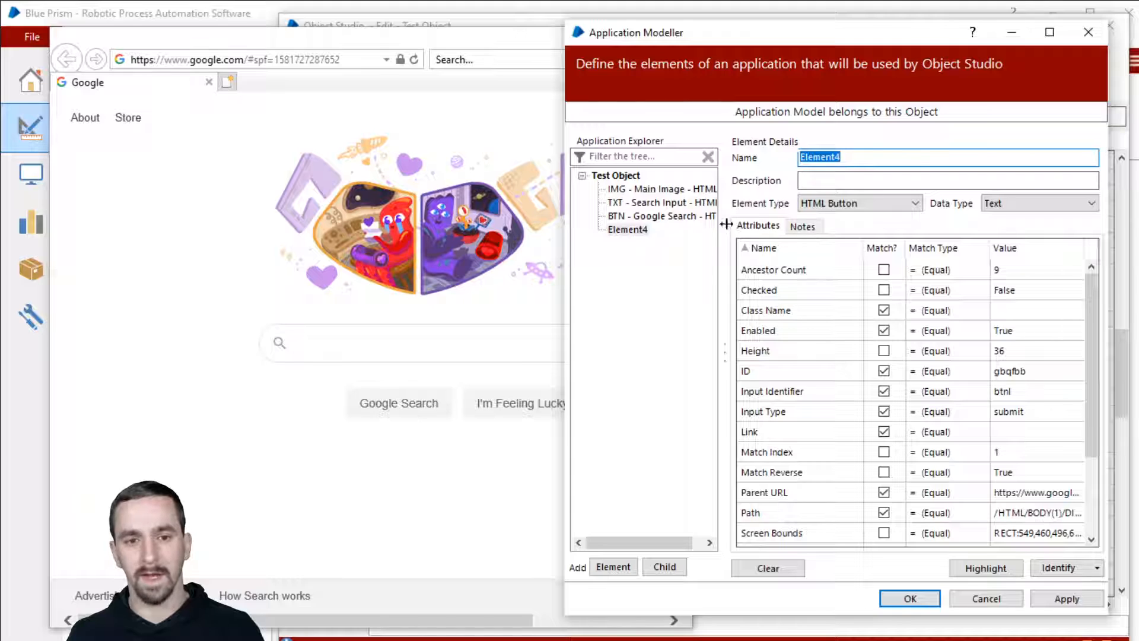
click(659, 216)
text(BTN - Google Search - HTML)
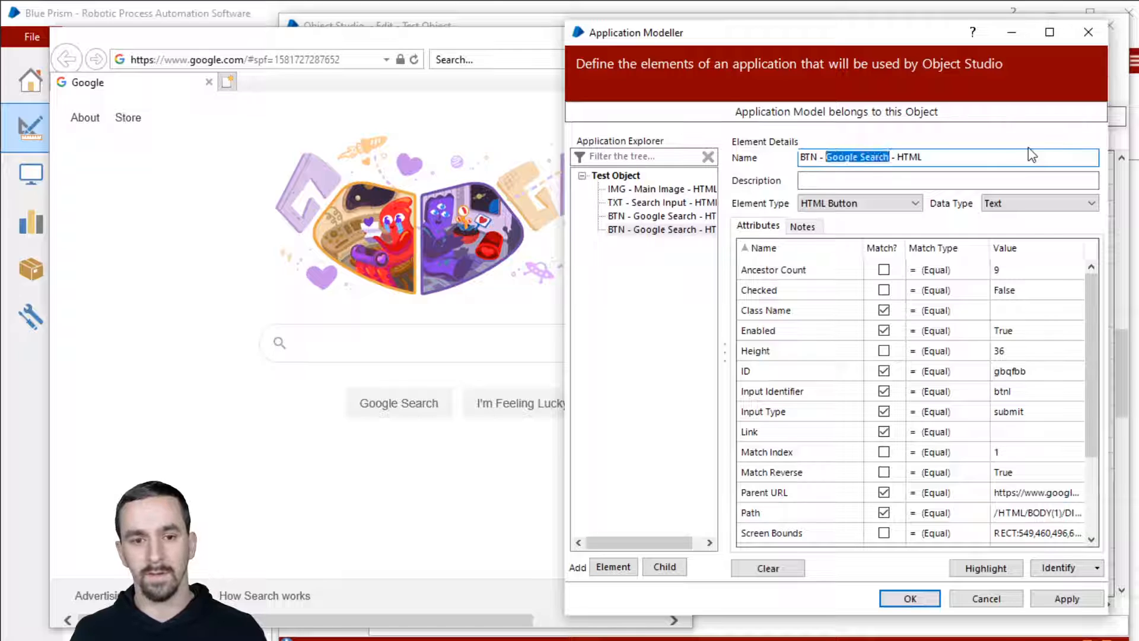
text(I'm Felling)
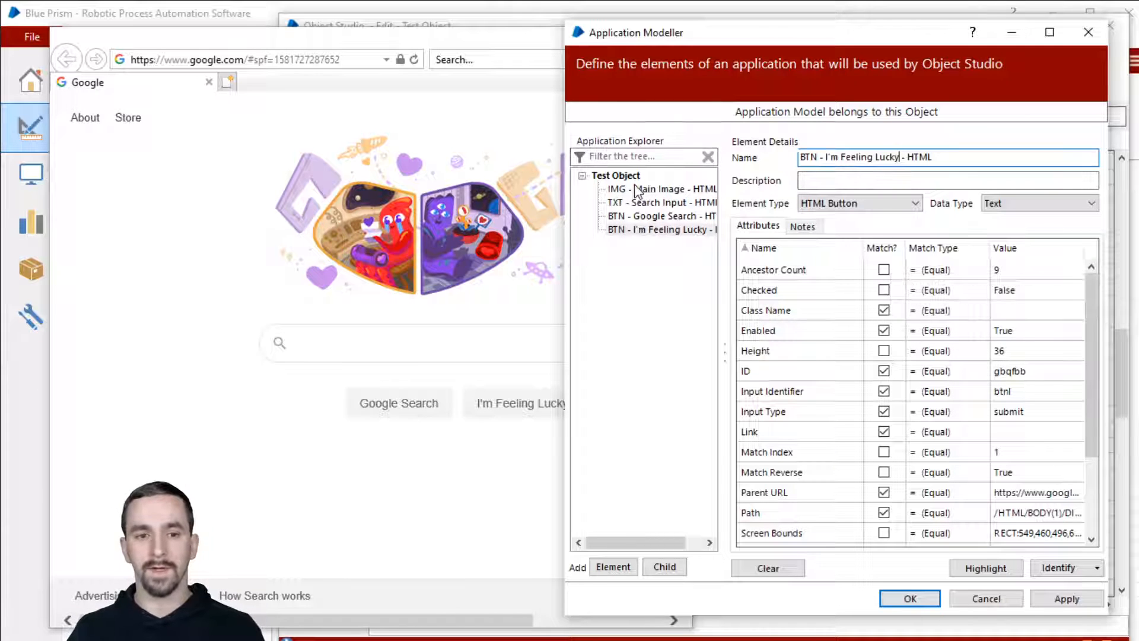
mouse_move(657, 229)
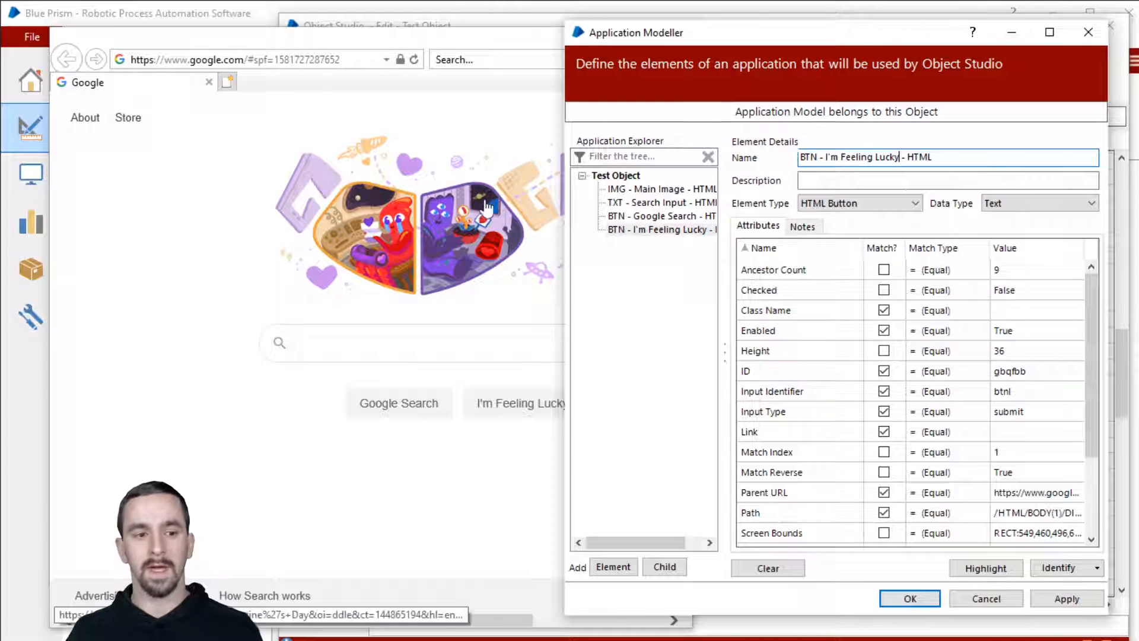
mouse_move(593, 311)
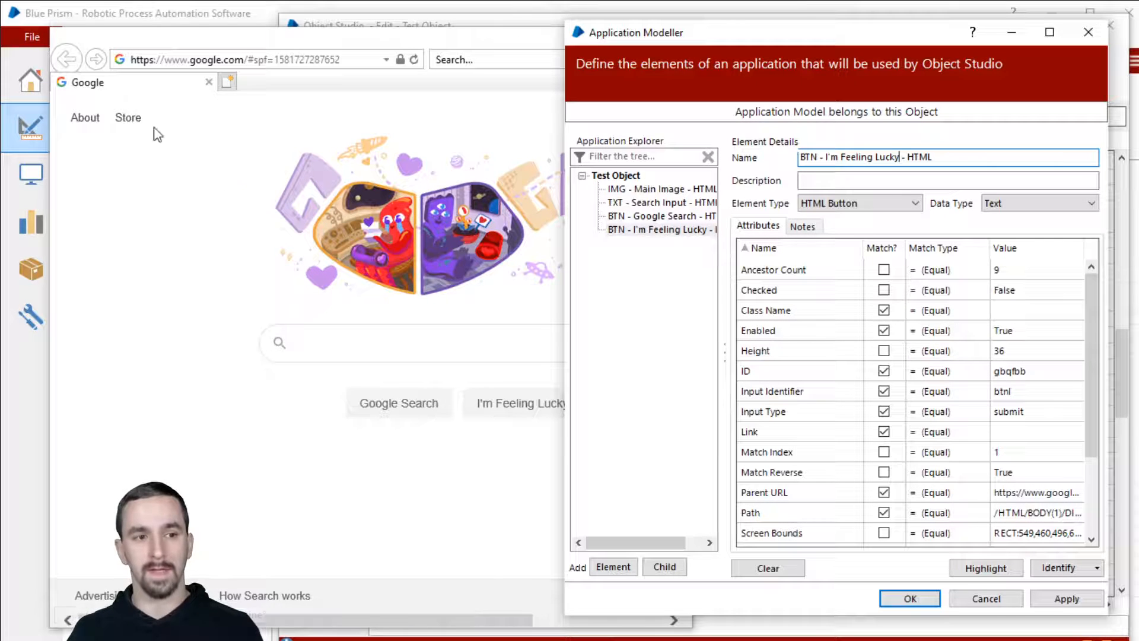
mouse_move(181, 138)
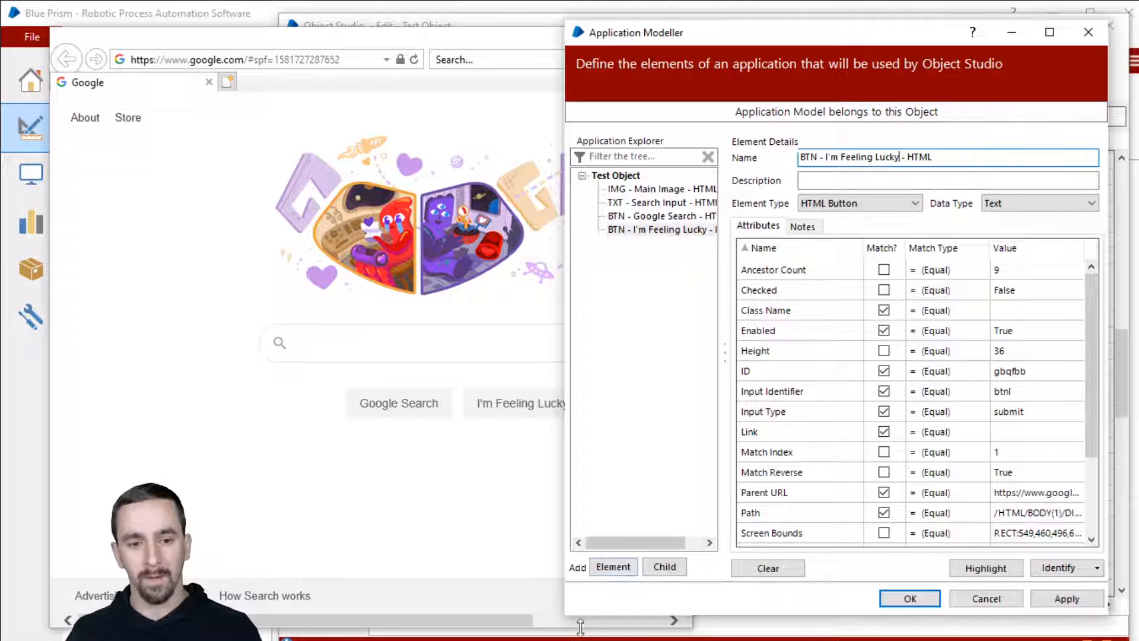
Add a 'Group - Body' entry and nest the four page elements under it.
click(612, 567)
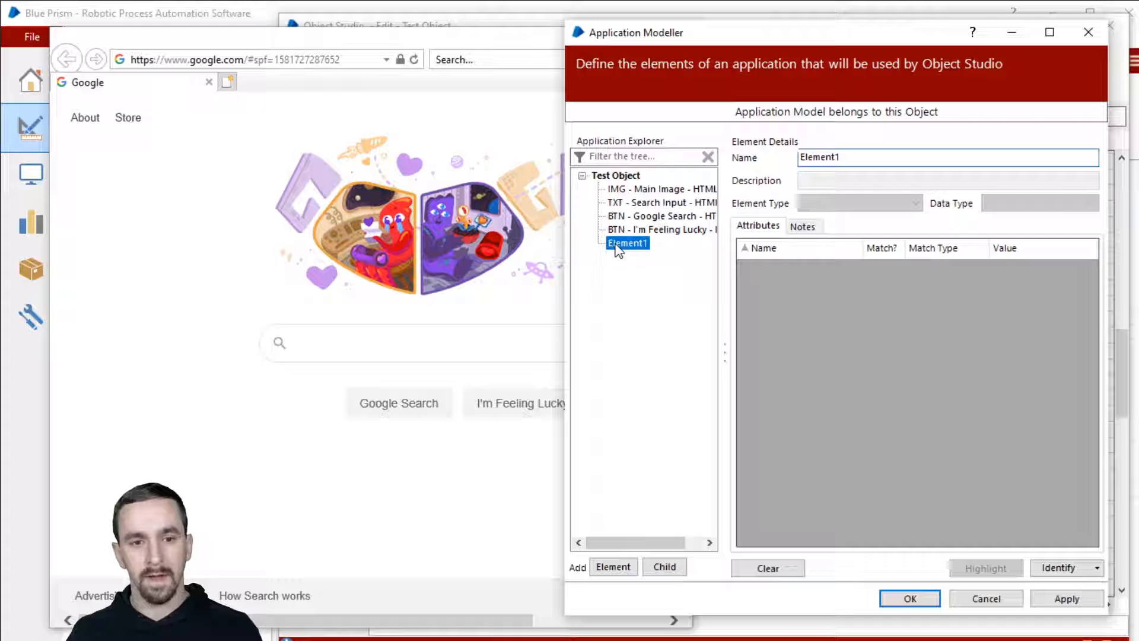
click(657, 202)
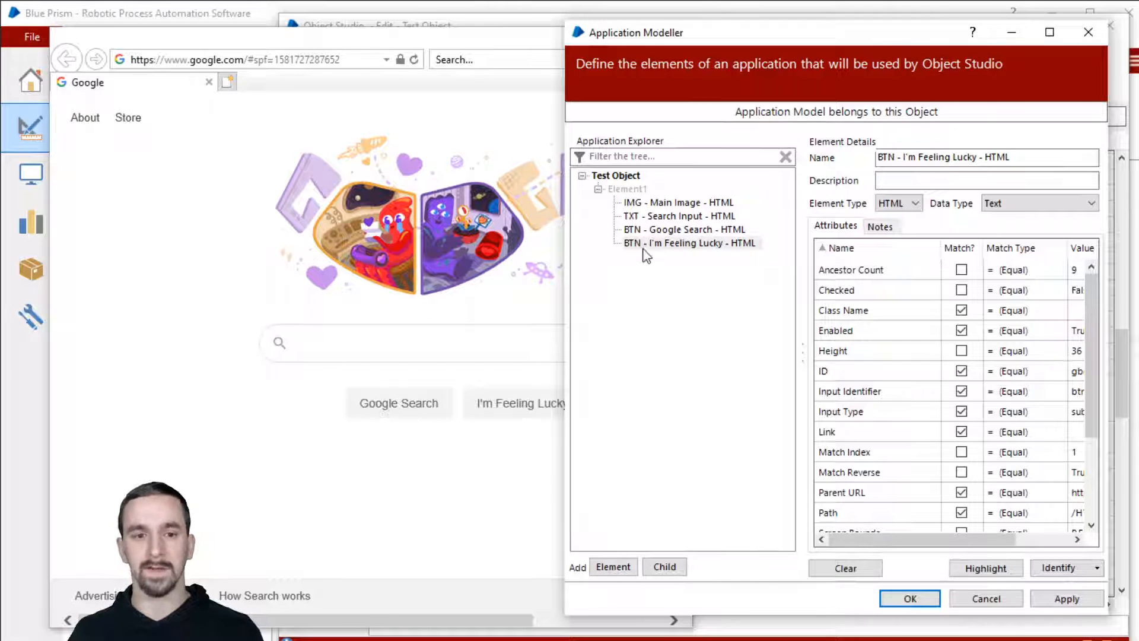
mouse_move(796, 253)
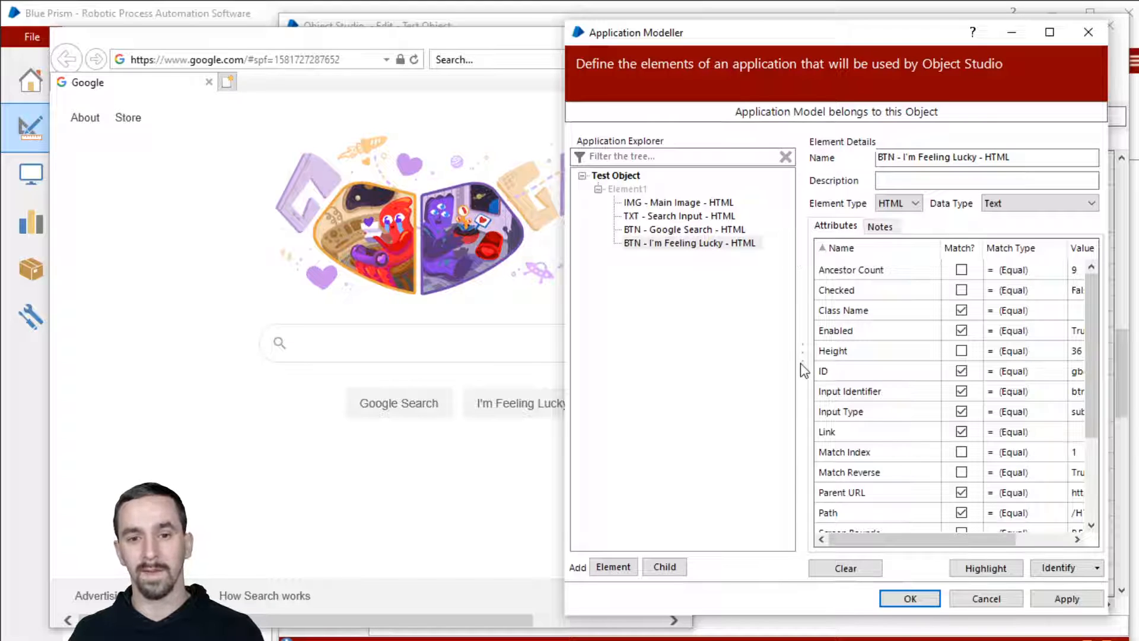
drag(804, 367, 724, 366)
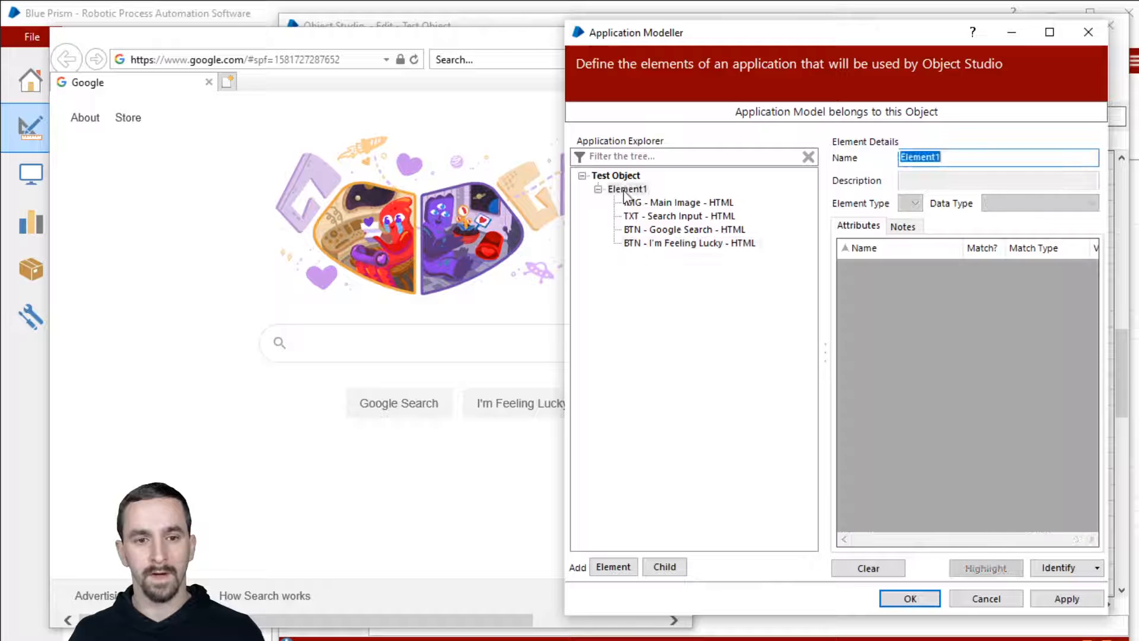
text(Group - Main)
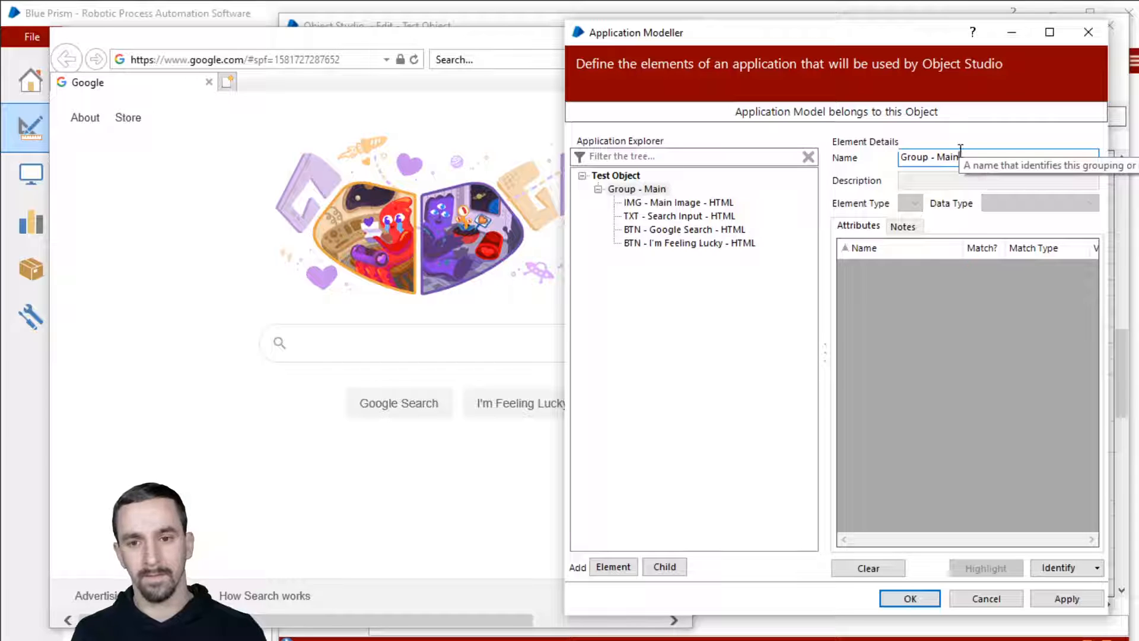
text(Group - Body)
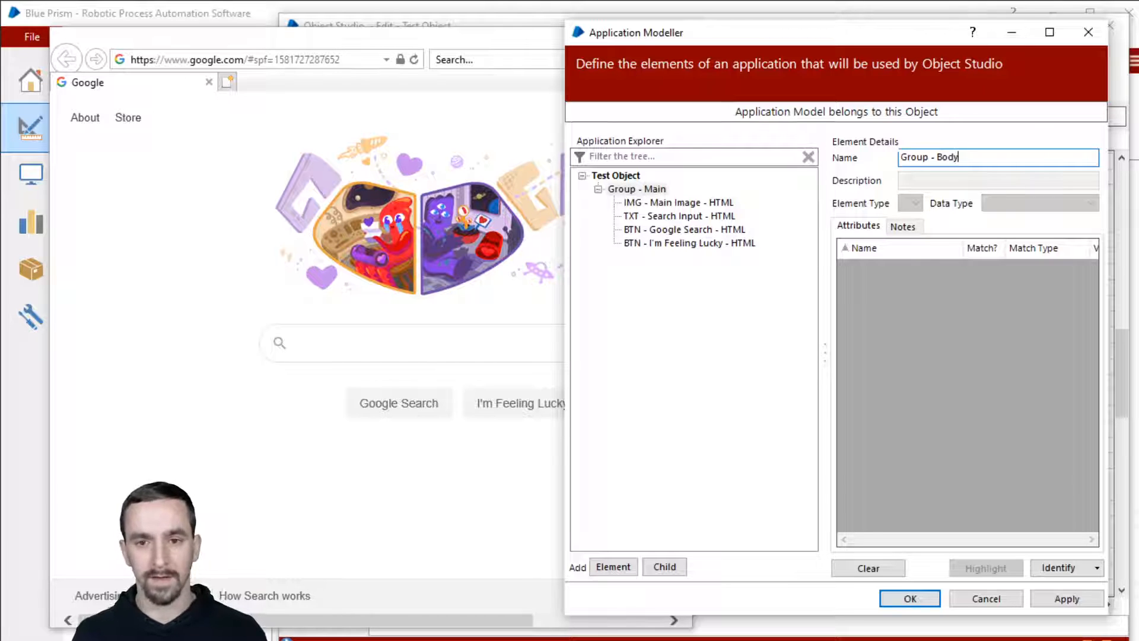
Add empty top-level entries 'Group - Header' and 'Group - Footer'.
click(612, 567)
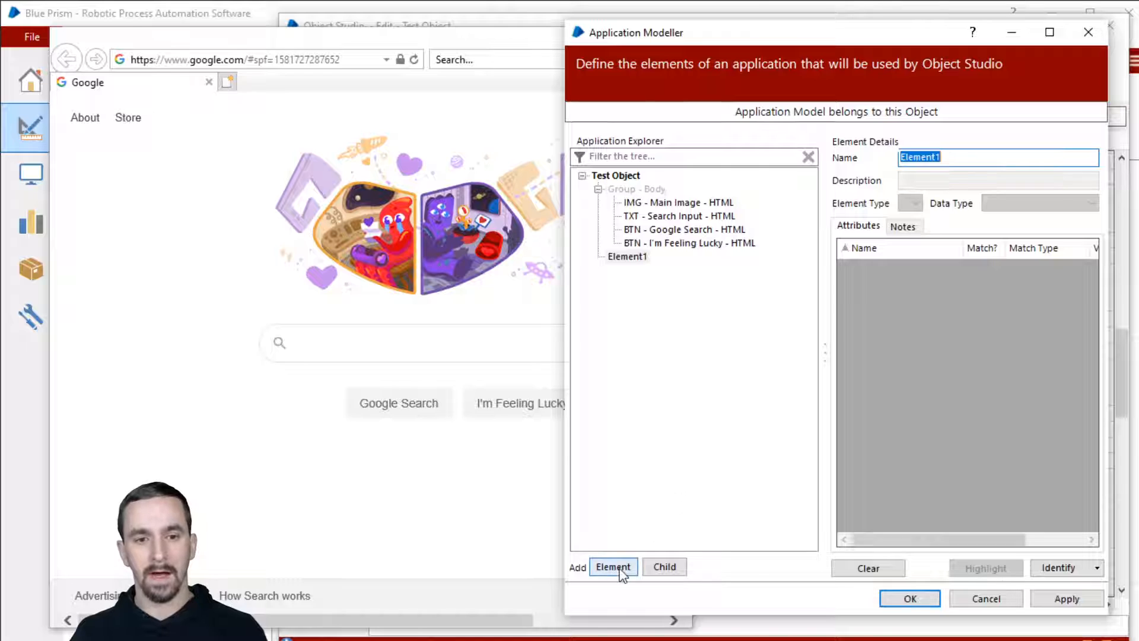
text(Header Section)
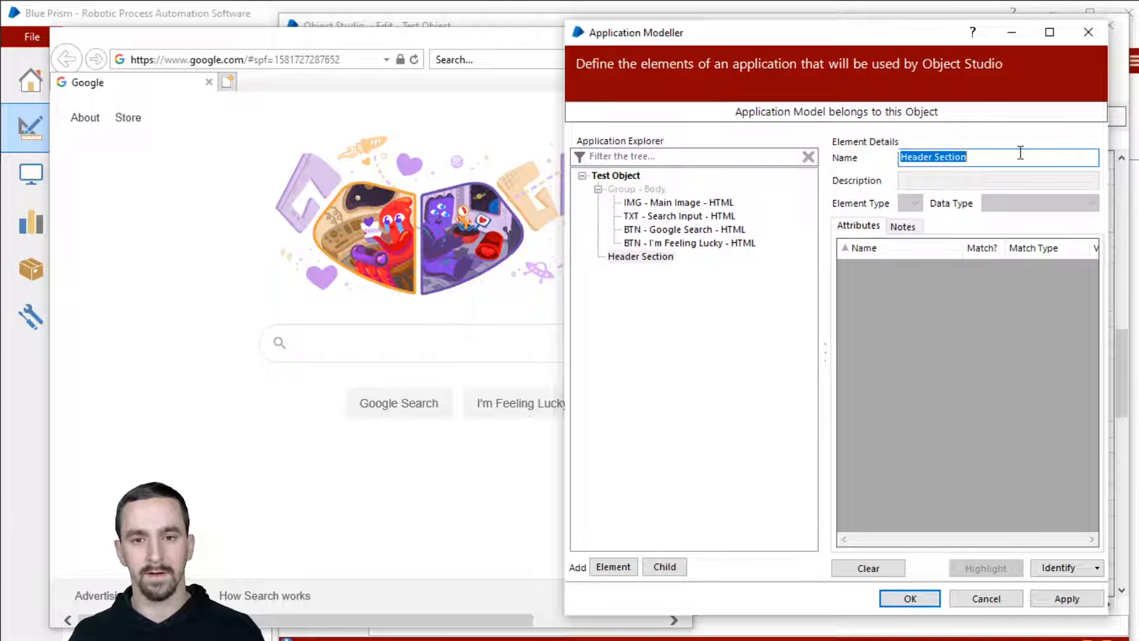
text(Group)
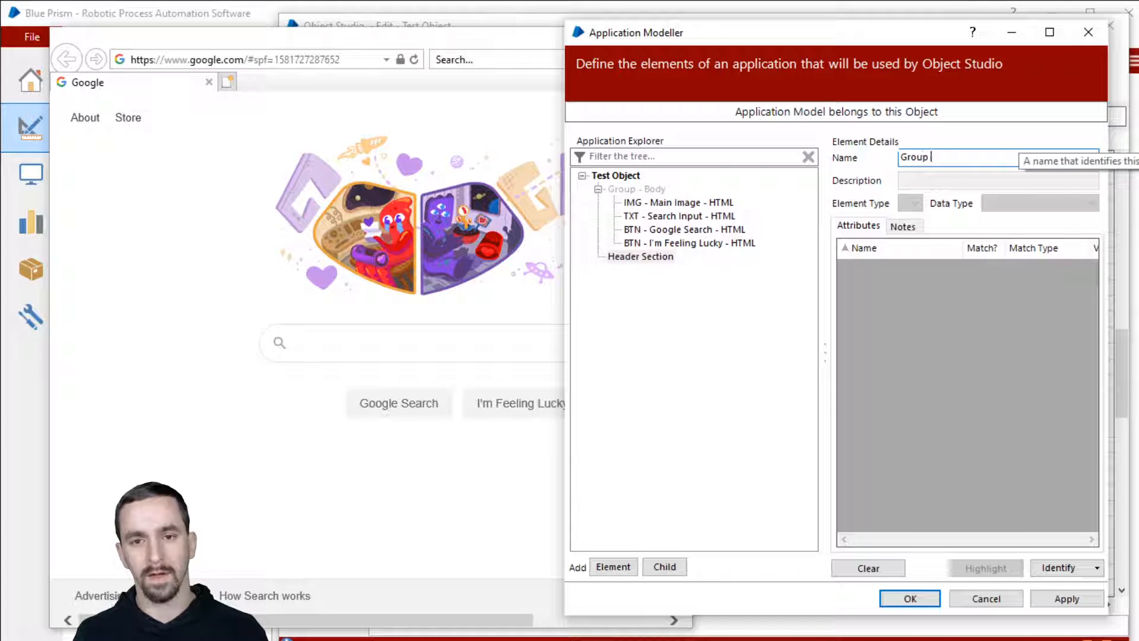
text(- Header)
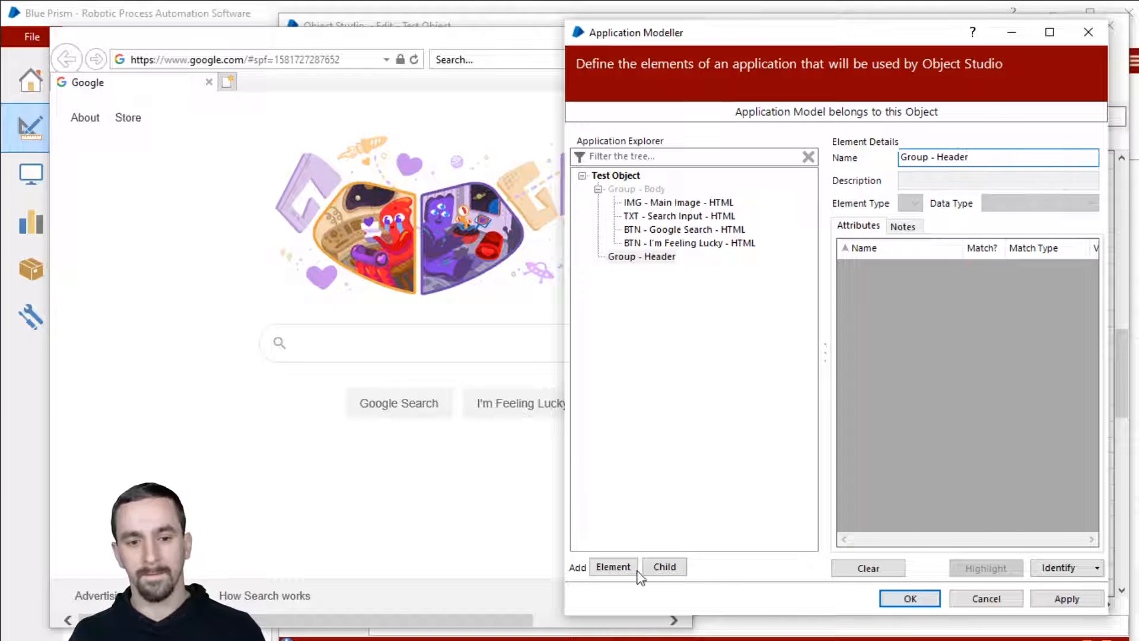
click(612, 567)
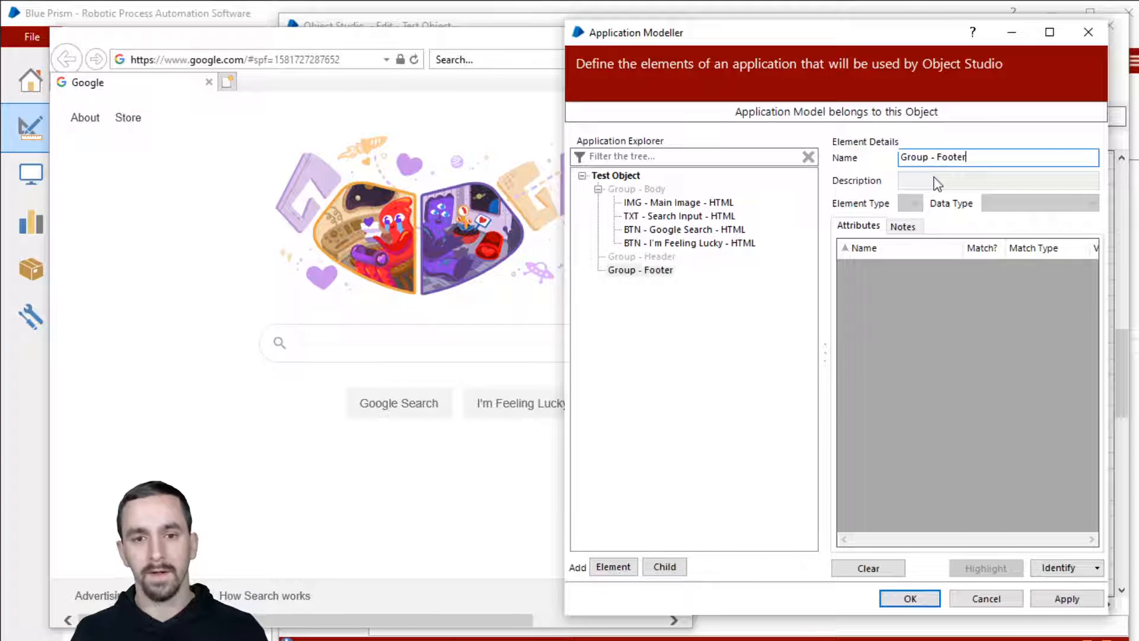
Capture the About link as 'LNK - About - HTML' and place it inside Group - Header.
click(640, 257)
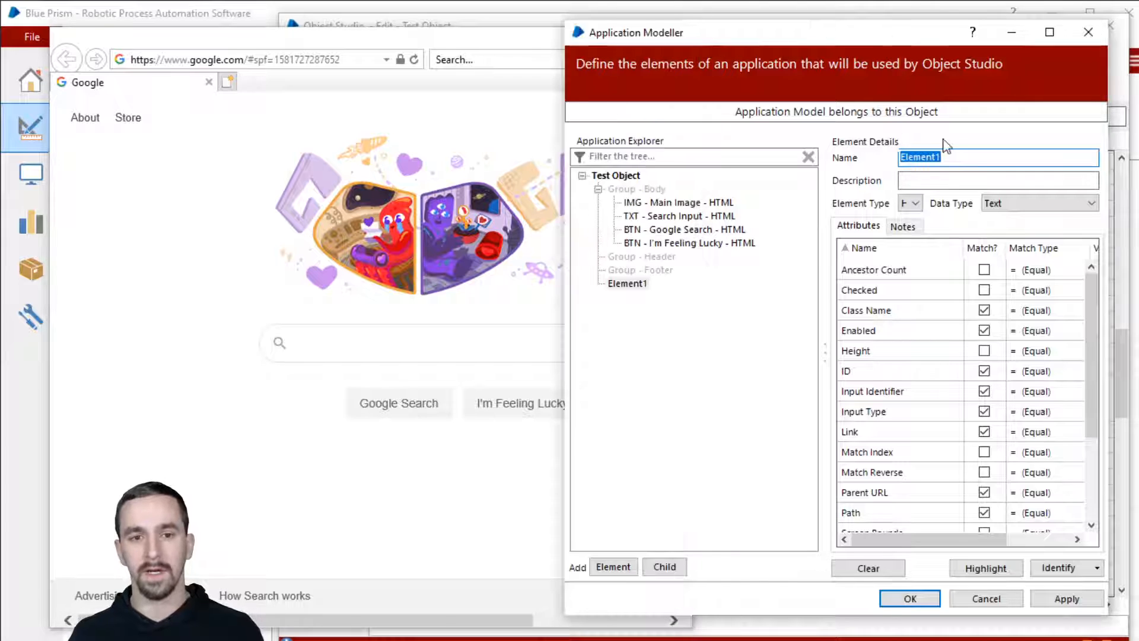
text(LINK)
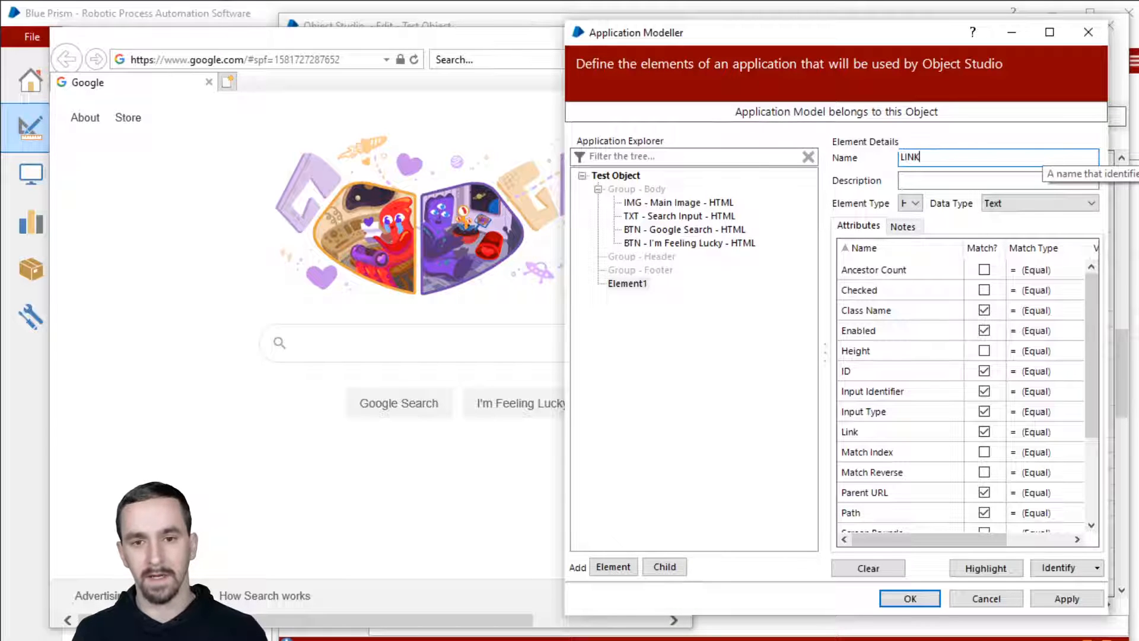
text(LNK)
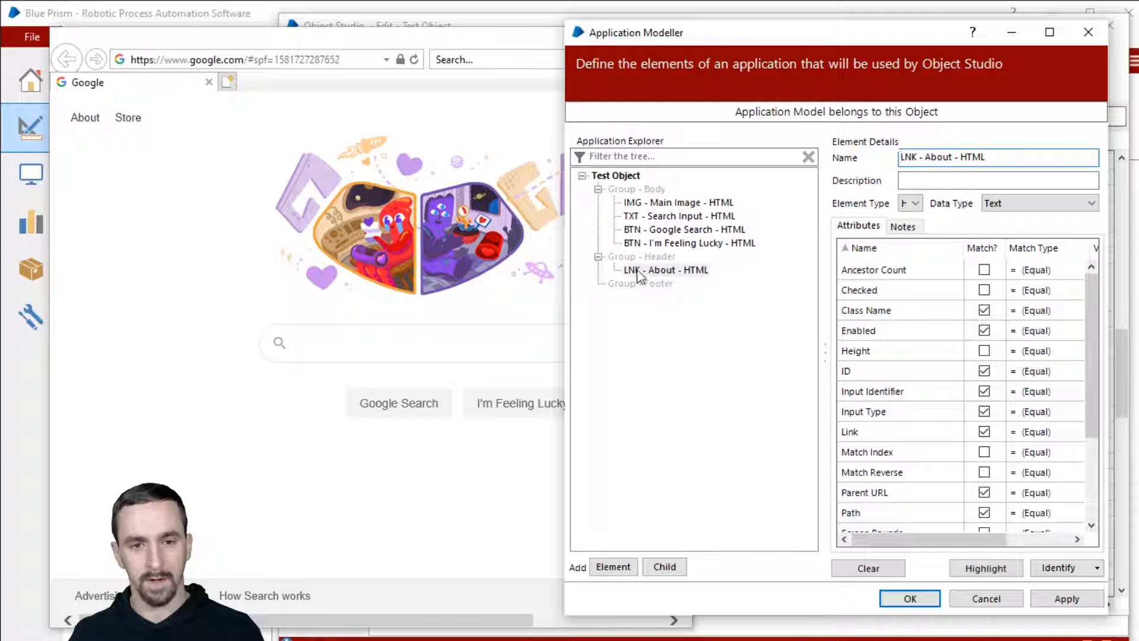
click(639, 284)
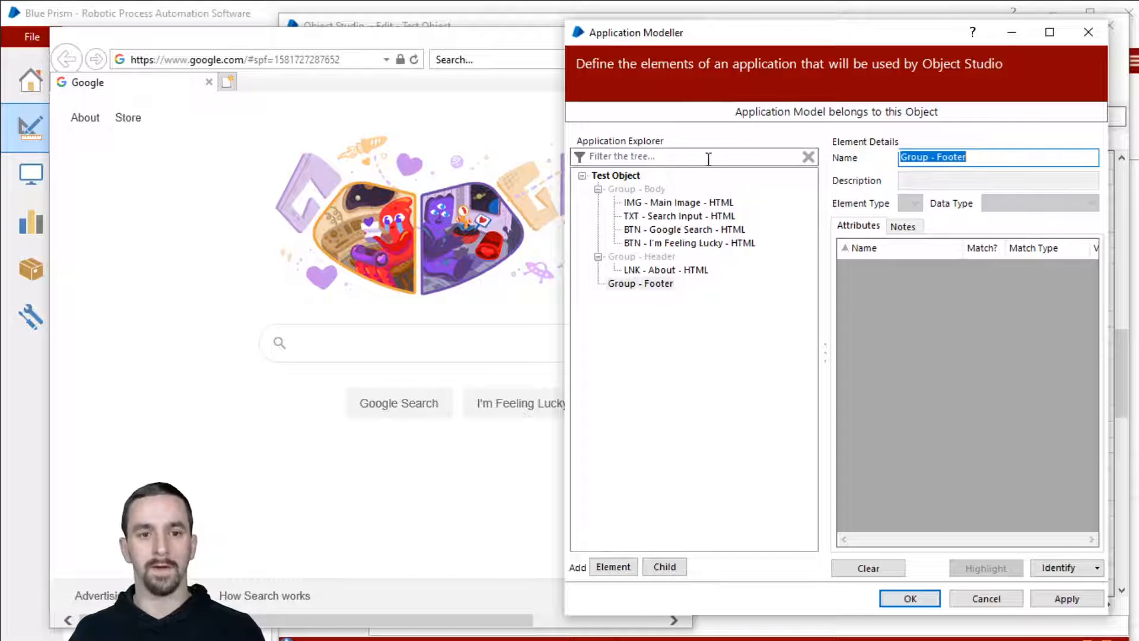
mouse_move(776, 221)
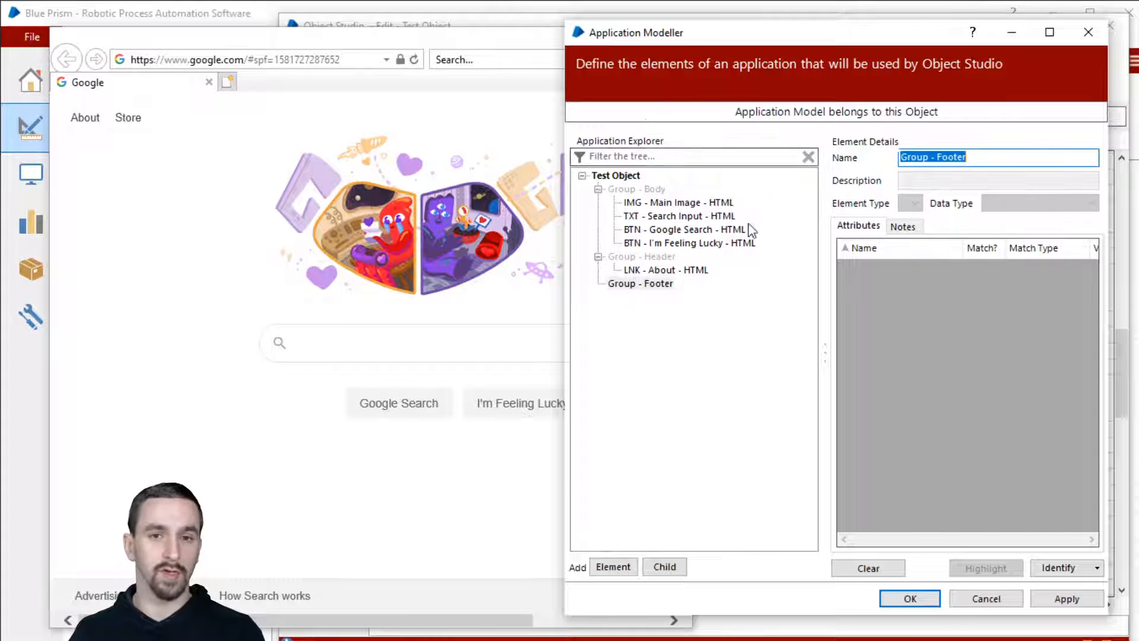
Create 'Screen - Homepage' under the root and move the three groups beneath it.
click(616, 176)
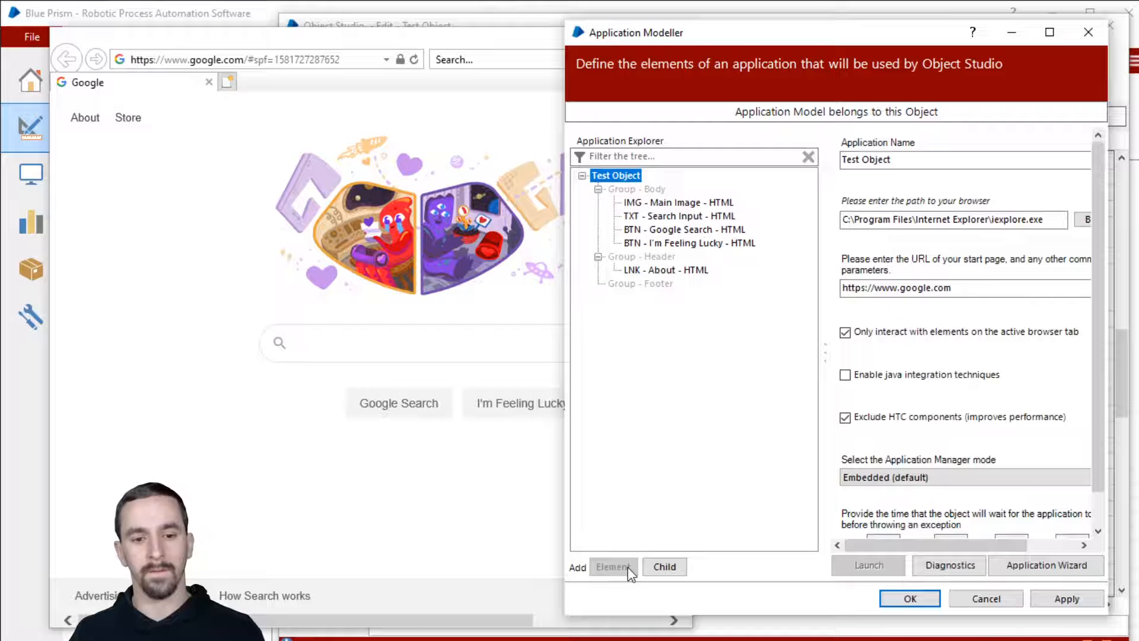
click(634, 189)
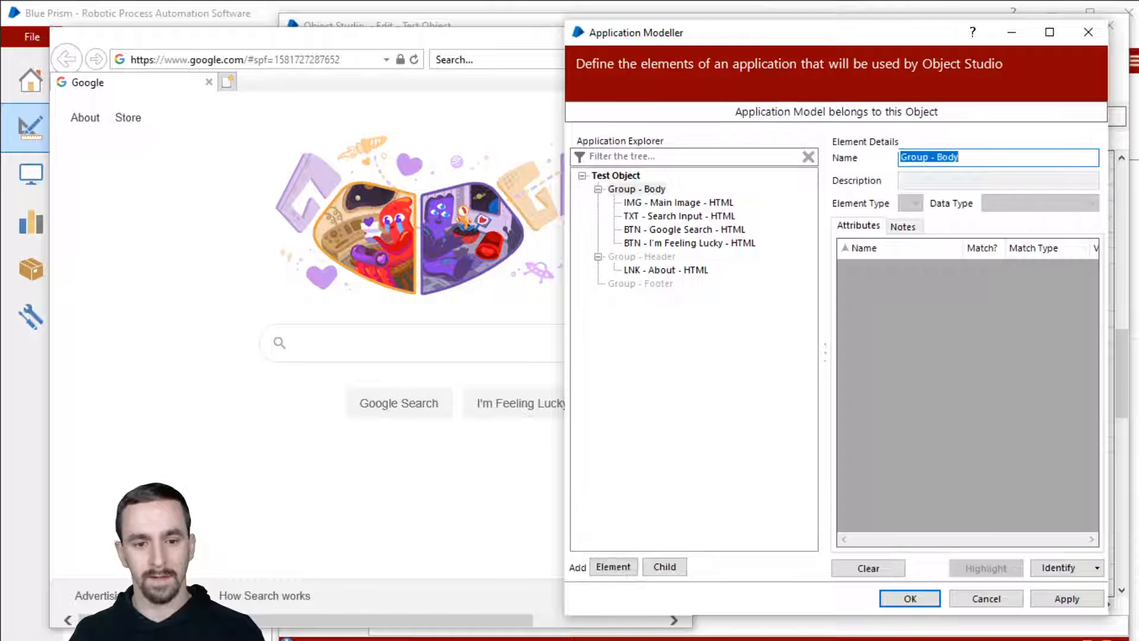
click(616, 176)
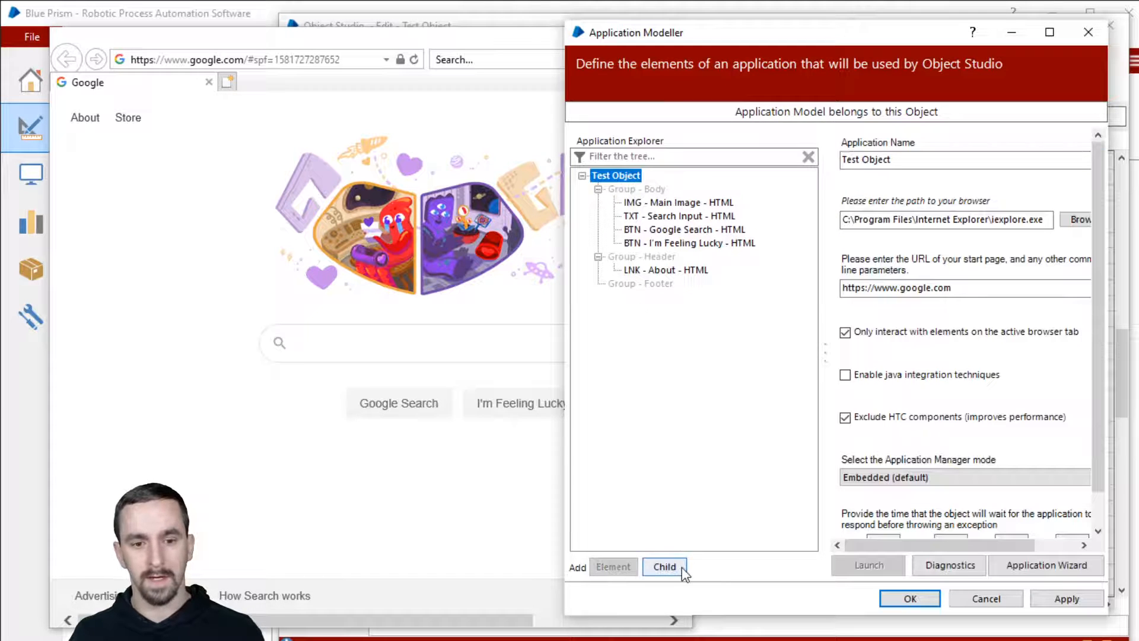
click(663, 568)
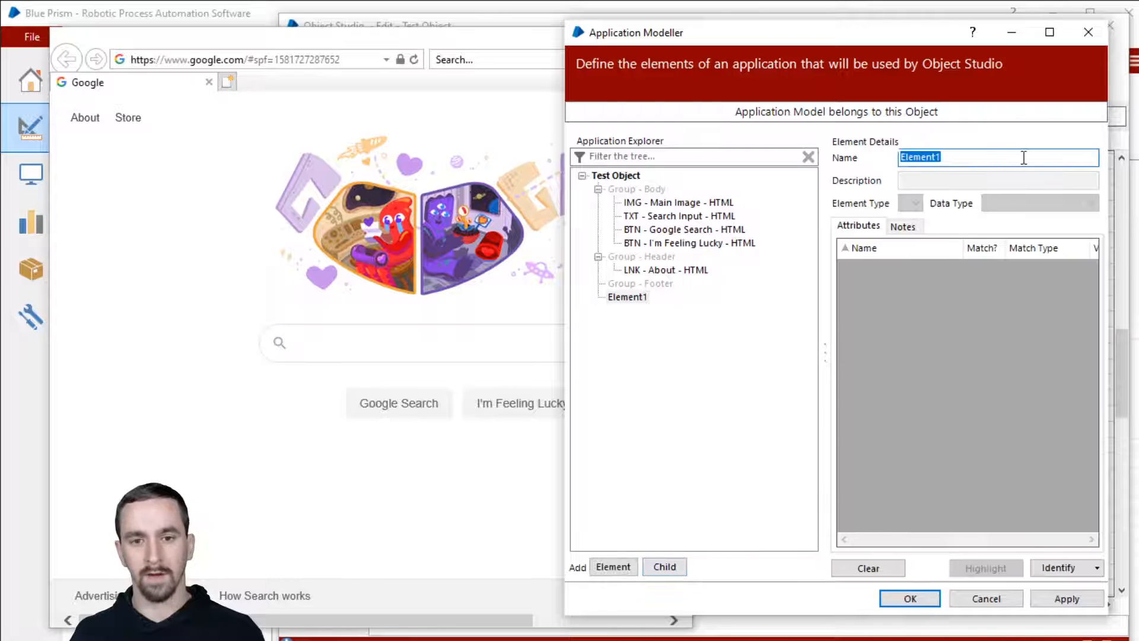
text(gRO)
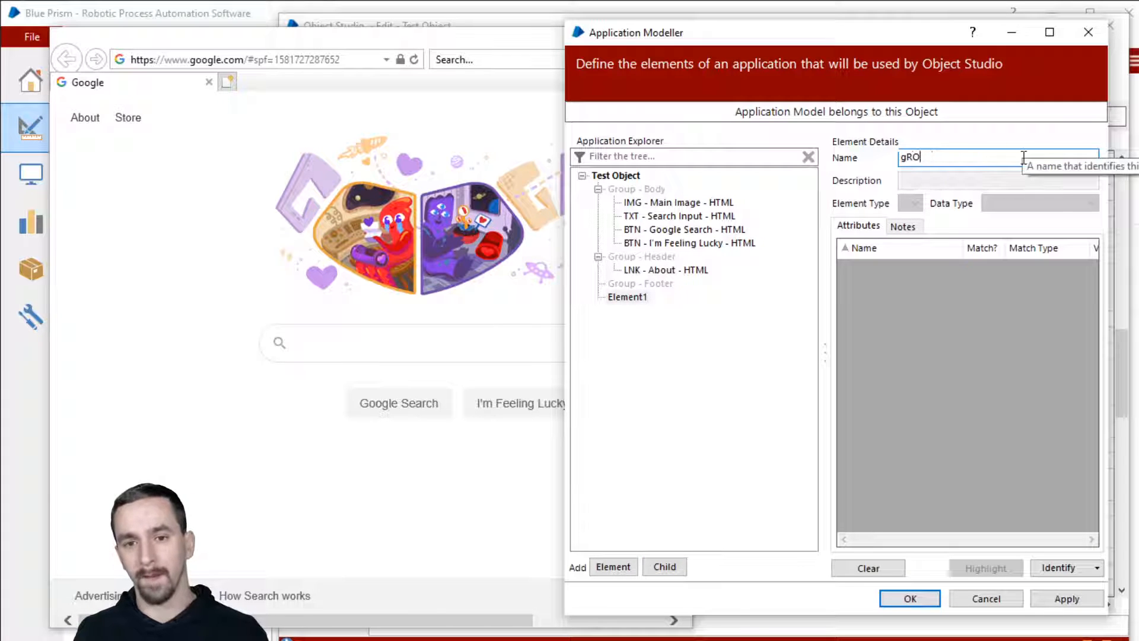
text(Screen - HO)
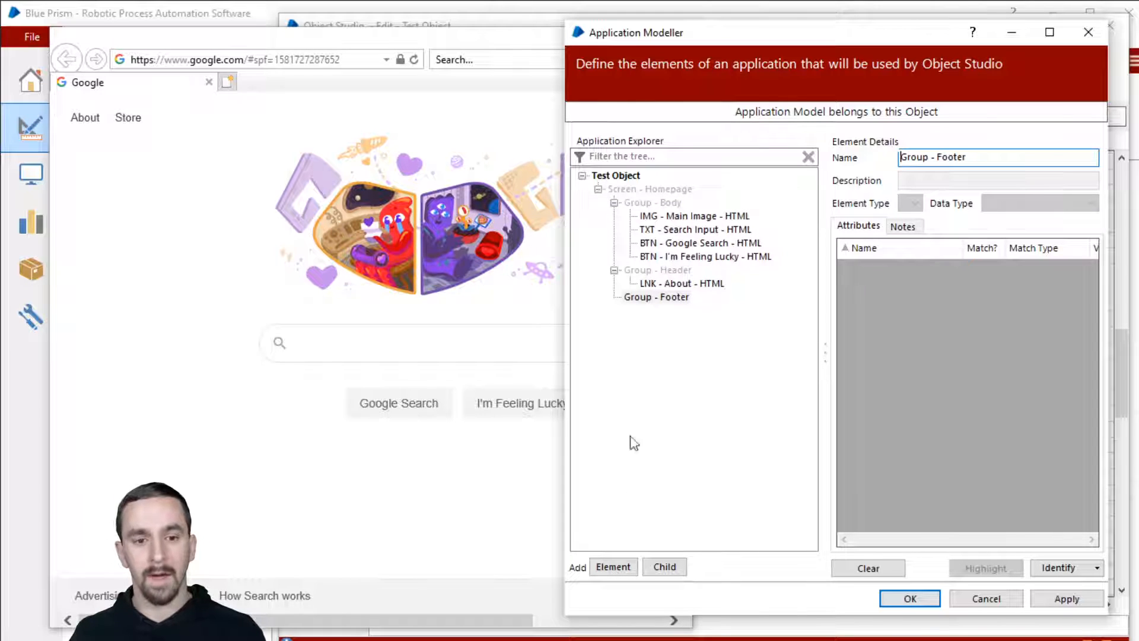
Add a separate top-level 'Screen - Search Results' entry.
click(612, 567)
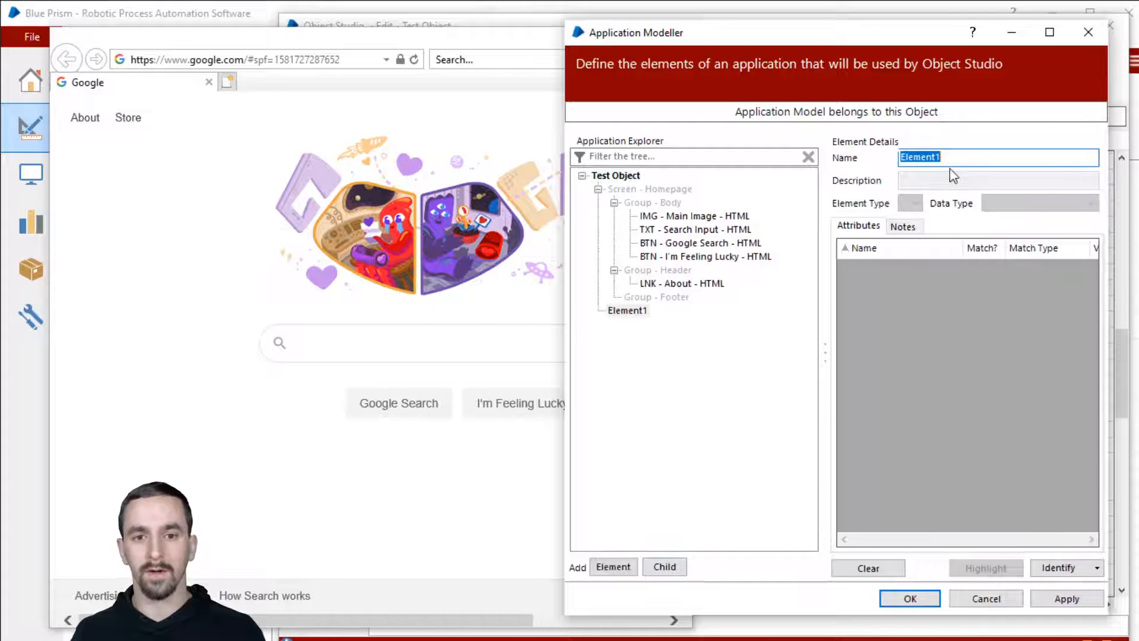
text(Screen - Search Results)
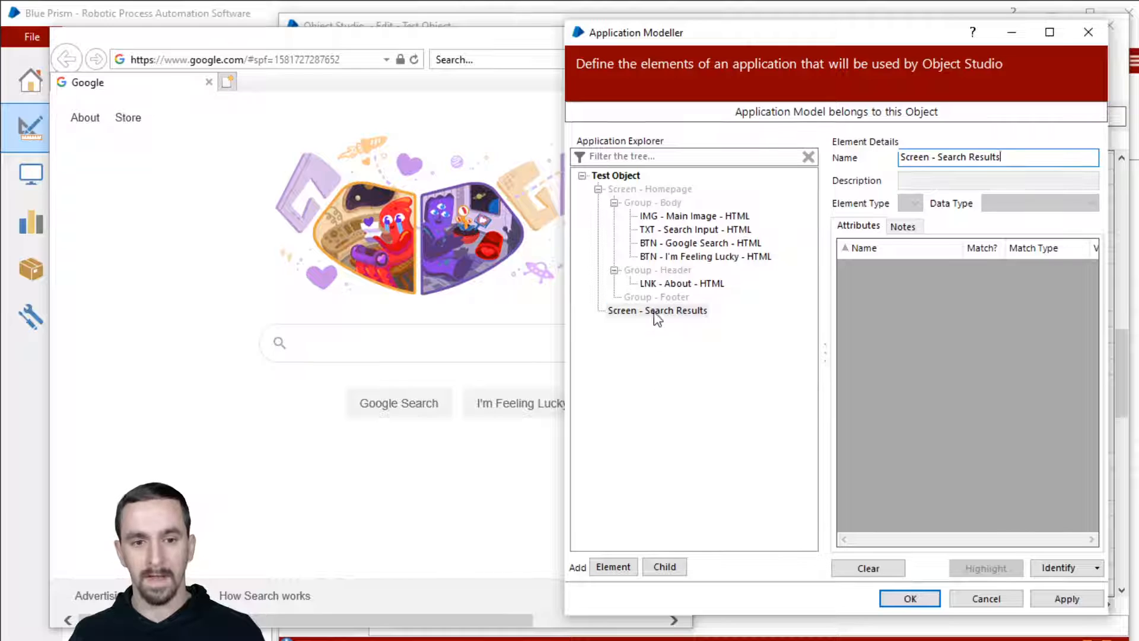
click(656, 310)
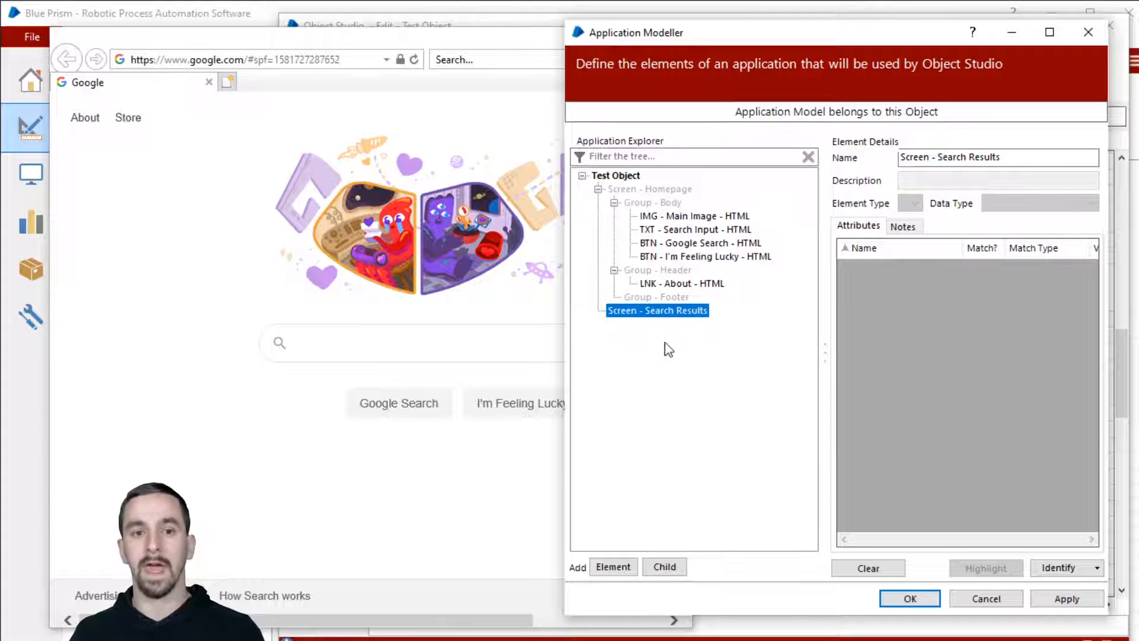
Move TXT - Search Input to the end of Group - Body and confirm the model with OK.
click(600, 189)
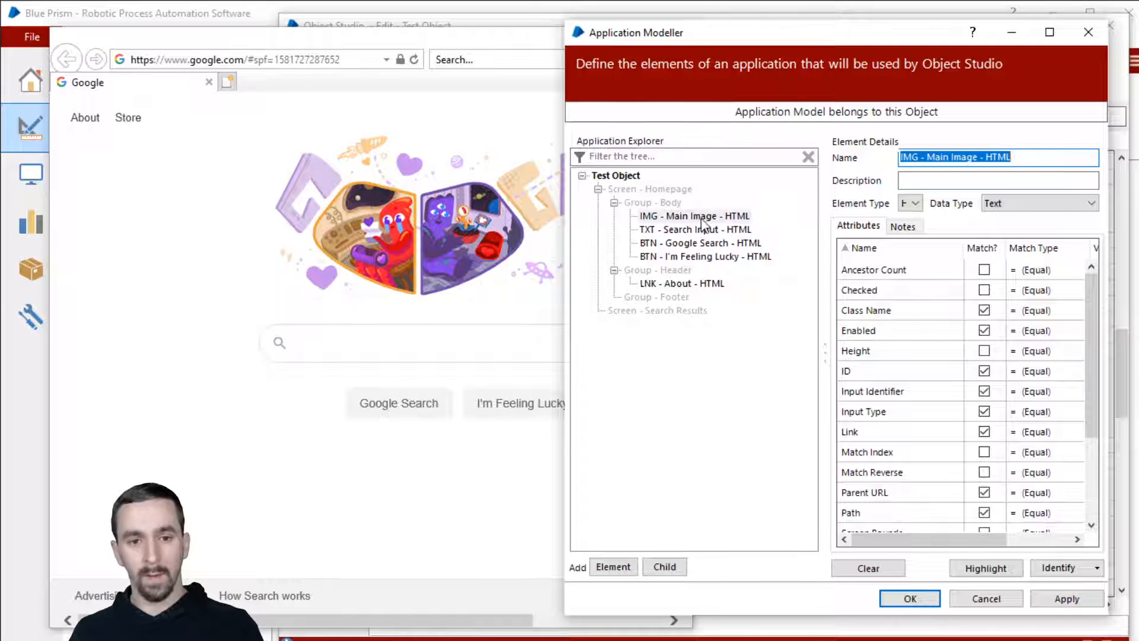
click(692, 216)
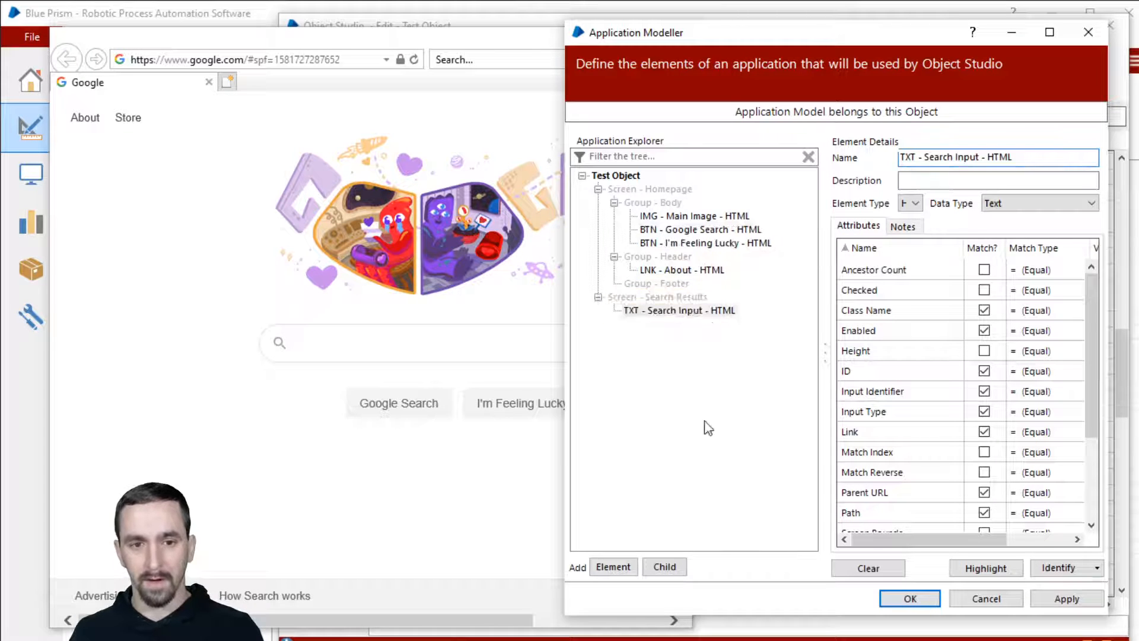
click(679, 310)
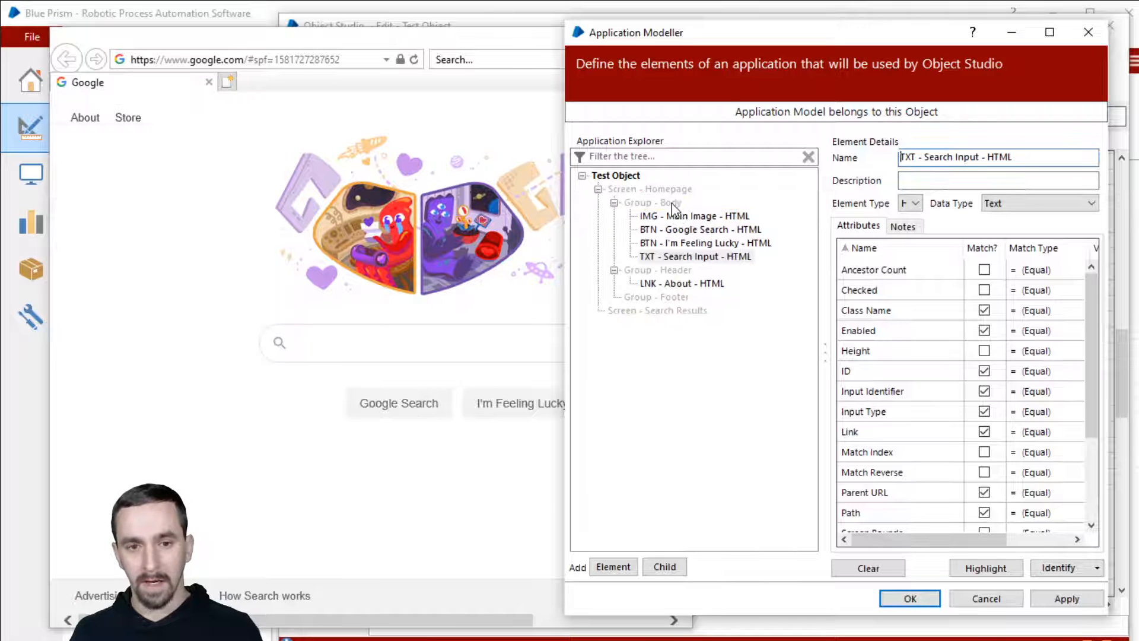
click(692, 256)
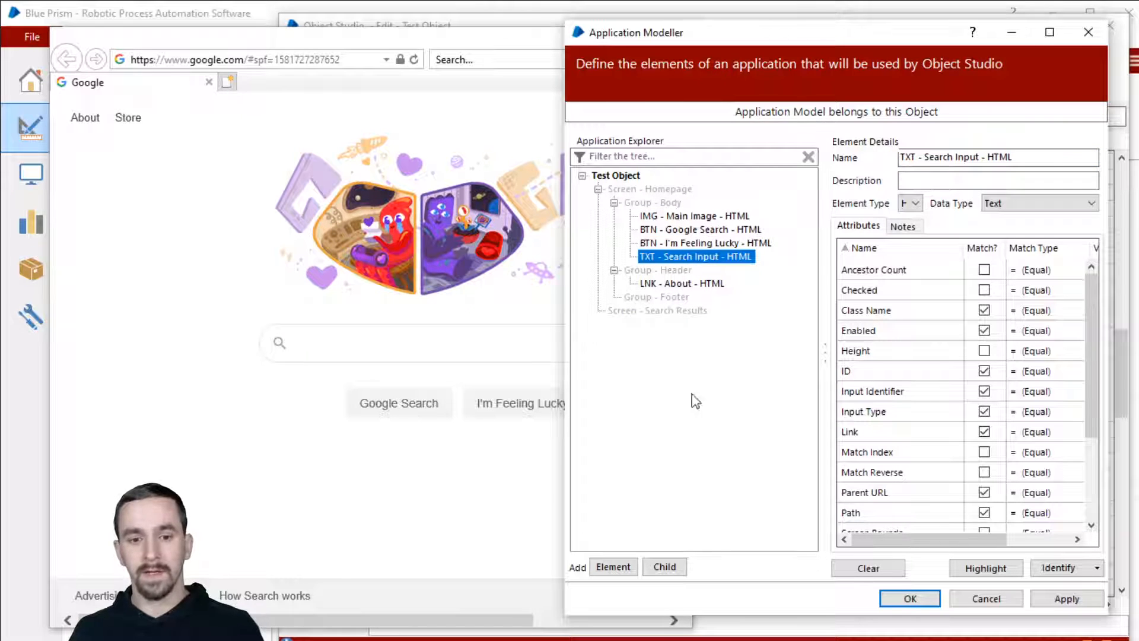
click(910, 598)
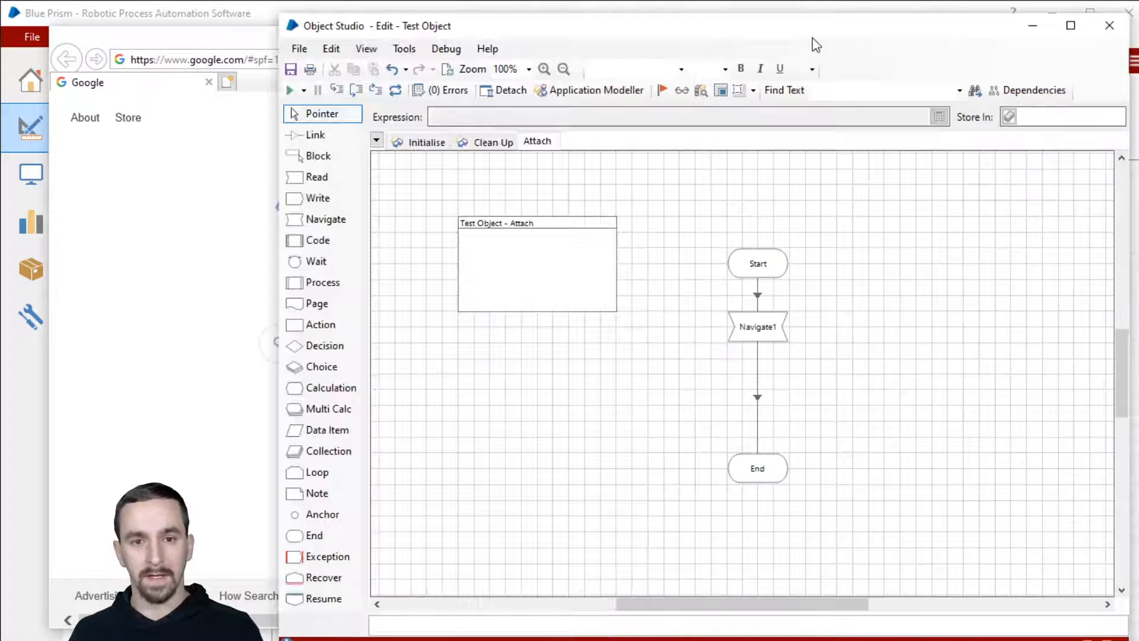
Reopen Application Modeller and move Google Search and I'm Feeling Lucky below Search Input in Body.
click(595, 90)
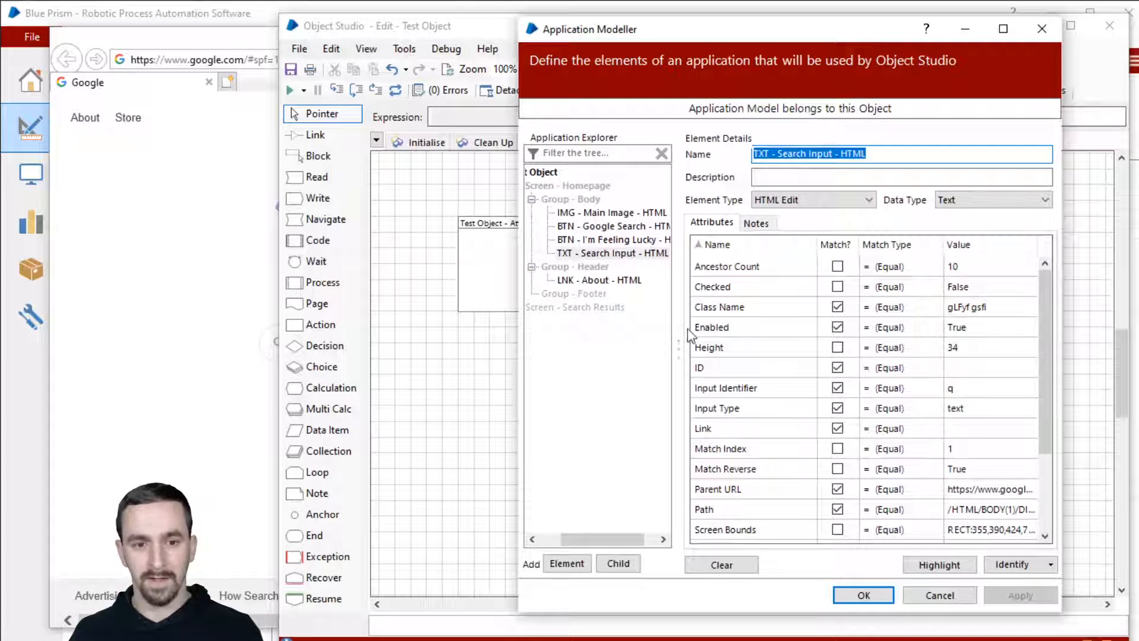
click(612, 253)
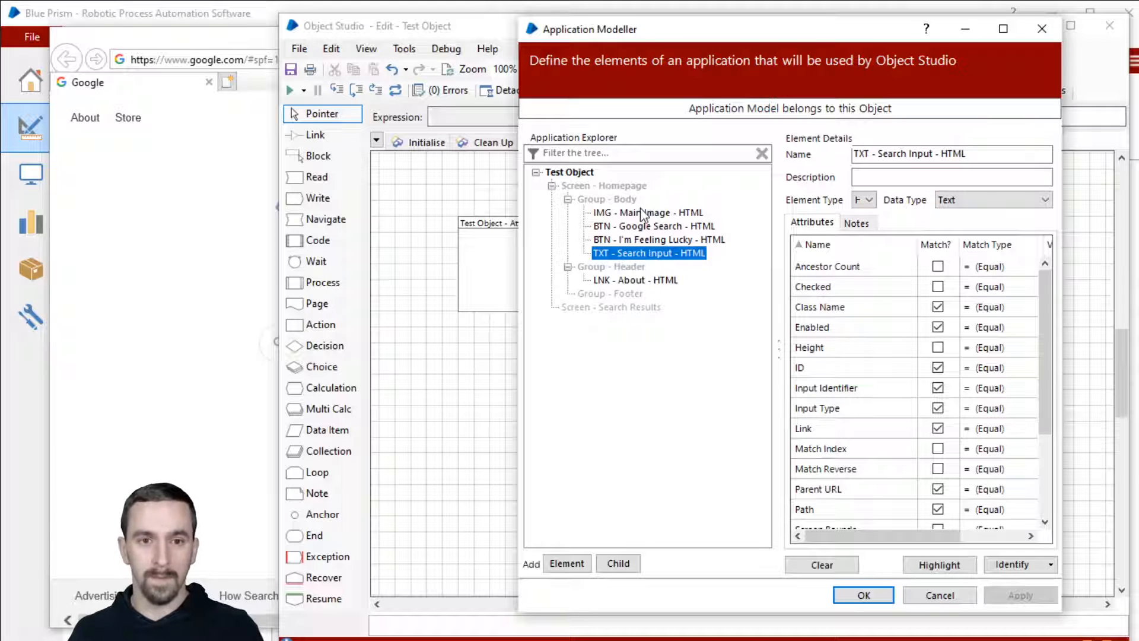
click(653, 225)
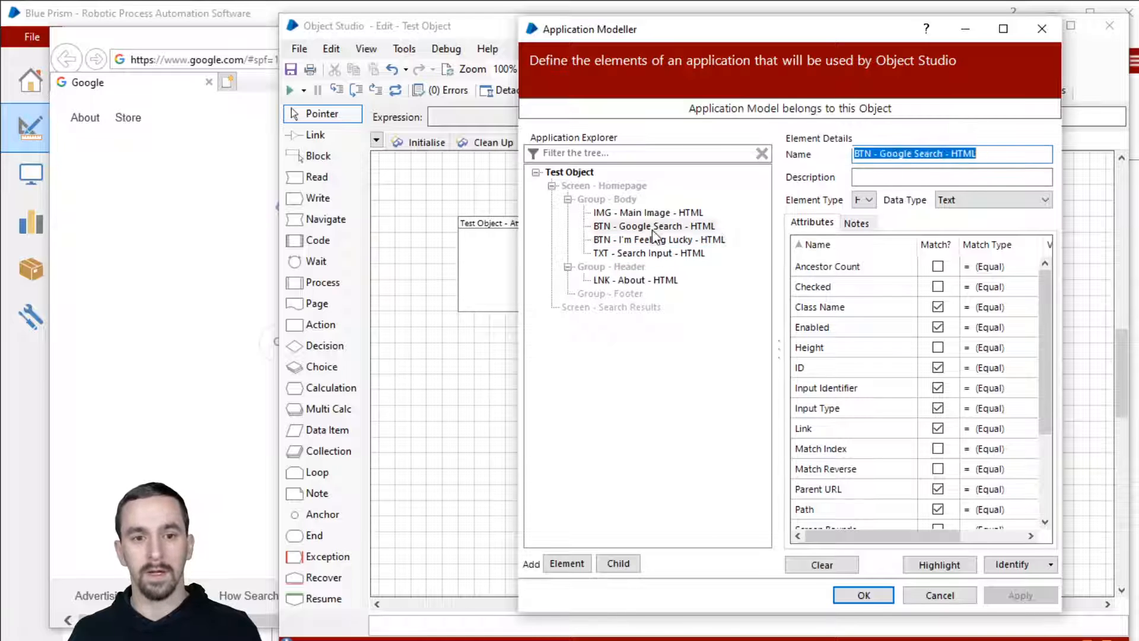
click(653, 225)
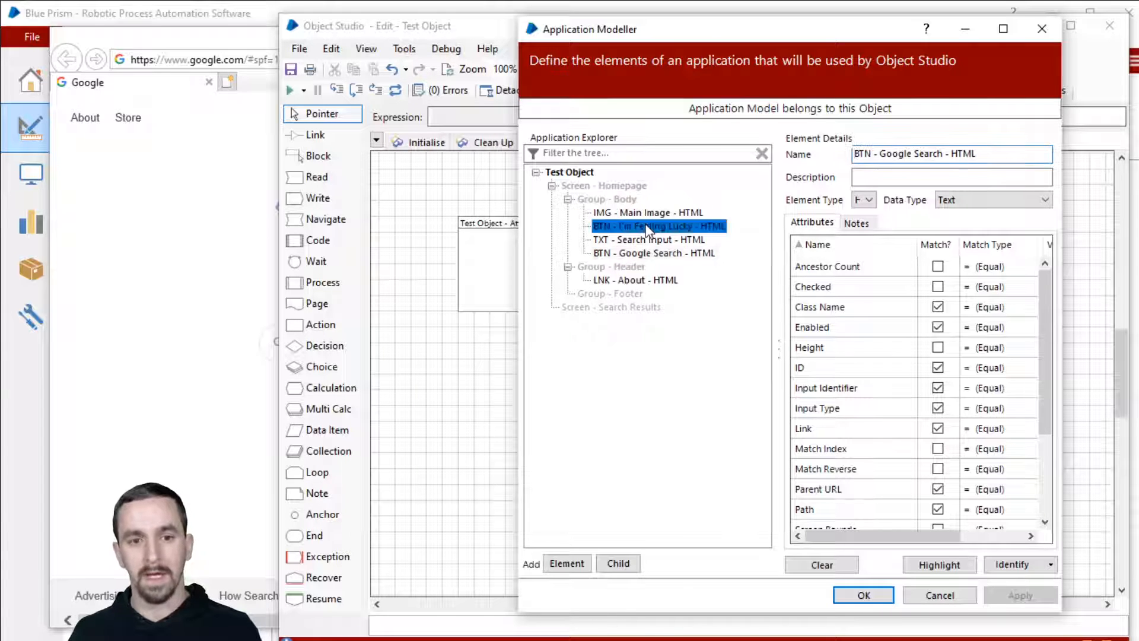
click(659, 226)
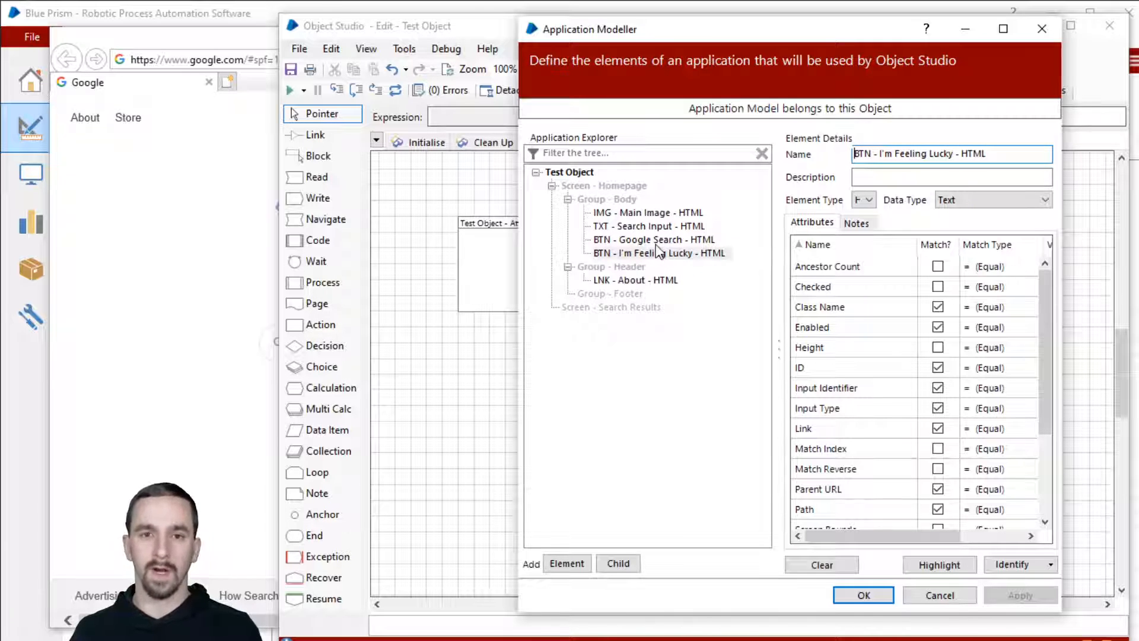
mouse_move(652, 305)
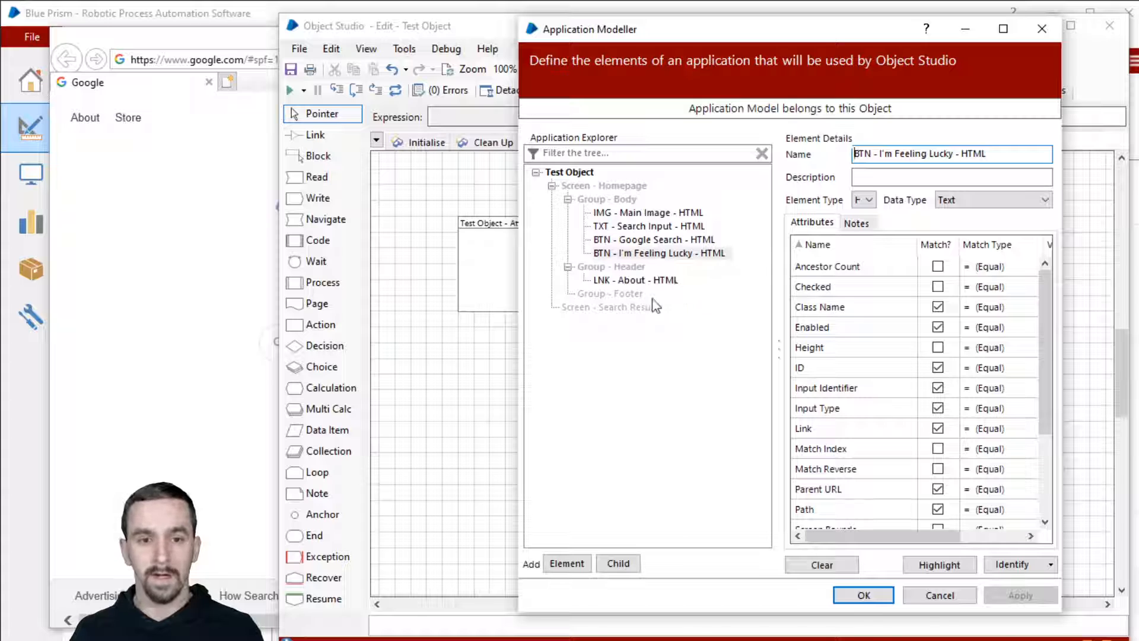
Order the Homepage screen's groups as Header, Body, then Footer.
click(610, 267)
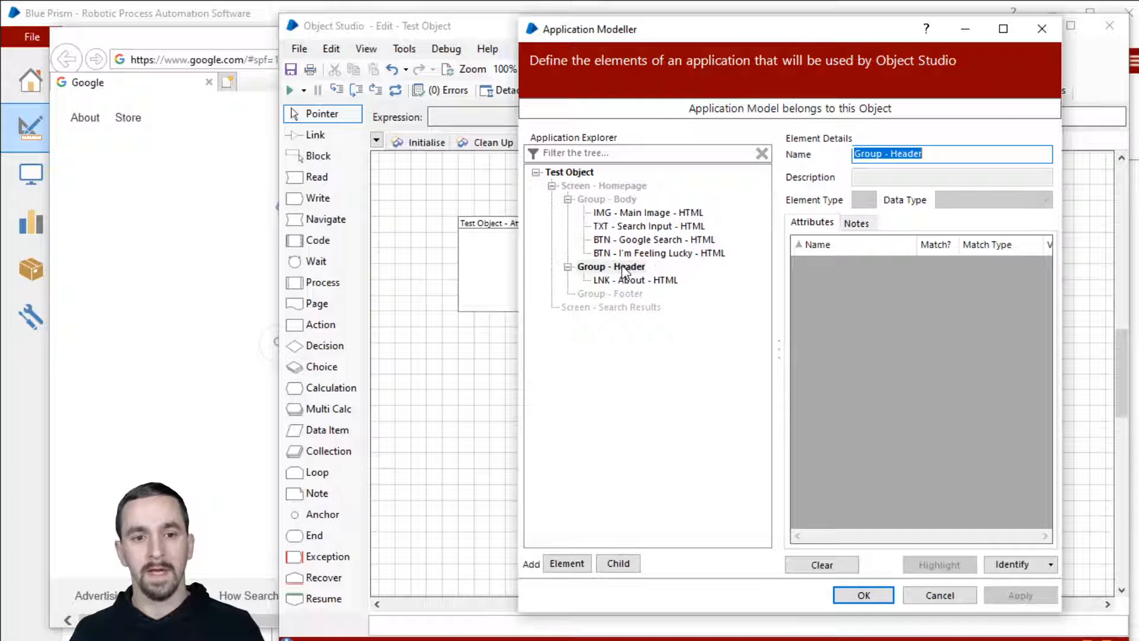
click(603, 185)
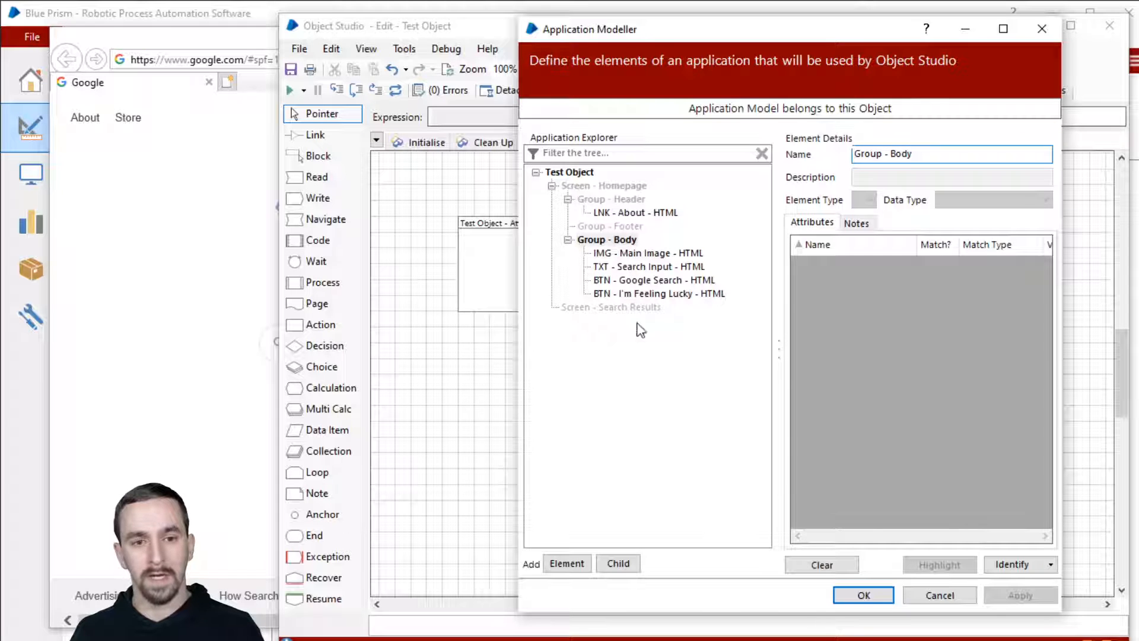
click(610, 225)
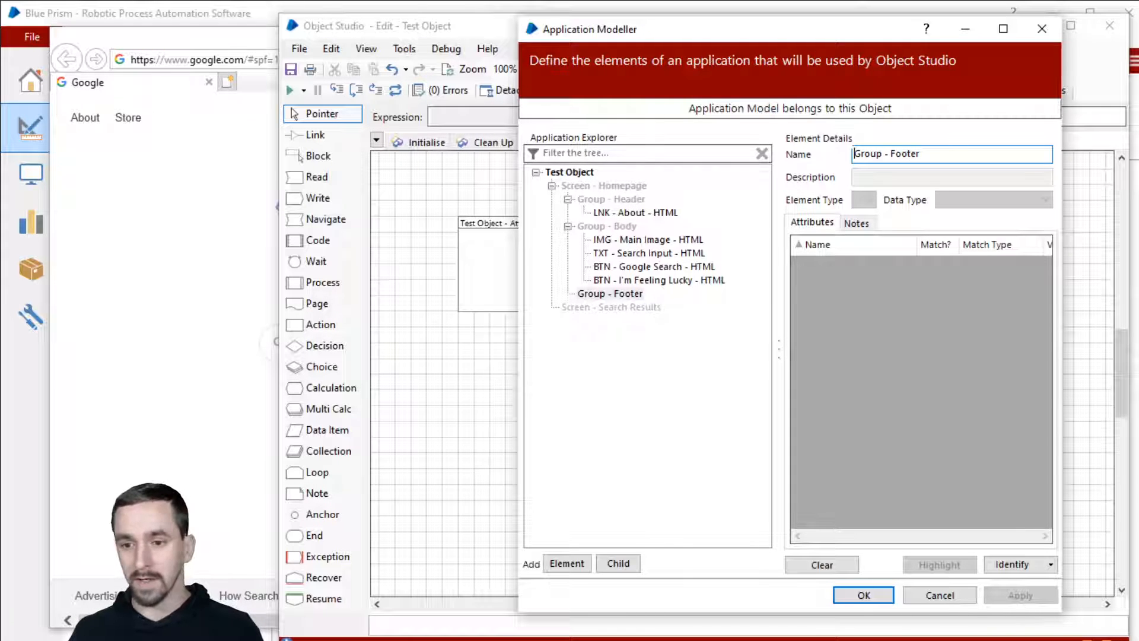
mouse_move(672, 262)
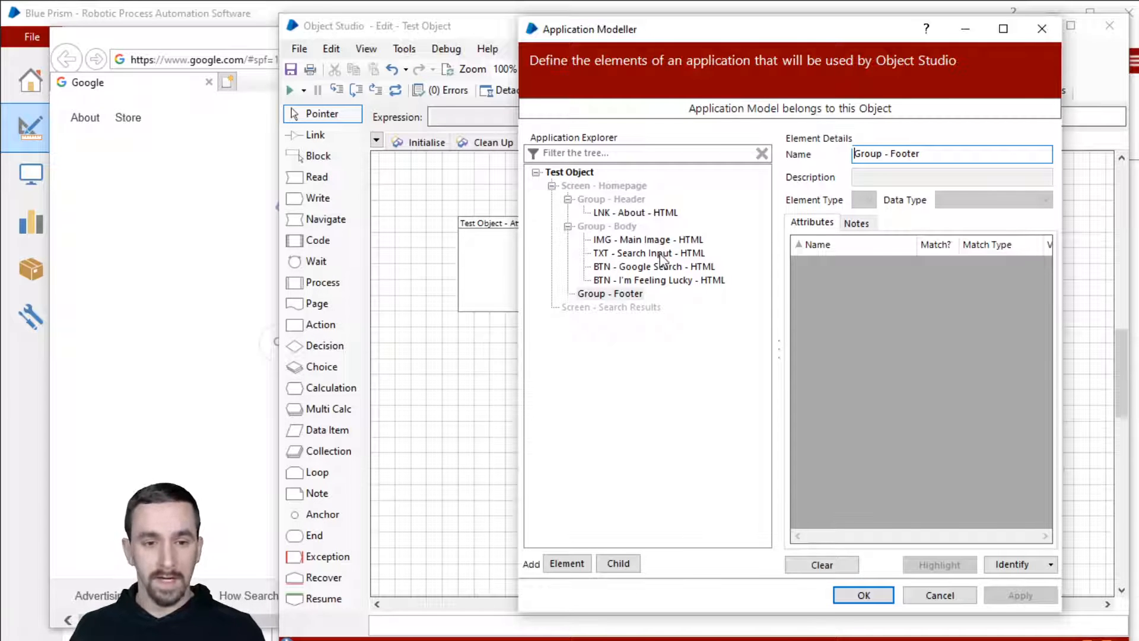
click(648, 239)
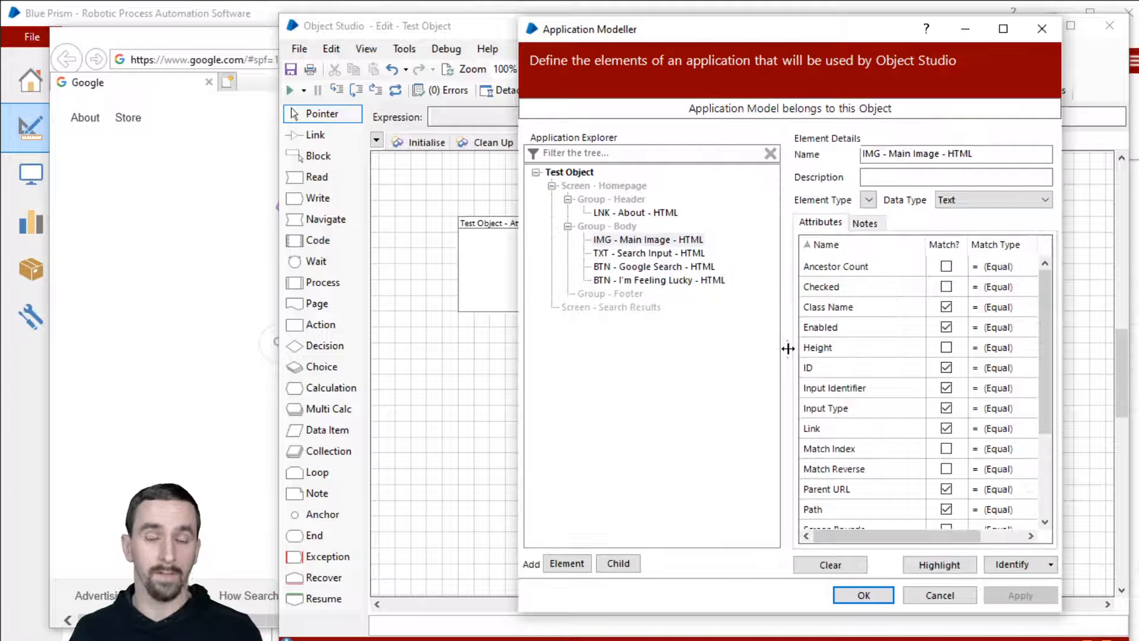
mouse_move(756, 280)
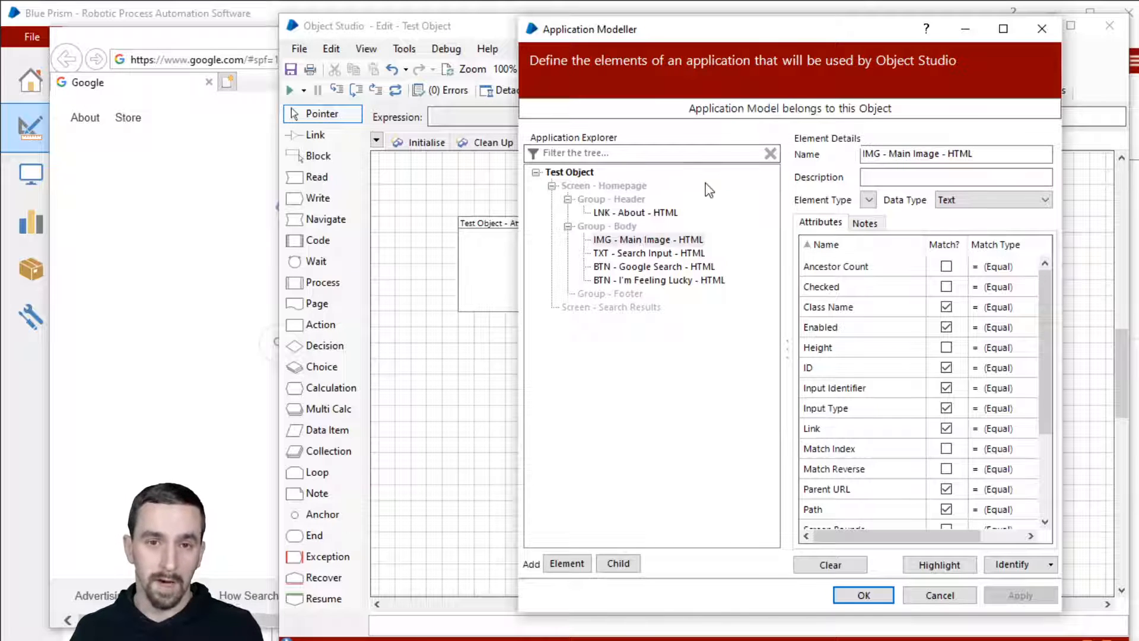
click(612, 198)
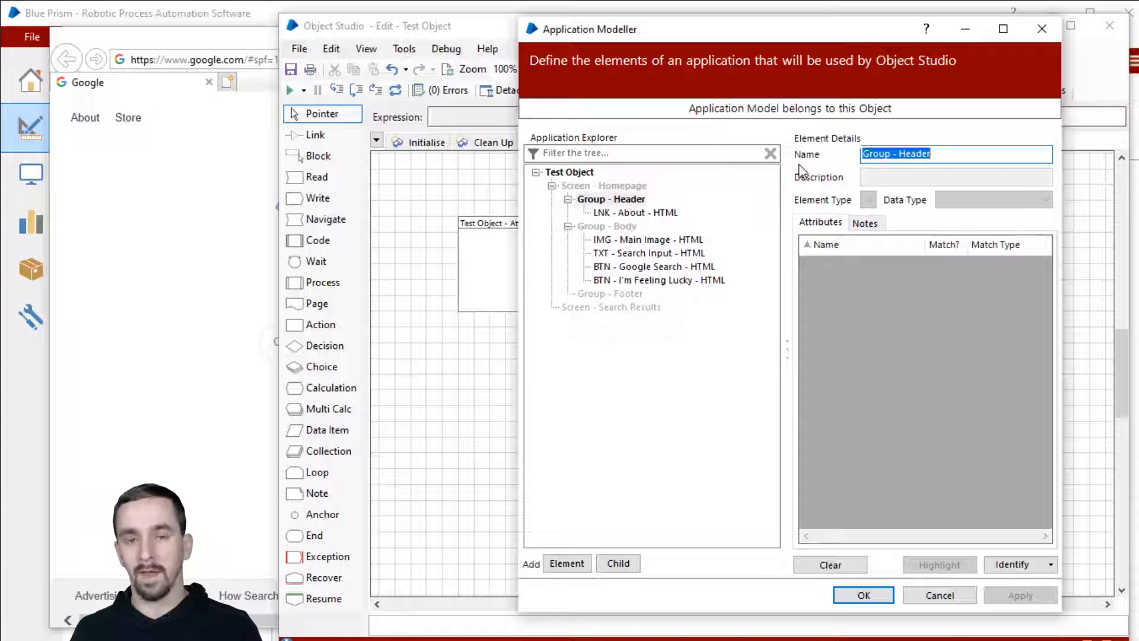
mouse_move(998, 528)
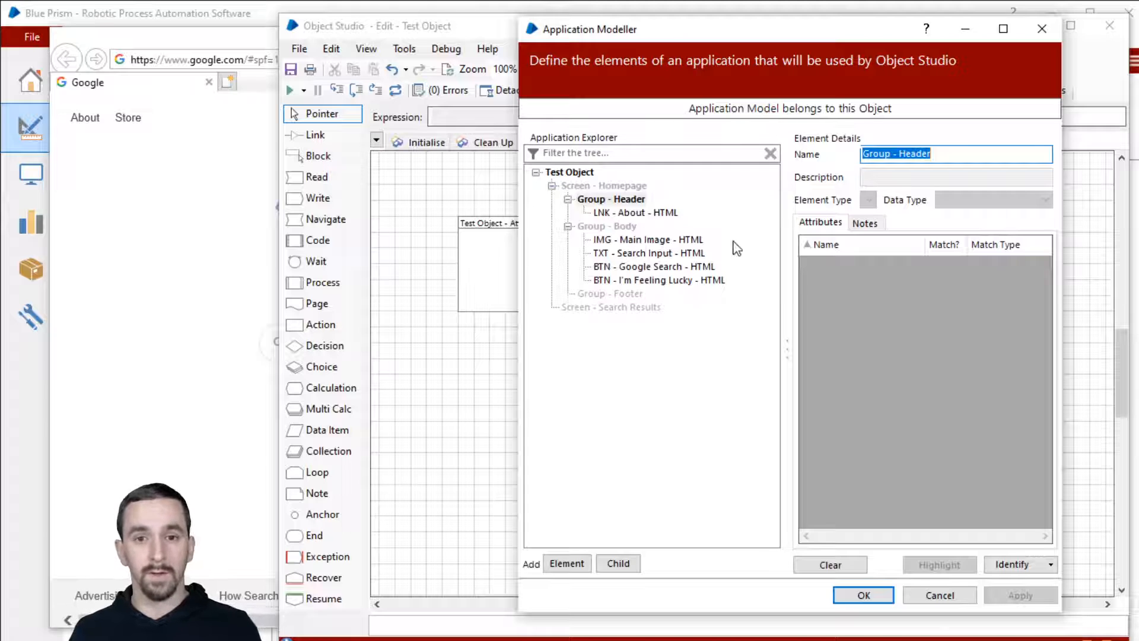
click(635, 213)
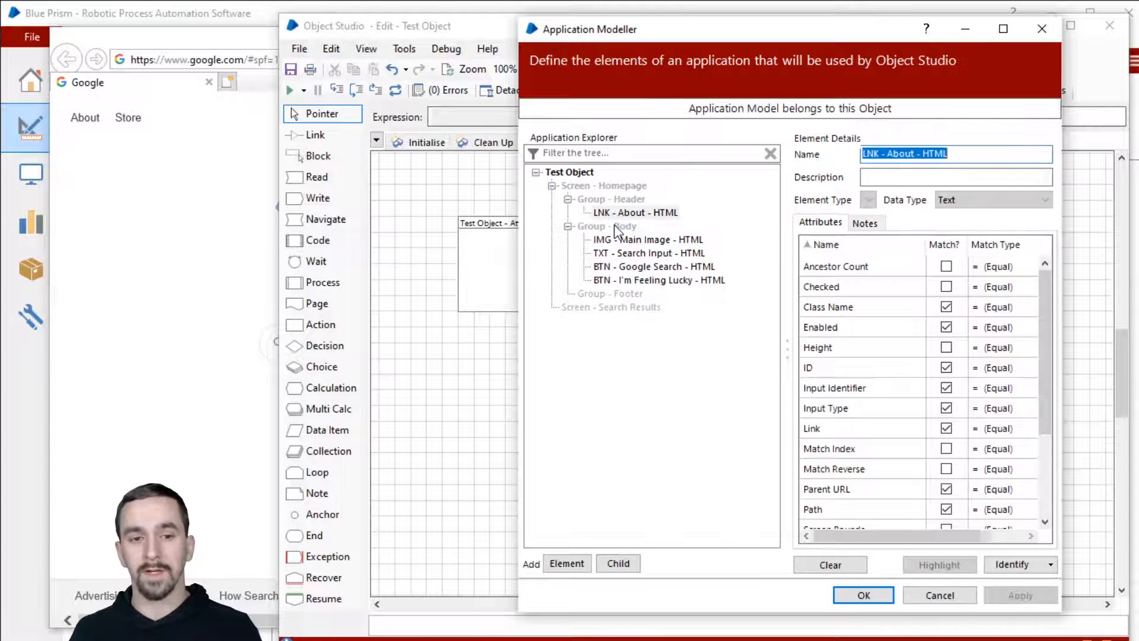
click(606, 225)
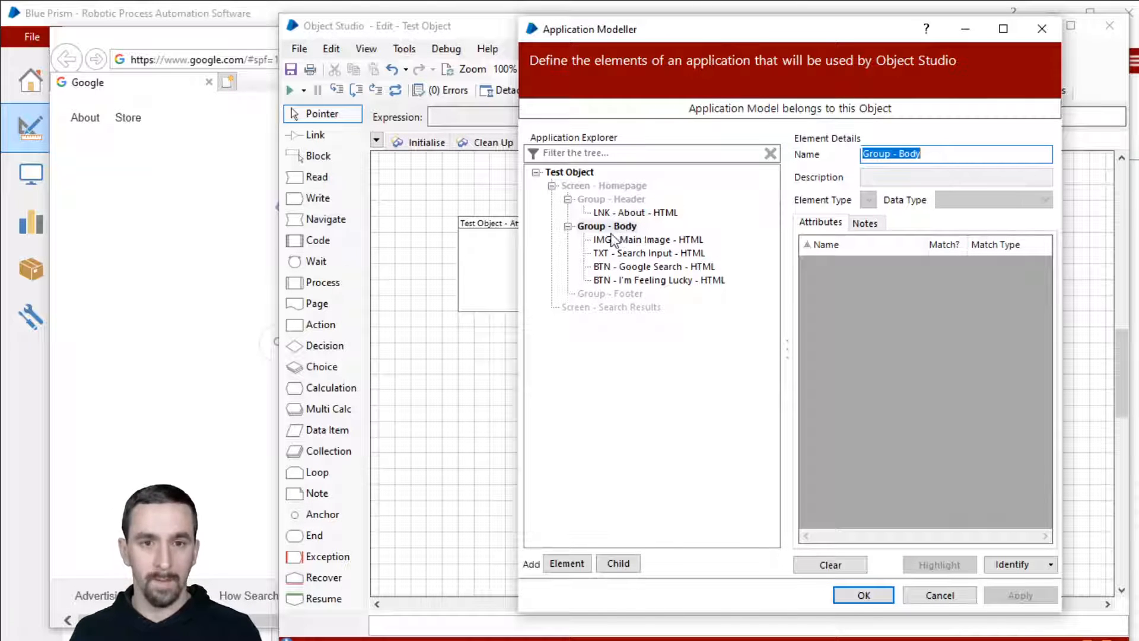
click(611, 200)
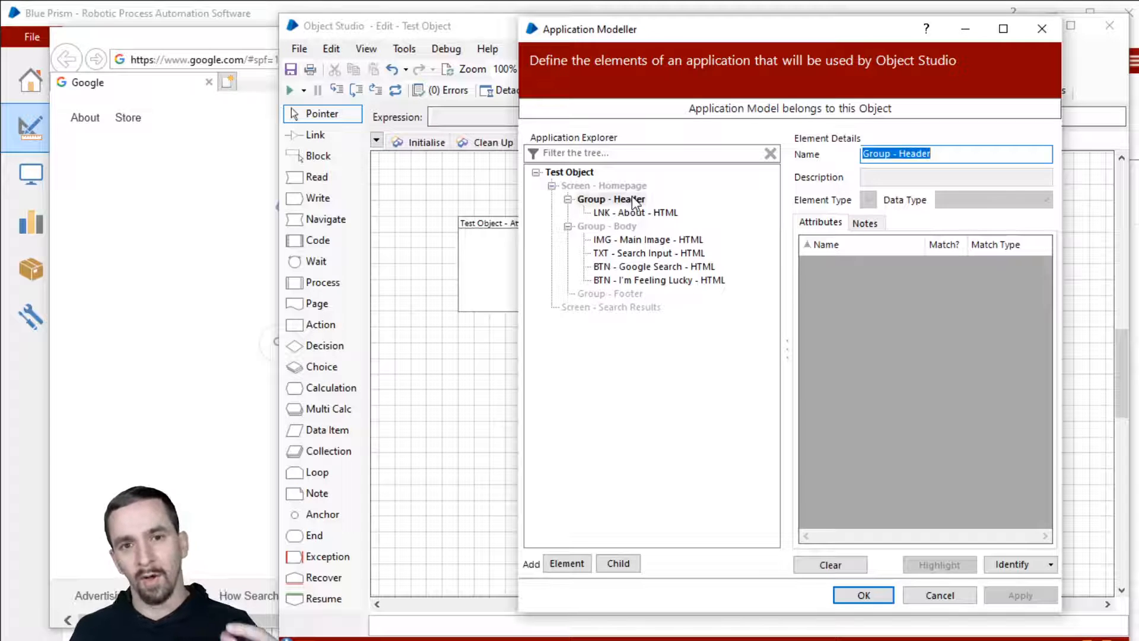
click(611, 199)
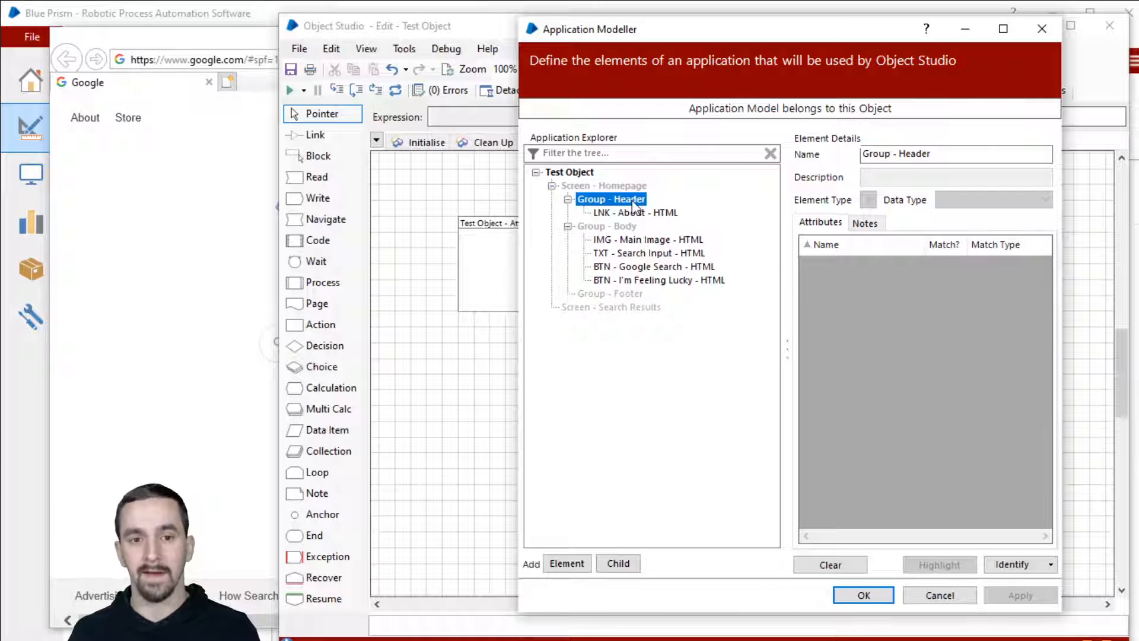
click(648, 239)
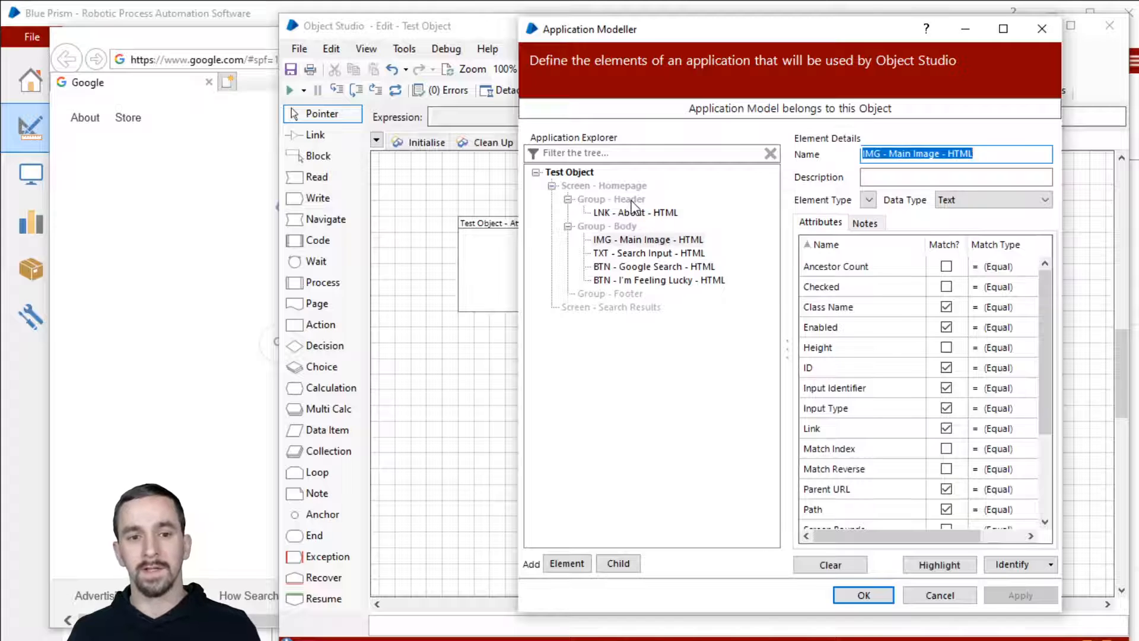
click(610, 200)
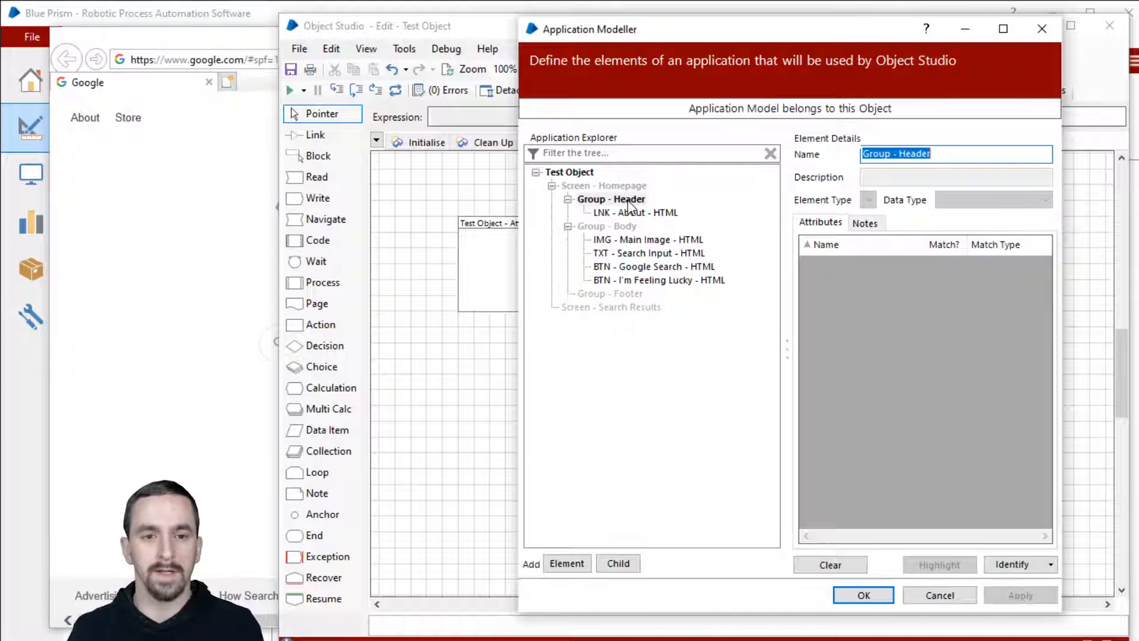
mouse_move(649, 220)
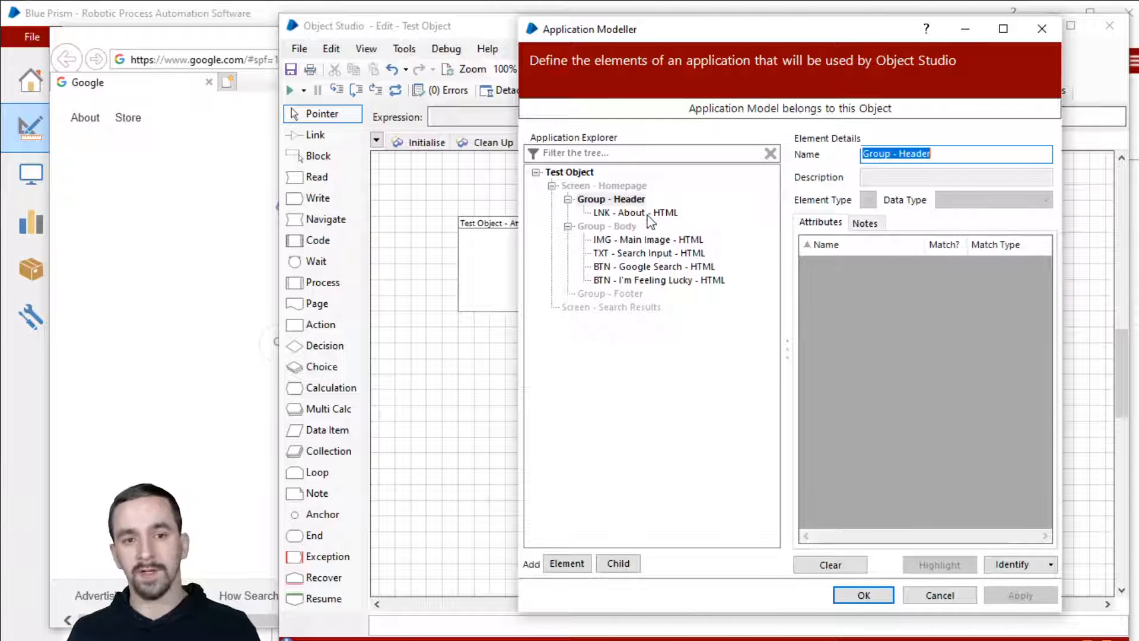
mouse_move(654, 203)
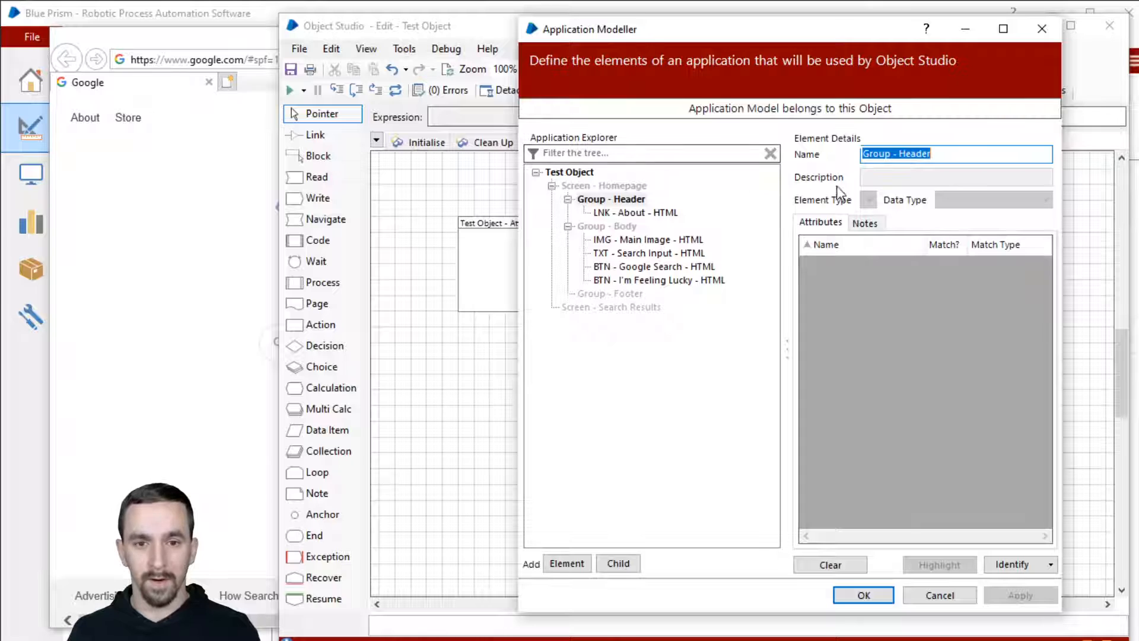
Describe the About link as "This is the worst ever. Don't use it." and note the next element.
click(635, 212)
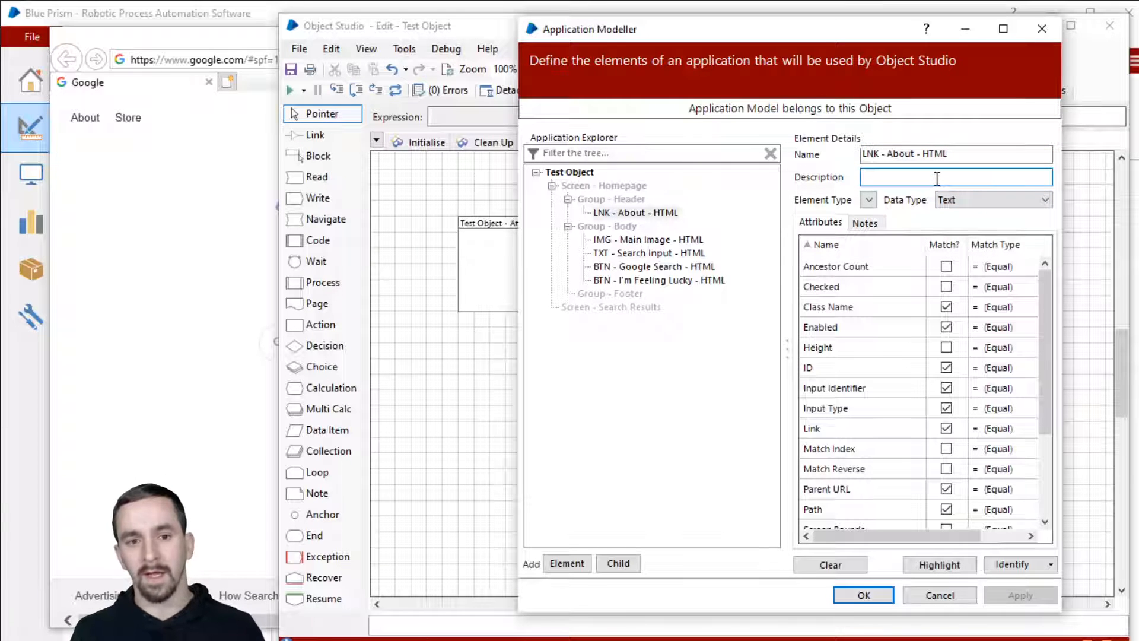
text(This s)
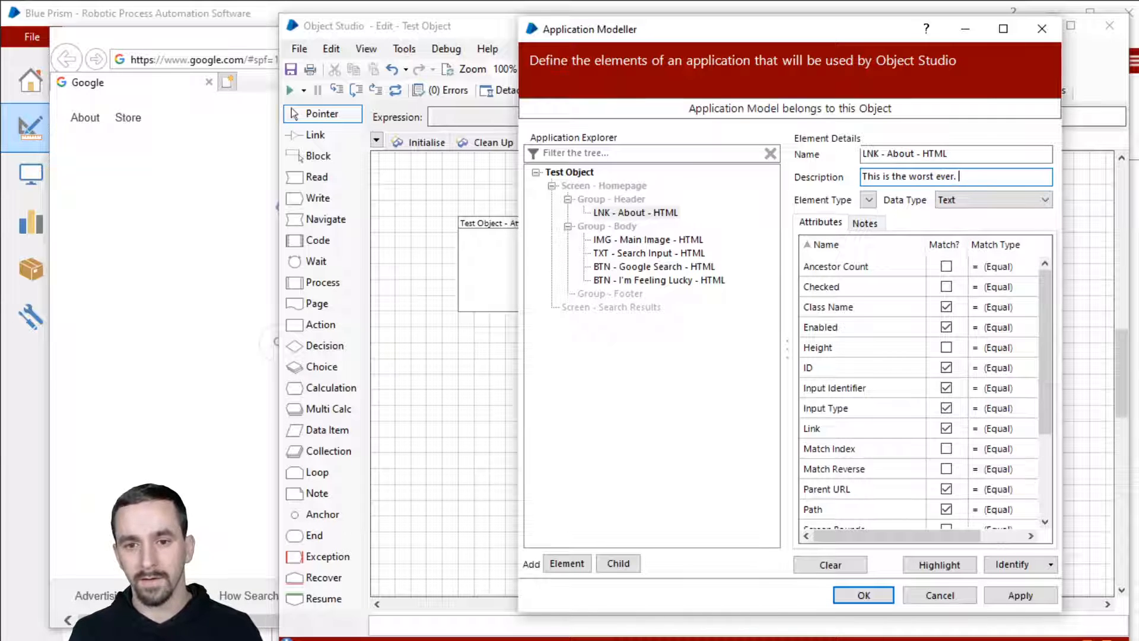
text(Don't use it.)
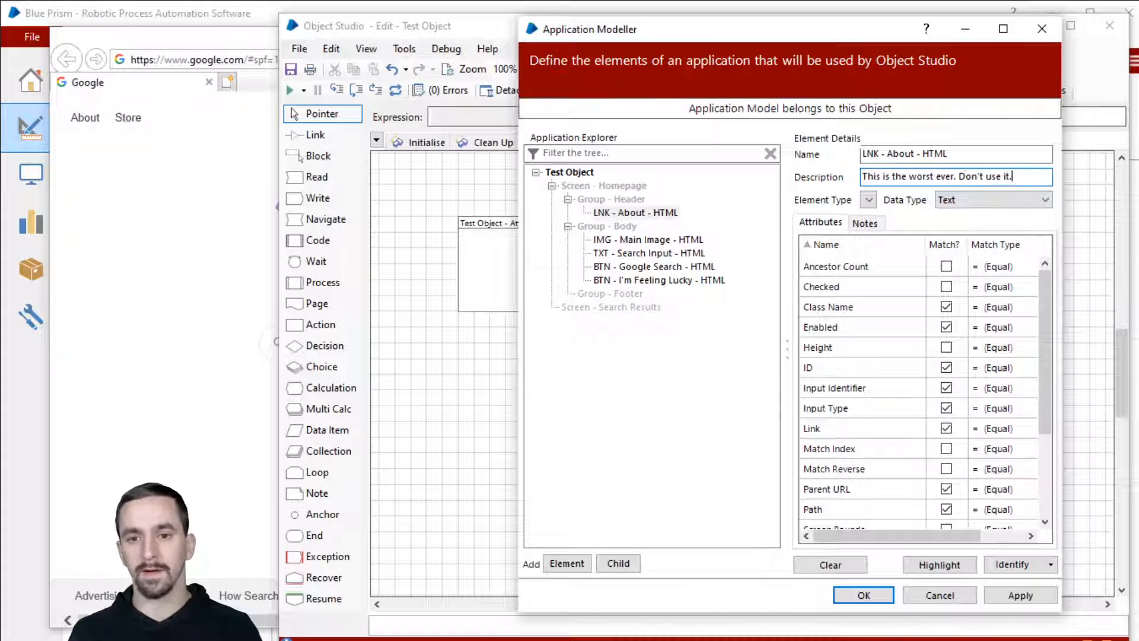
click(648, 239)
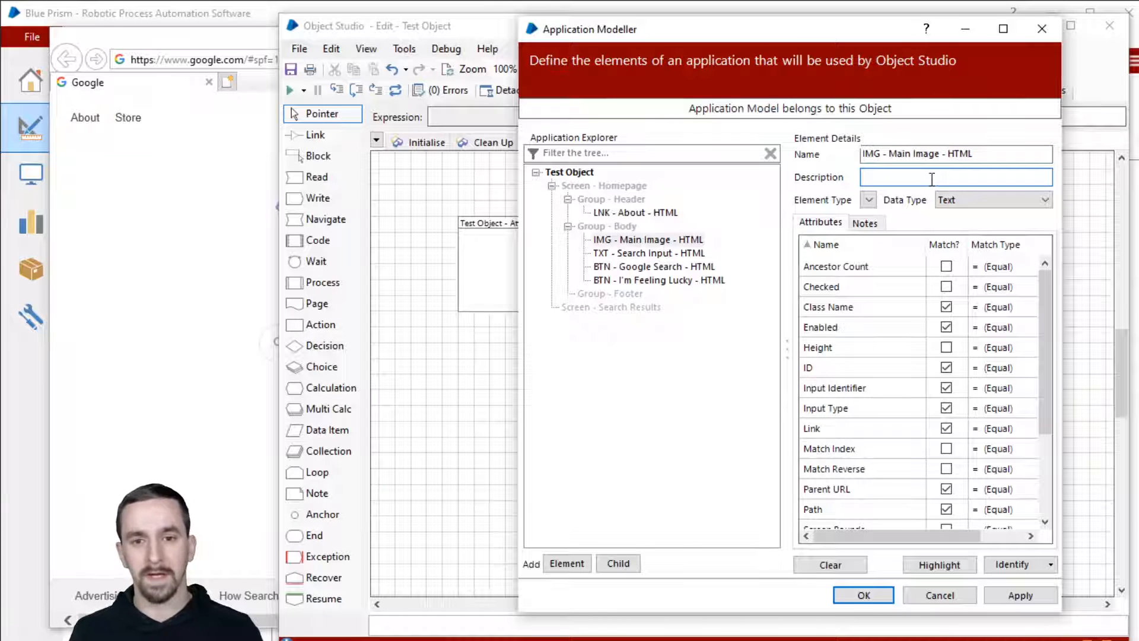
text(This changes all th)
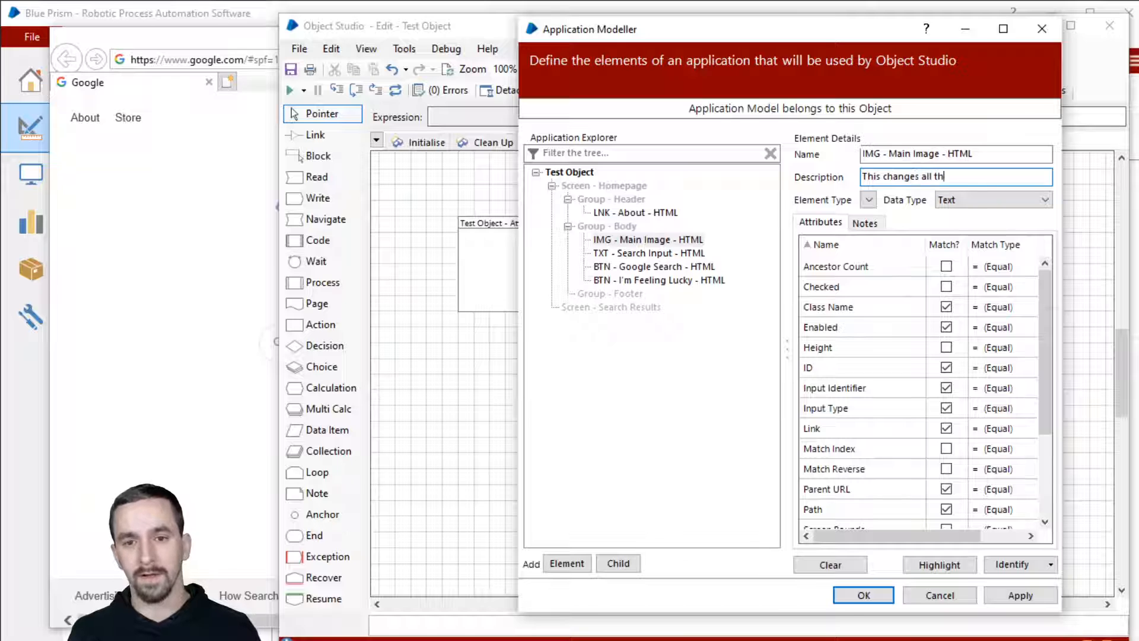
Describe Search Input and the button elements as Static, then review the About link.
click(647, 253)
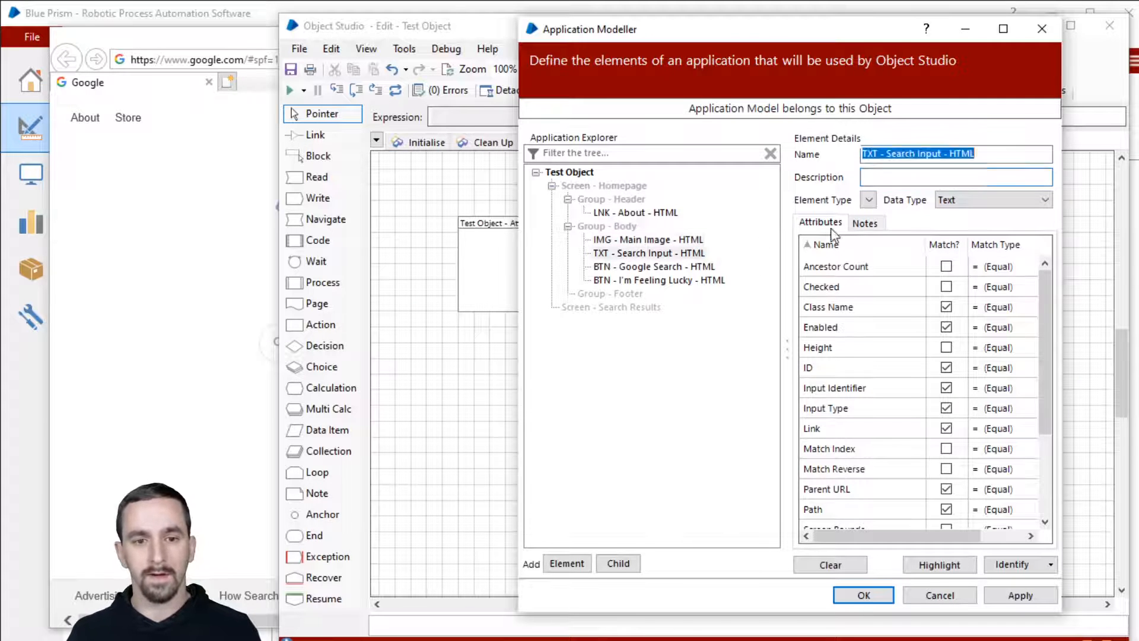
text(St)
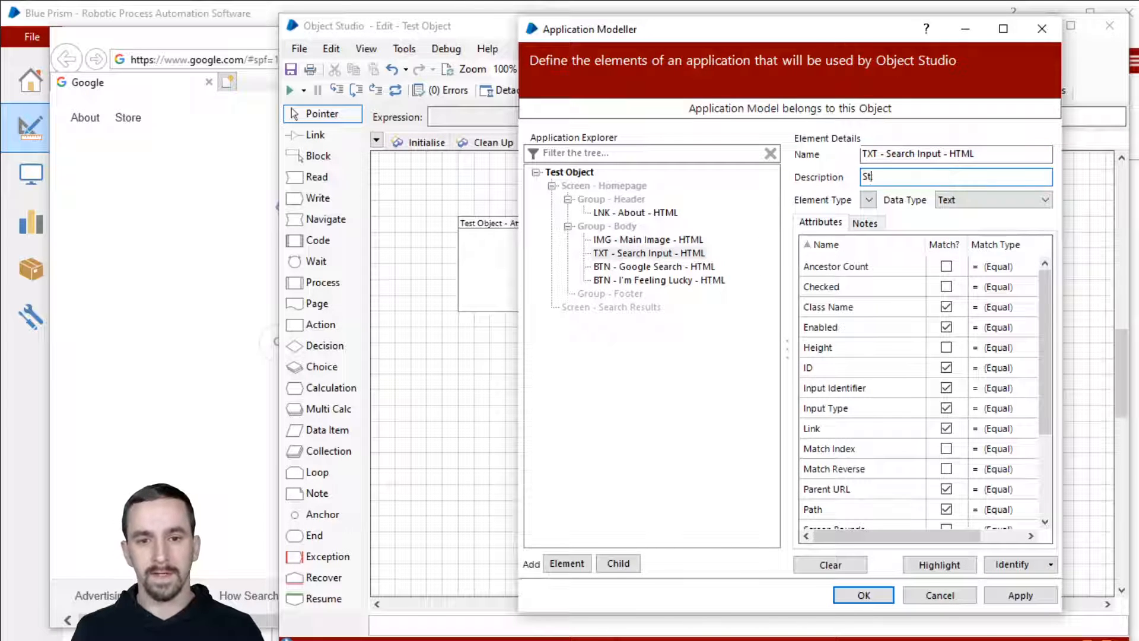
click(653, 267)
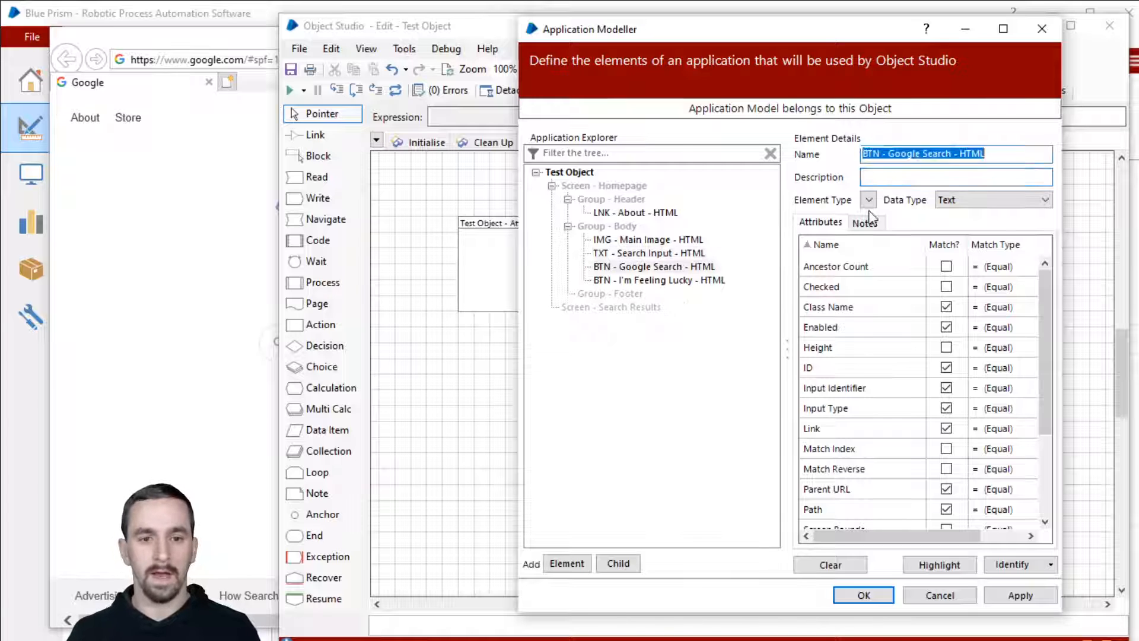
click(954, 177)
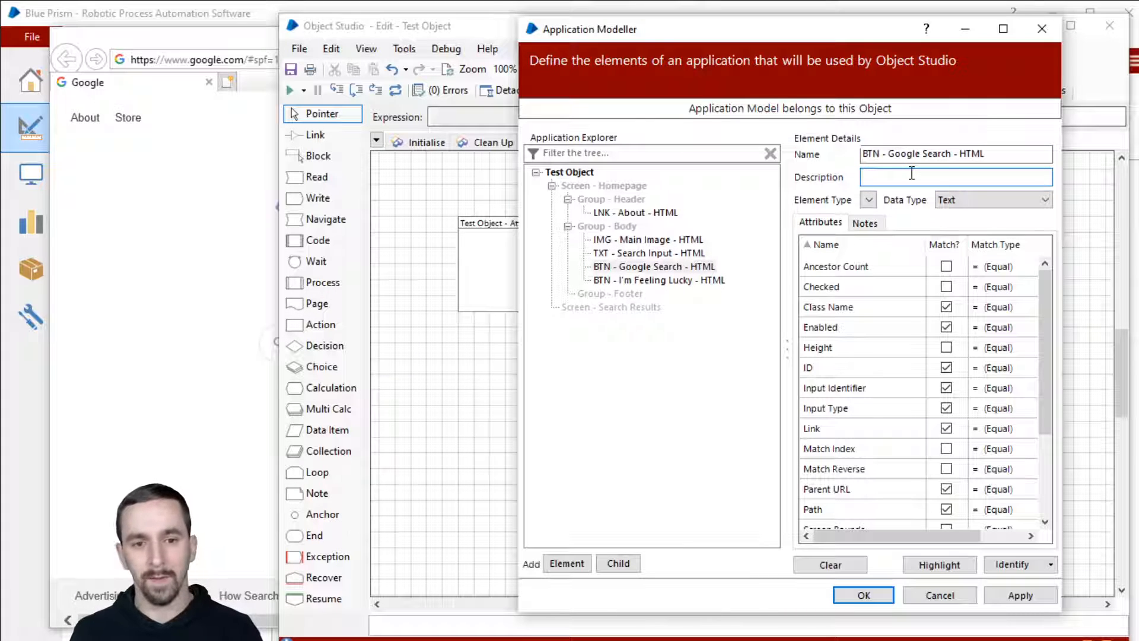
click(656, 280)
text(Static)
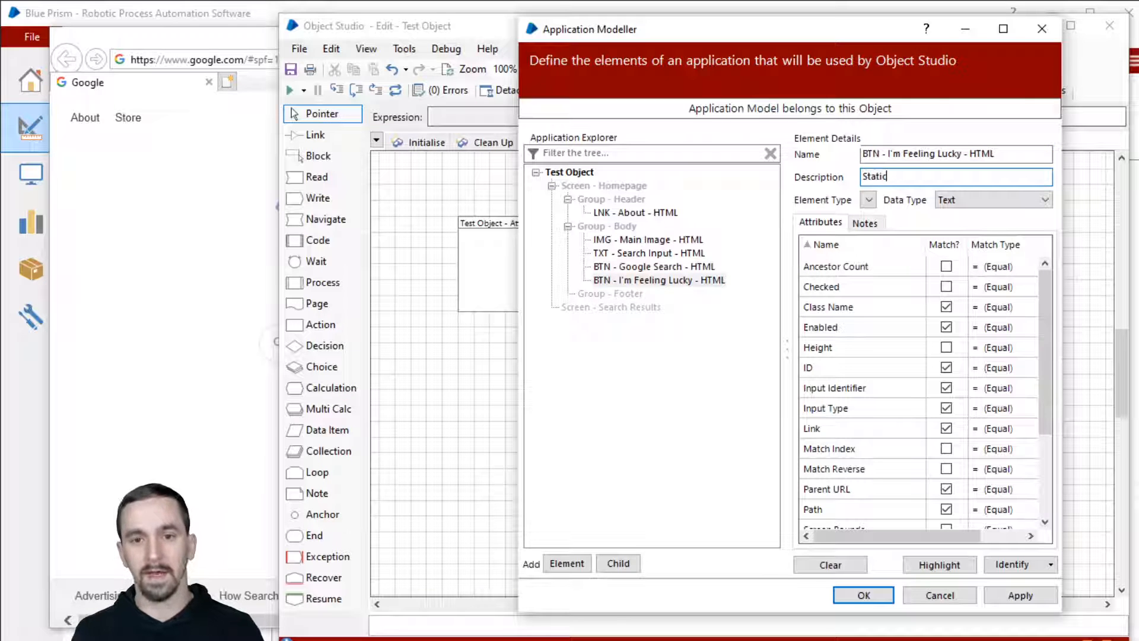
mouse_move(711, 284)
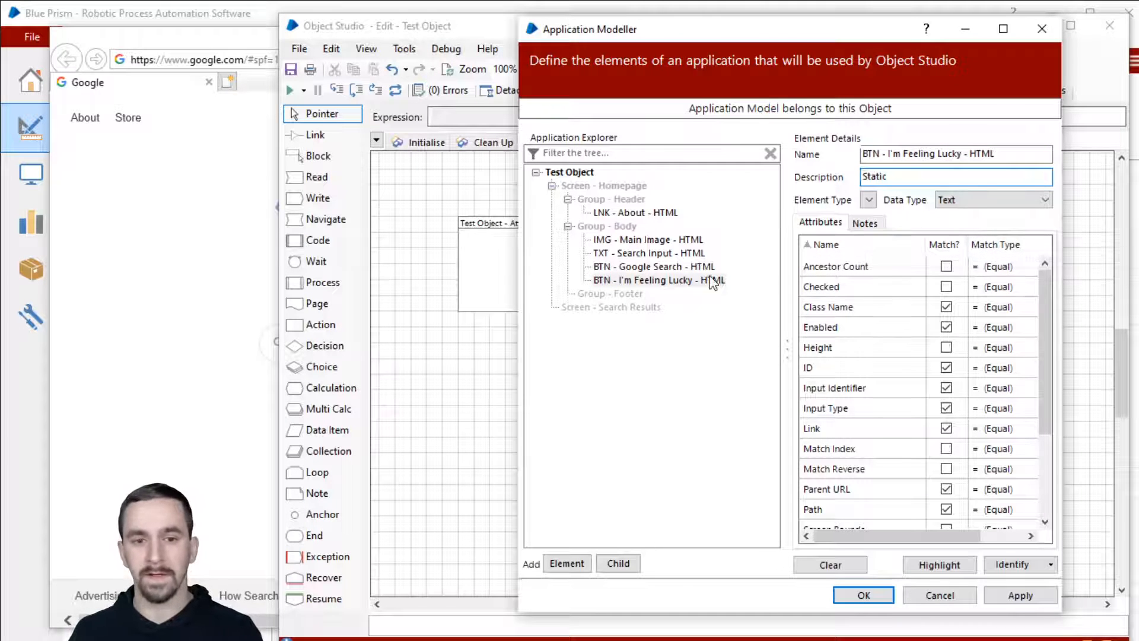
click(634, 212)
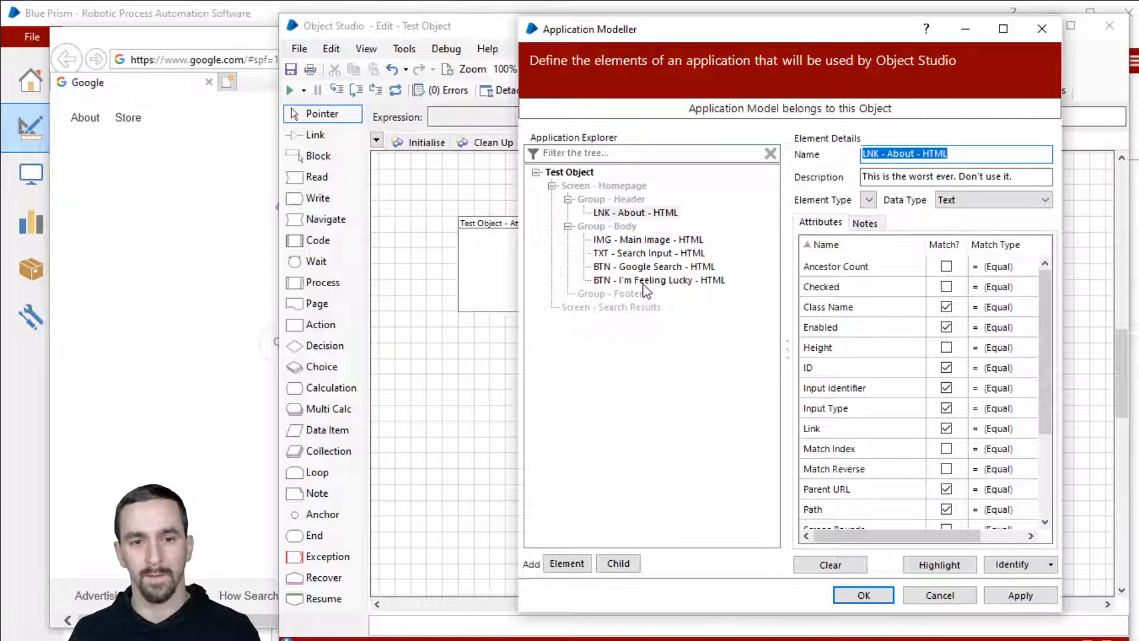
Copy Screen - Homepage and paste it under Test Object to create duplicate Homepage screens.
click(609, 293)
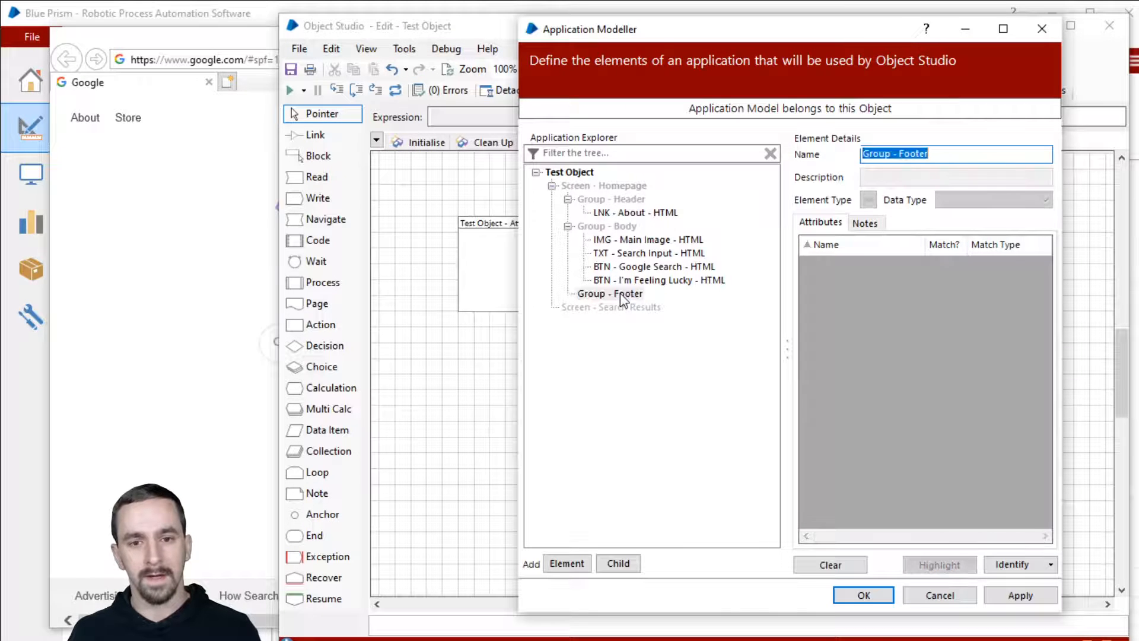
mouse_move(602, 299)
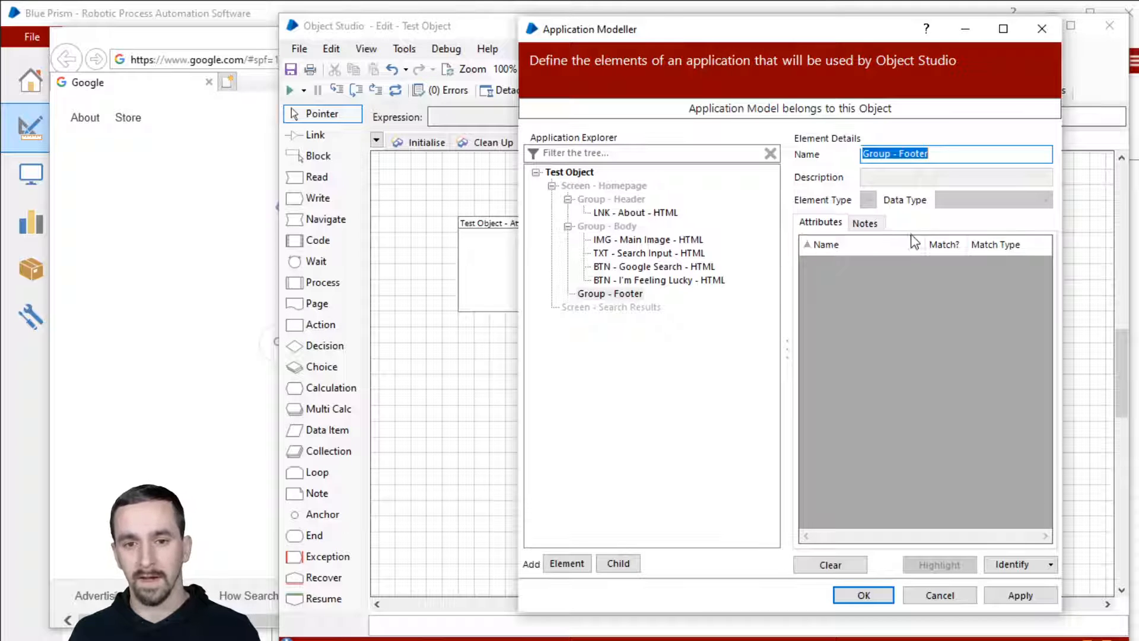
click(633, 212)
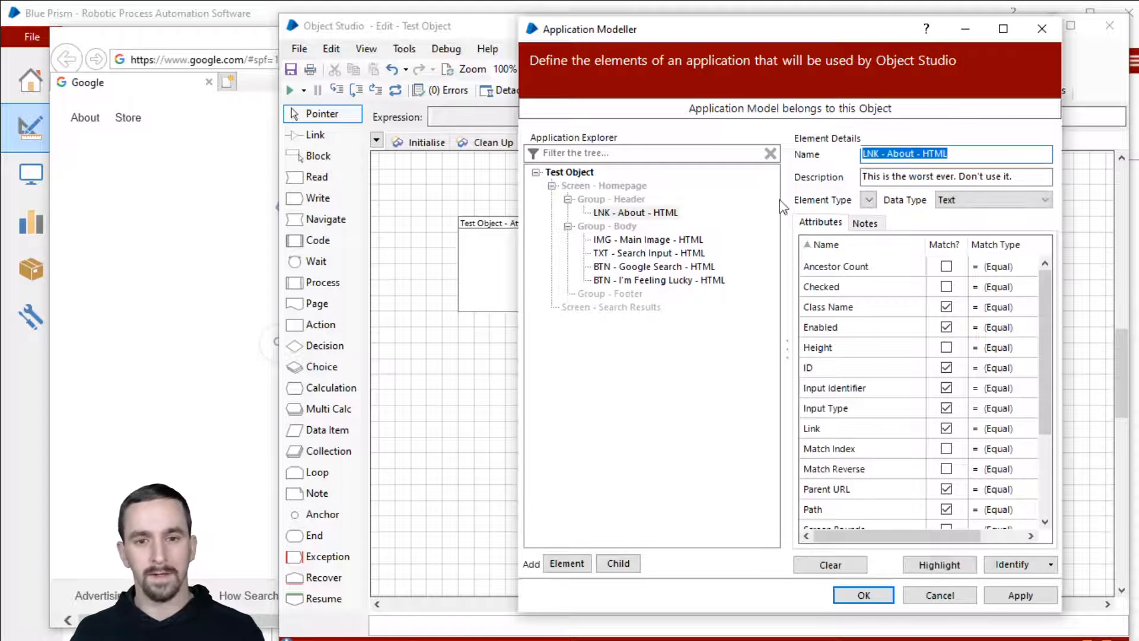
click(650, 154)
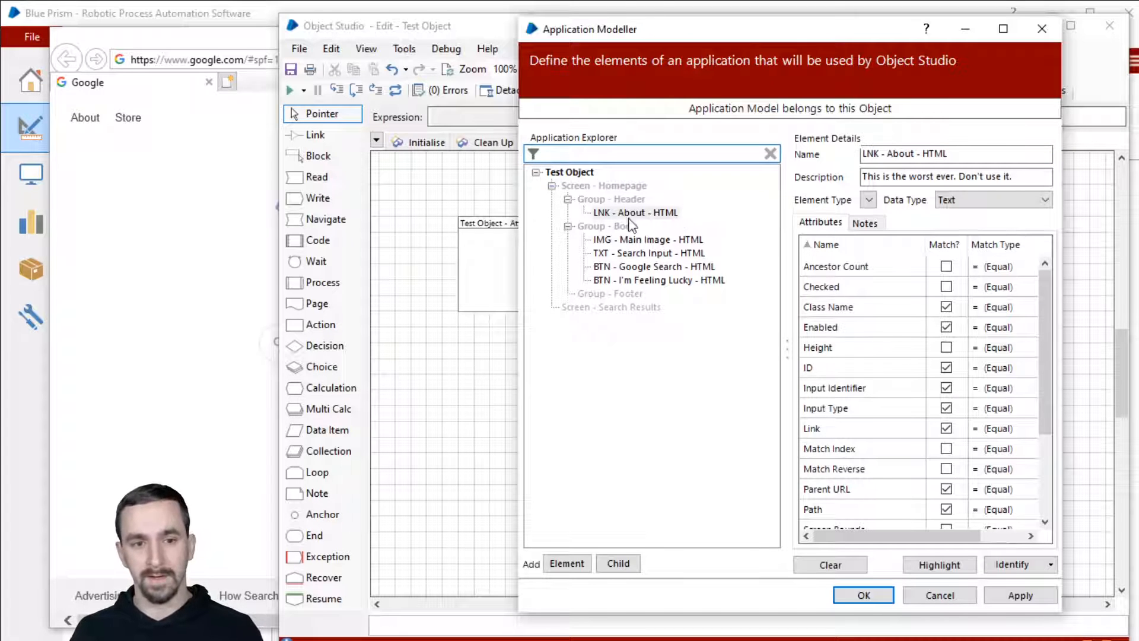
right_click(607, 185)
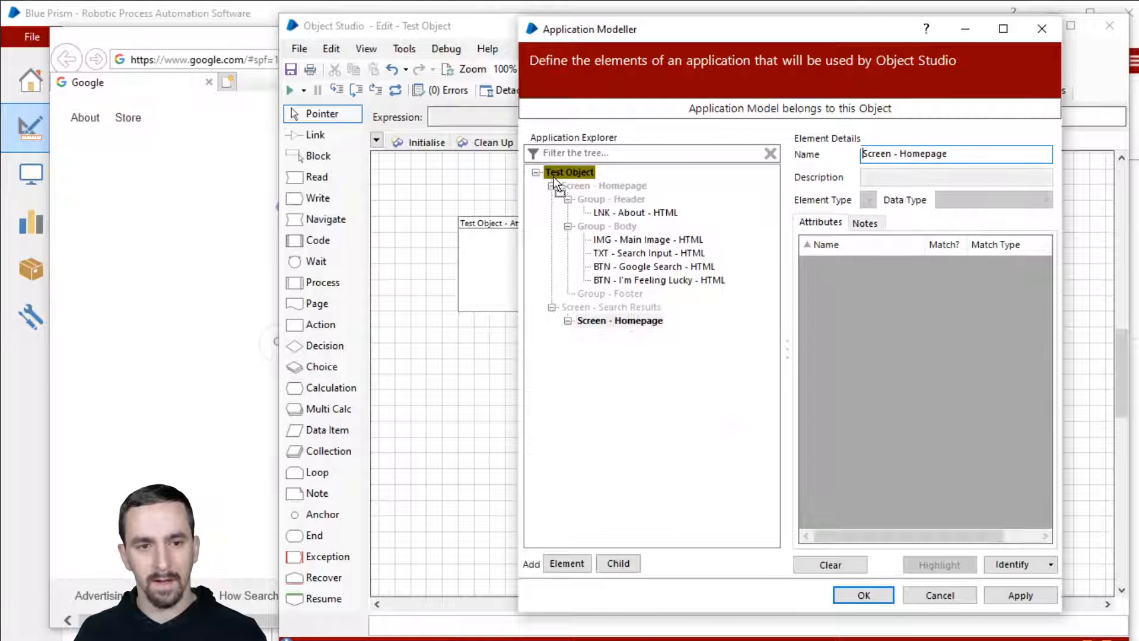
click(568, 320)
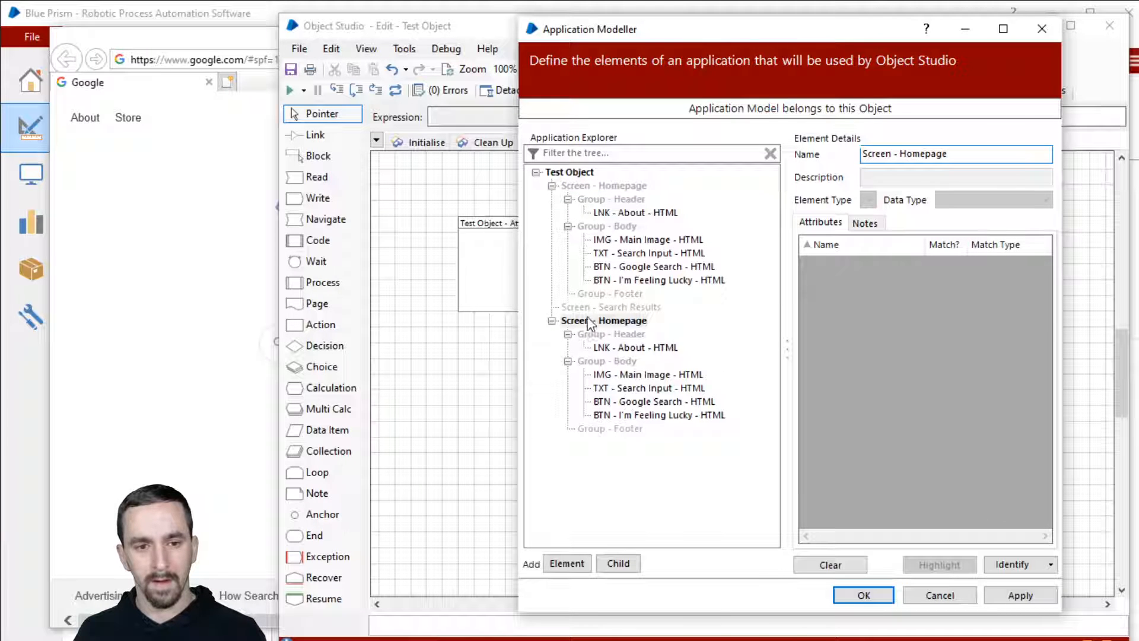
right_click(609, 428)
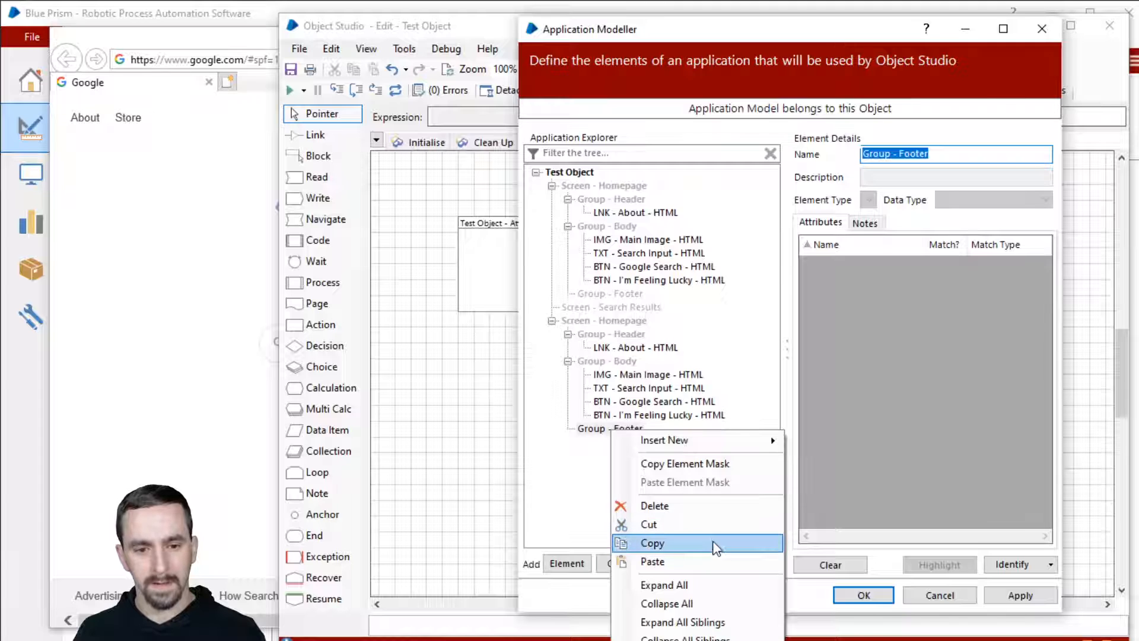
click(651, 561)
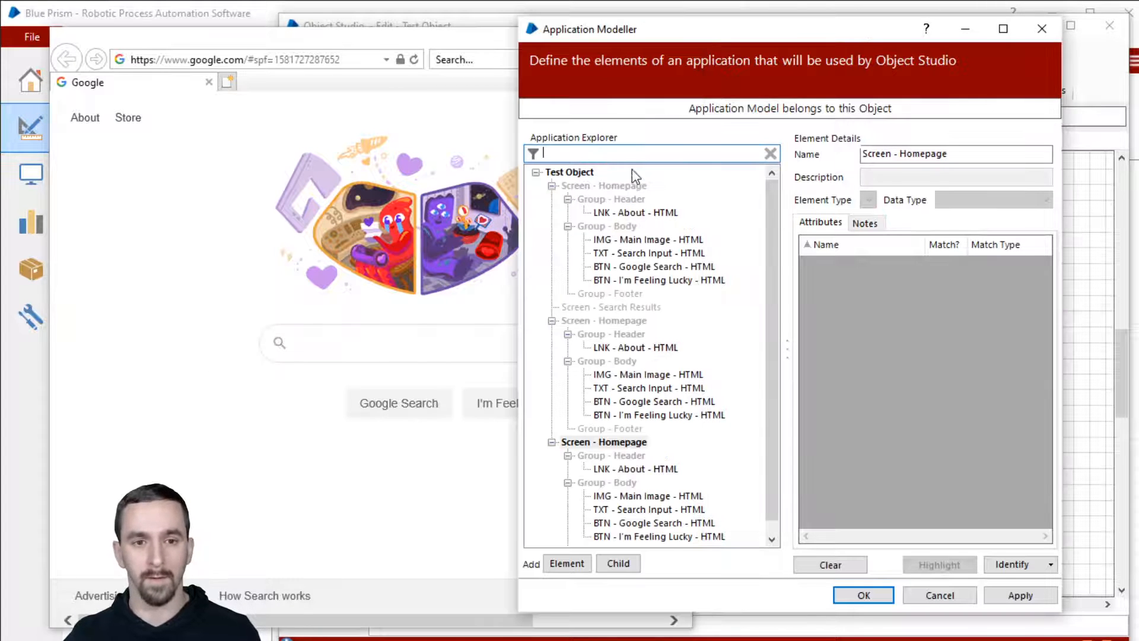
Filter the tree for Google Search, select a button copy and accept the model with OK.
text(Google Search)
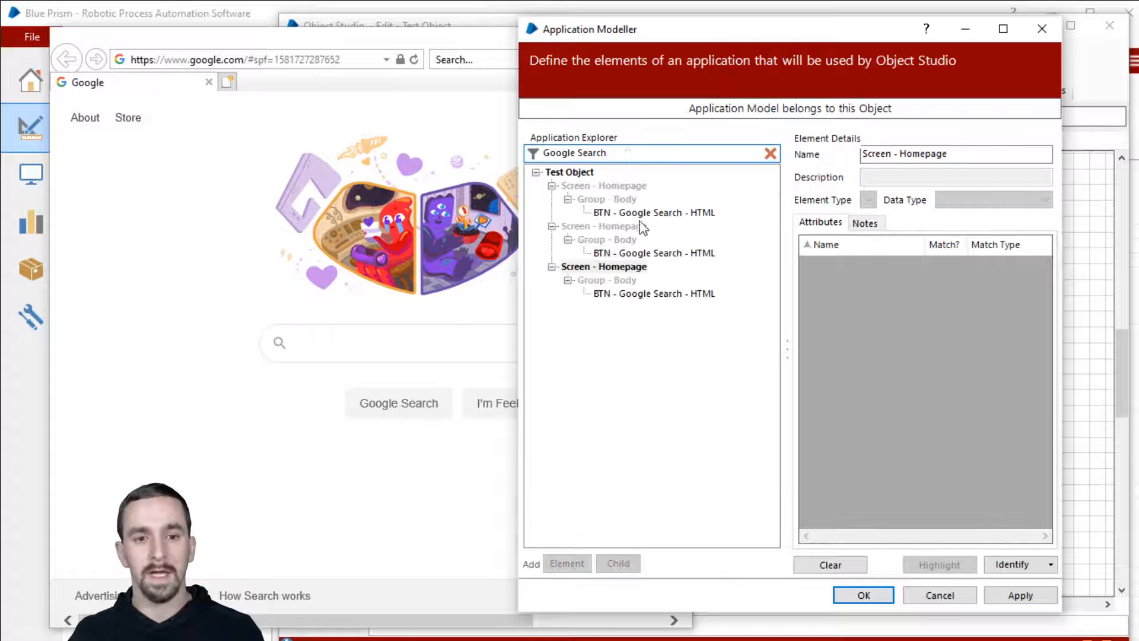
click(651, 213)
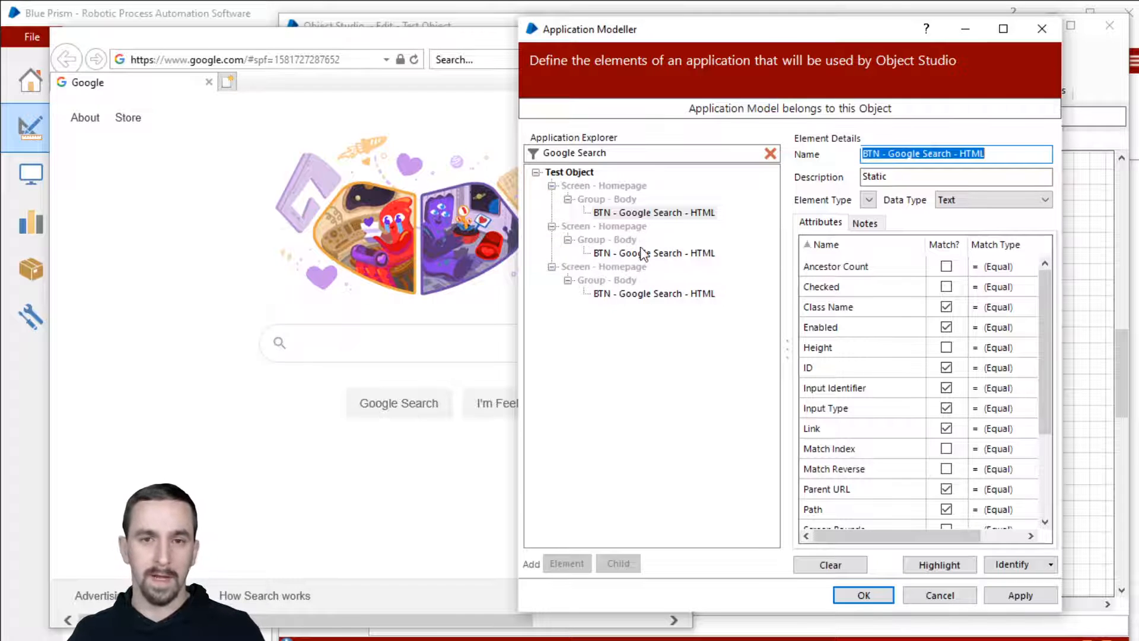
mouse_move(616, 226)
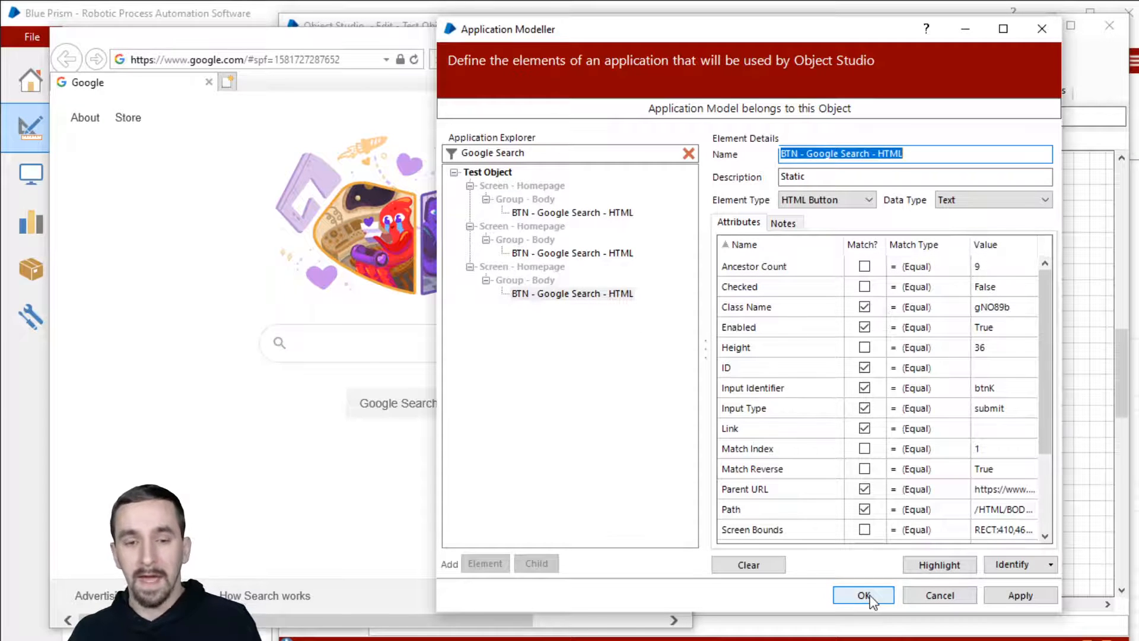
click(862, 595)
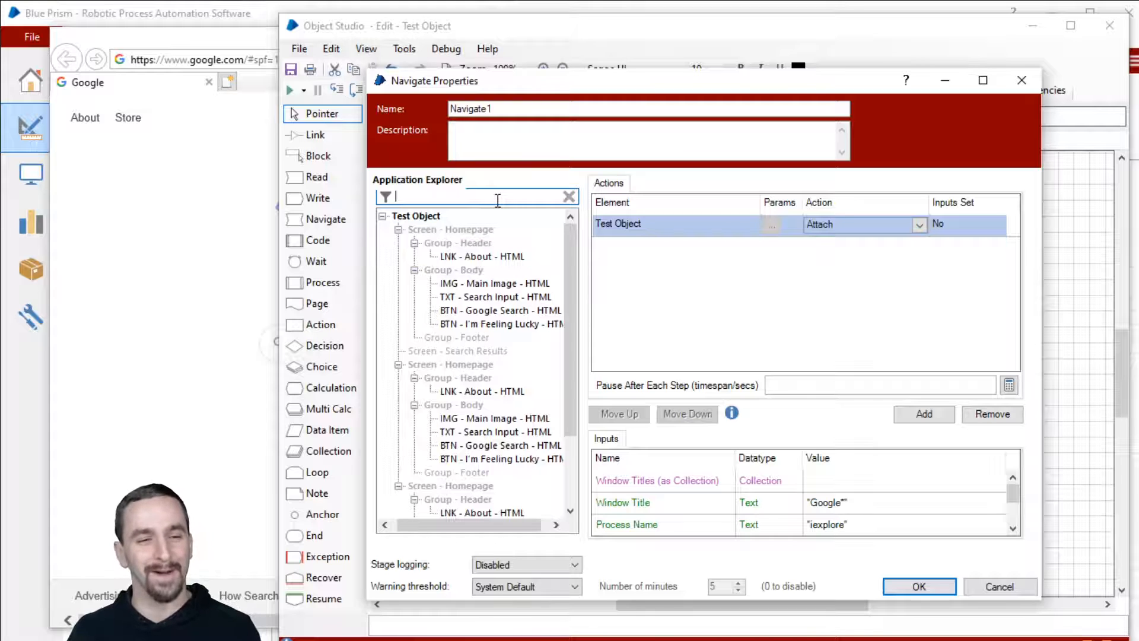
Set Navigate1 to act on the first Google Search button with a chosen action, then reopen the model.
text(Google Search)
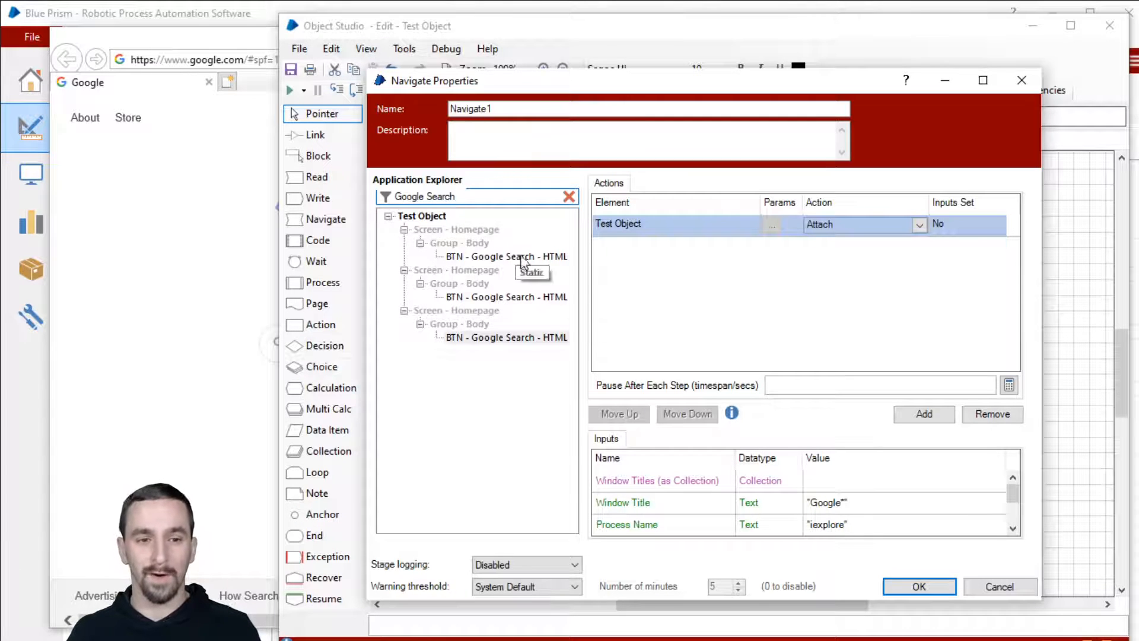
click(507, 257)
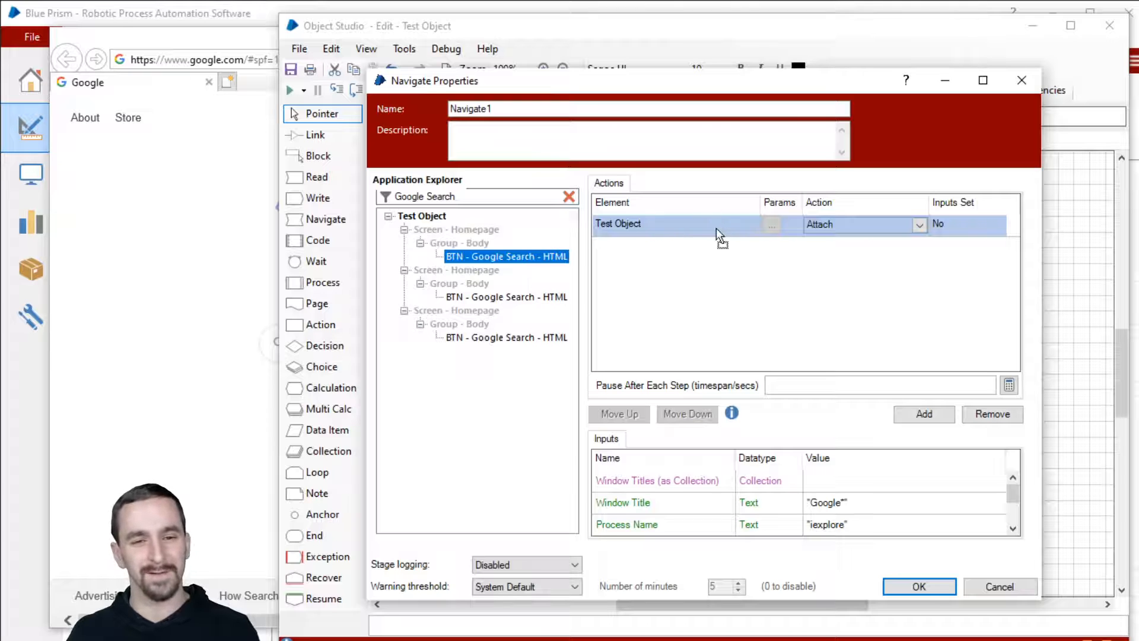
click(919, 224)
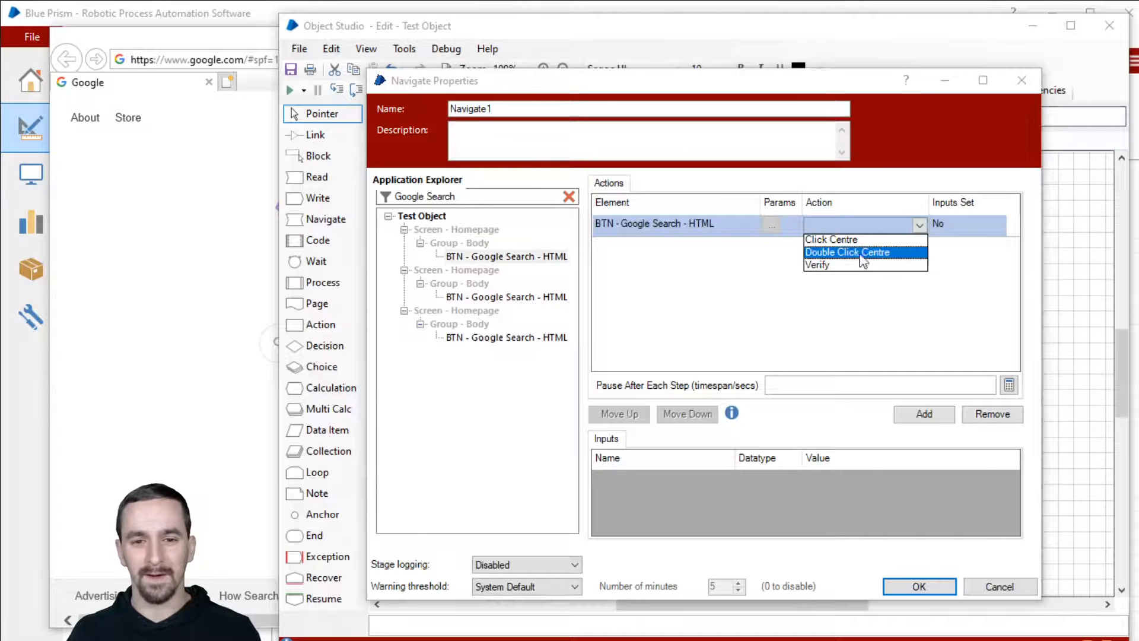
click(918, 586)
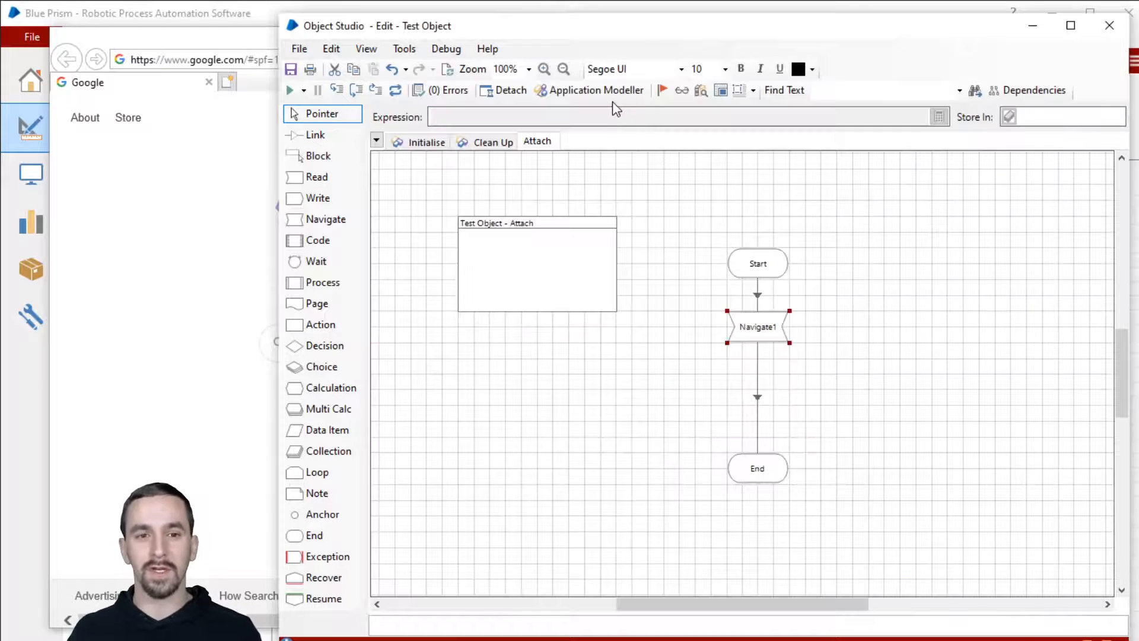
click(597, 90)
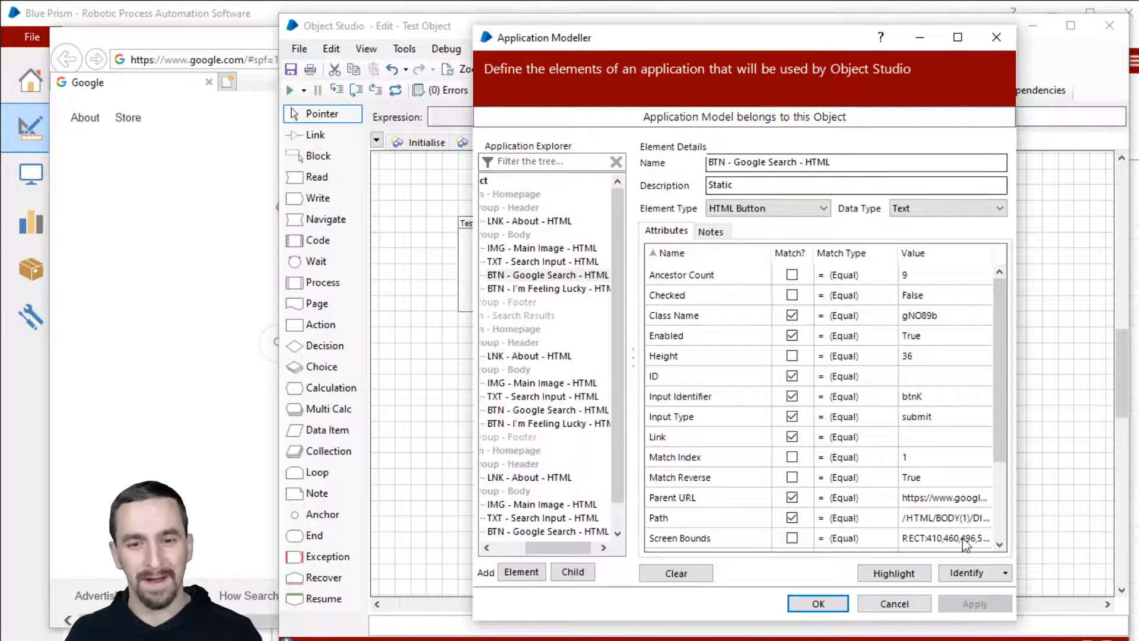
Close the modeller and stage properties, then reopen Application Modeller with the full tree.
click(817, 604)
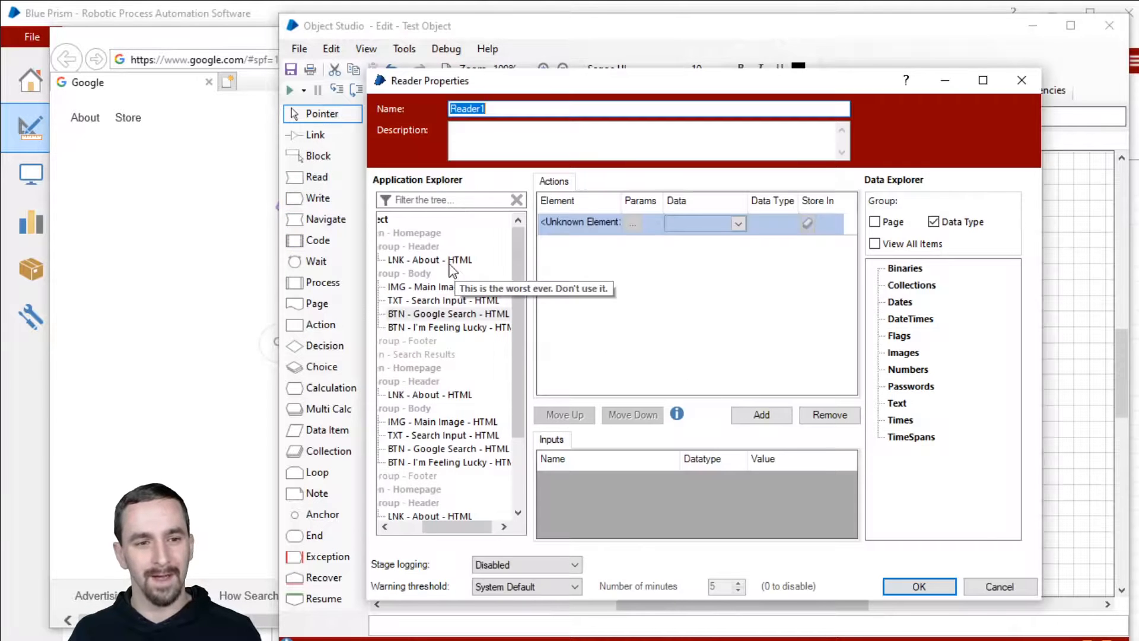
click(918, 586)
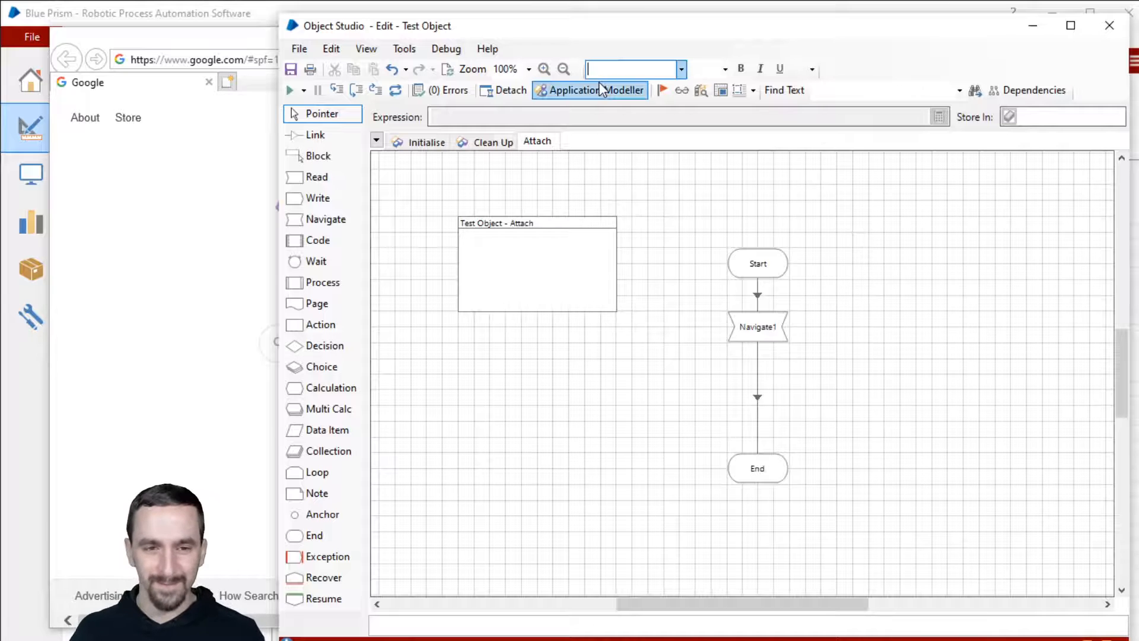
click(590, 90)
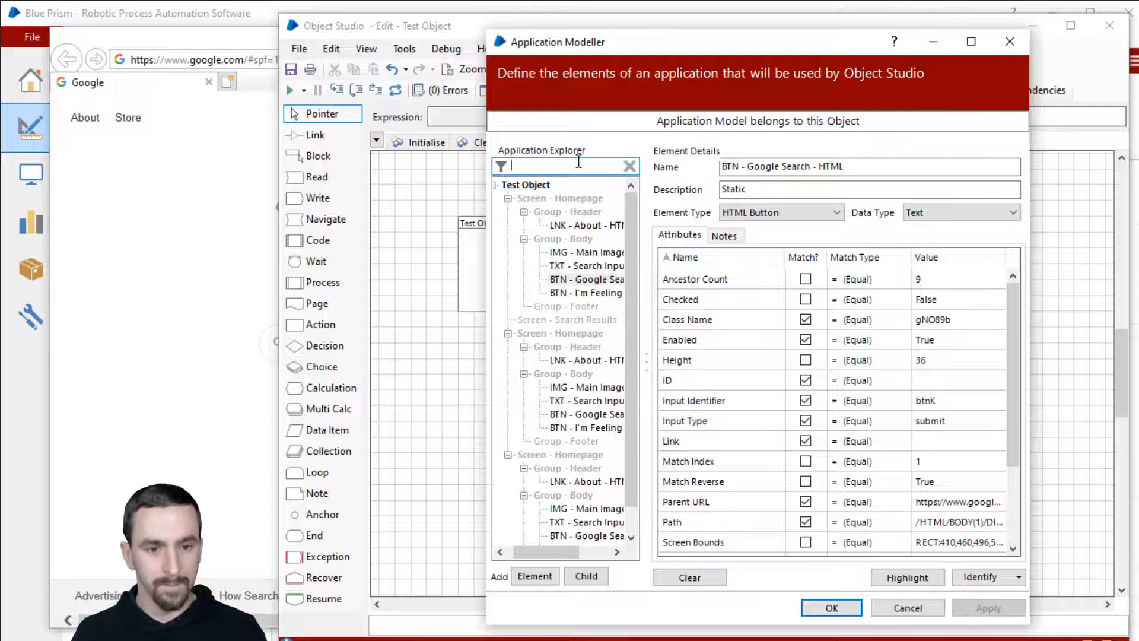
Filter the tree by 'static' then 'worst' to find the About link, then restore the full tree.
text(static)
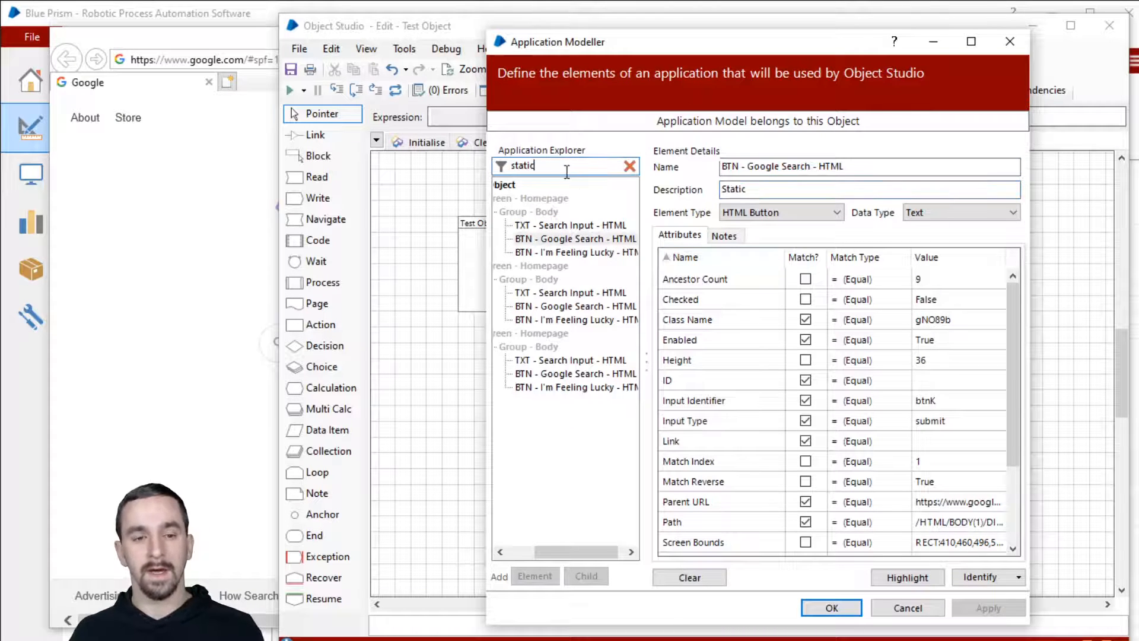
click(570, 224)
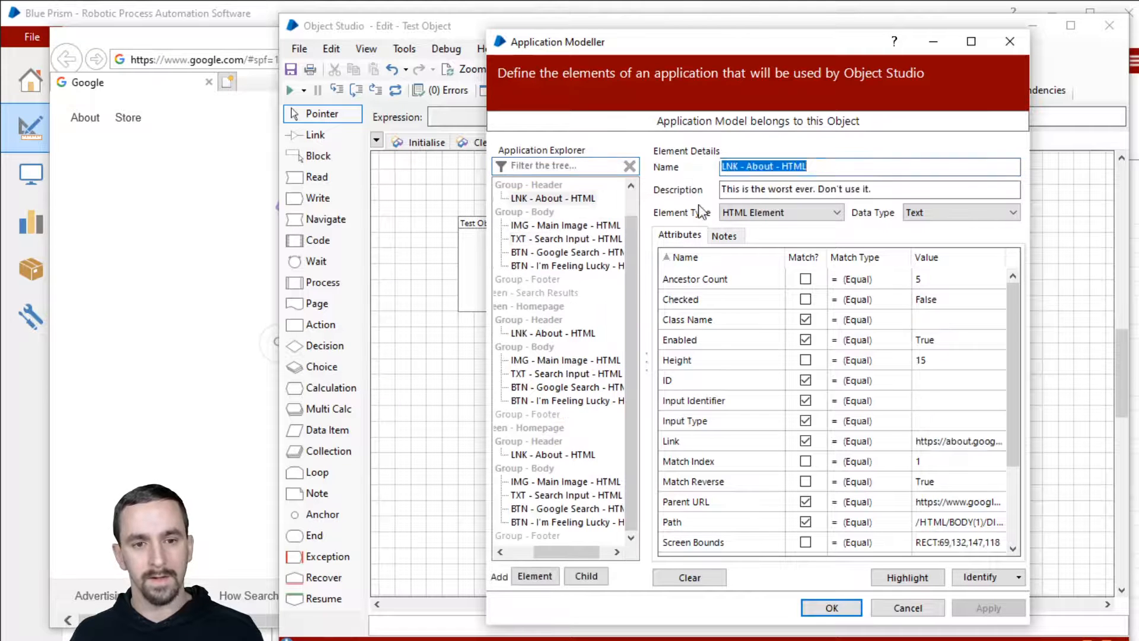
click(559, 165)
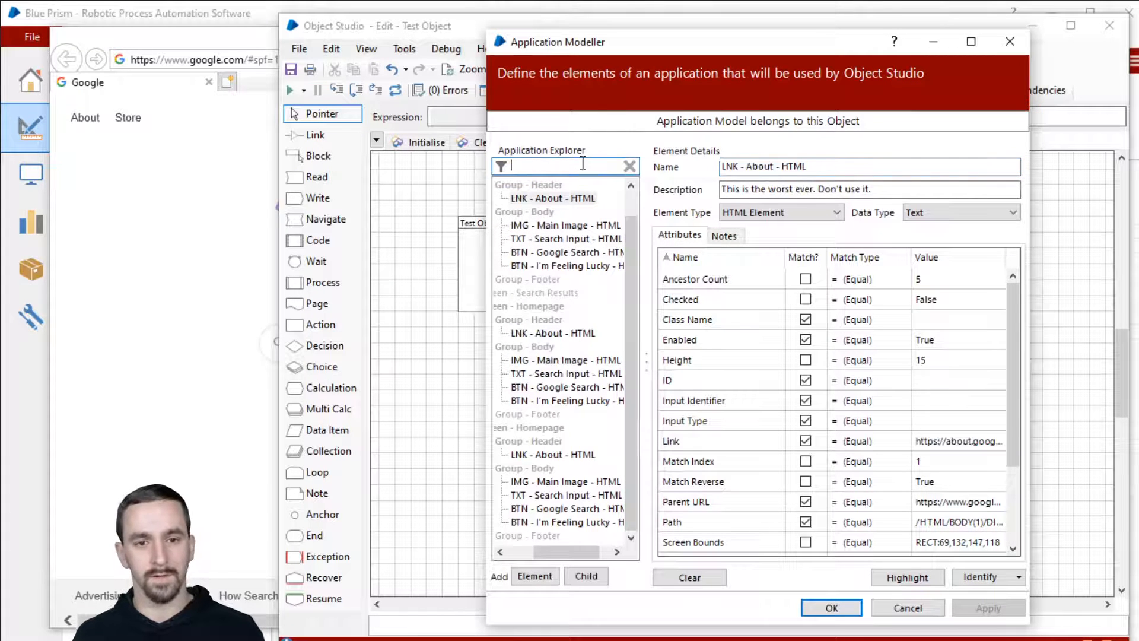
text(worst)
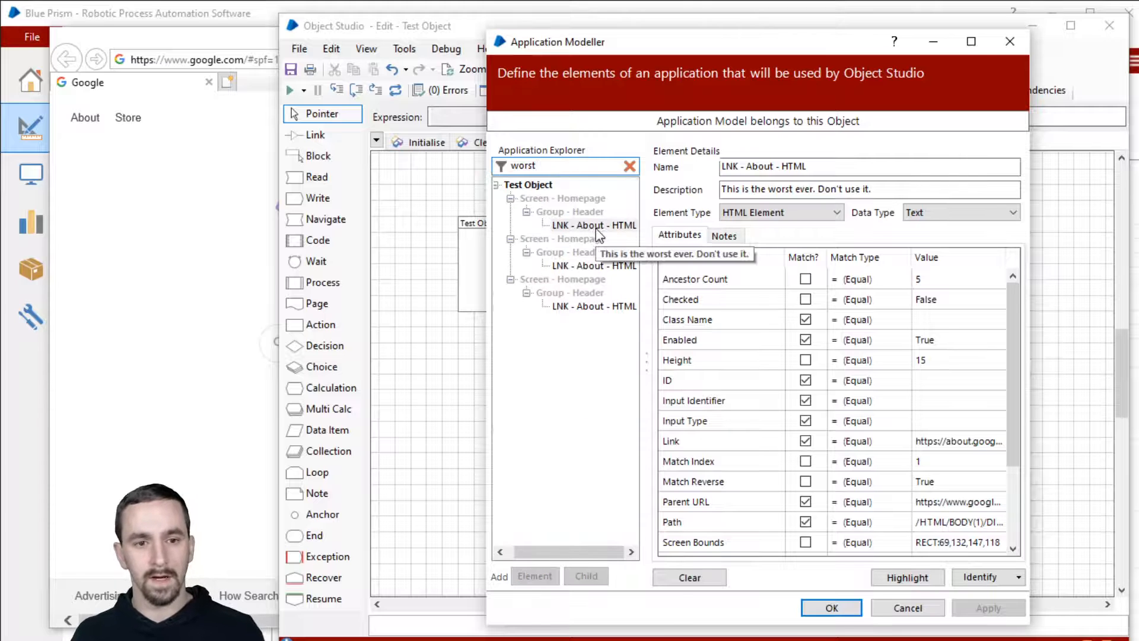
click(570, 252)
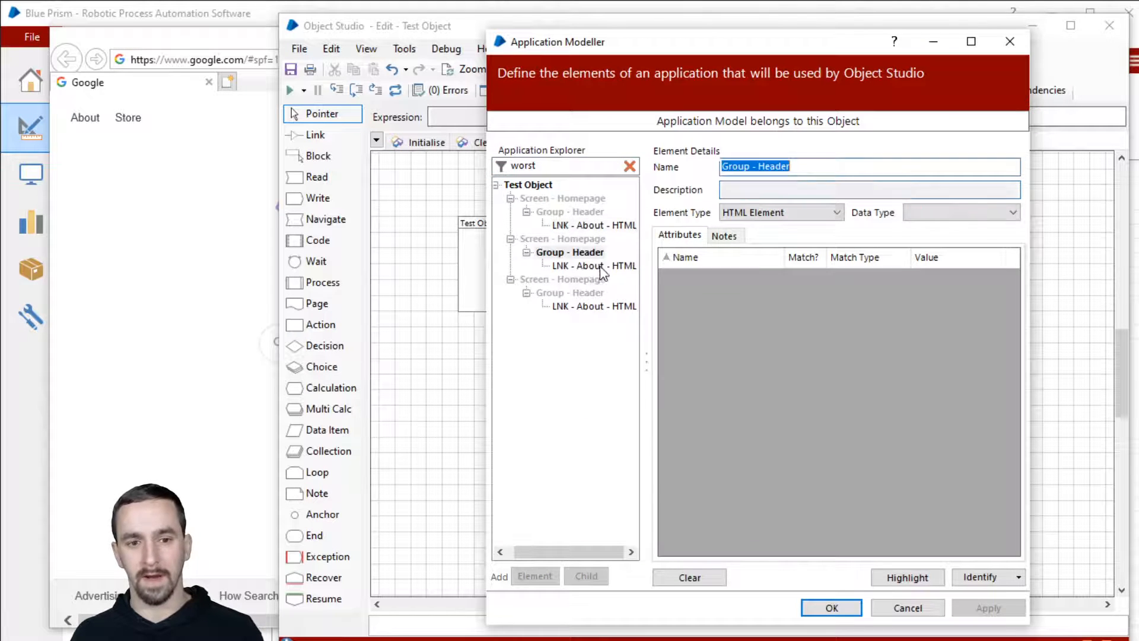
click(593, 224)
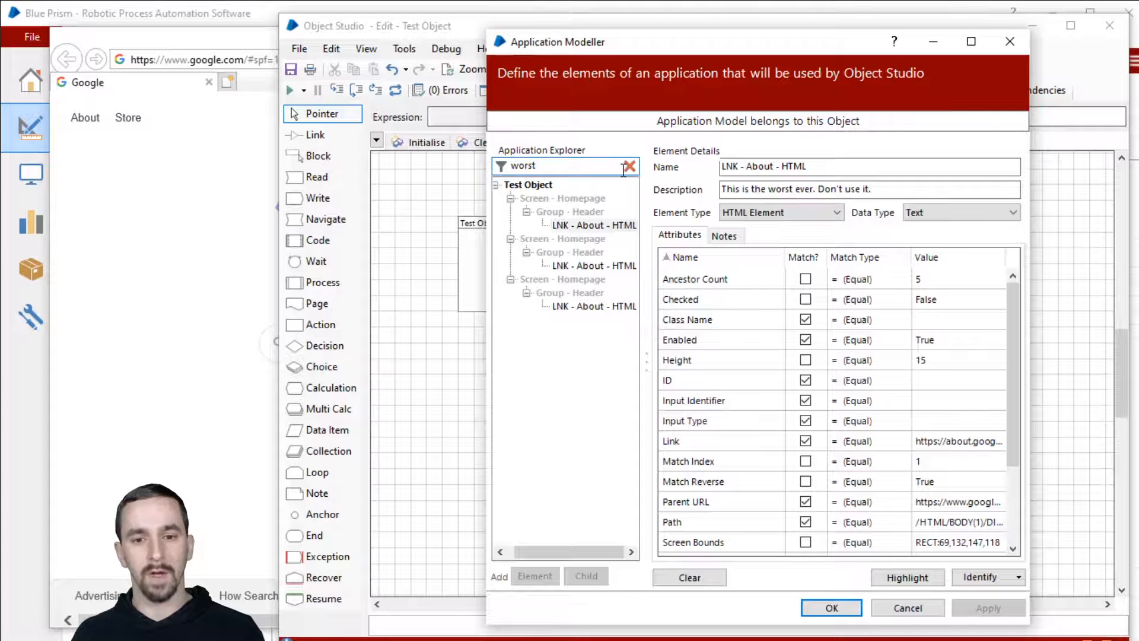
mouse_move(955, 334)
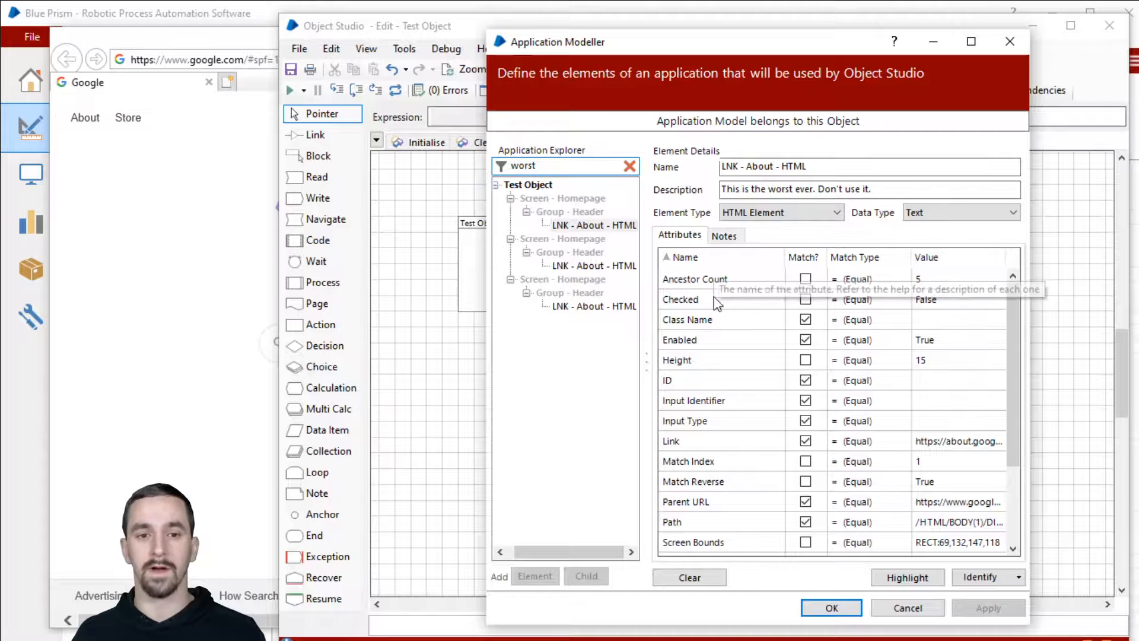
scroll(down, 3)
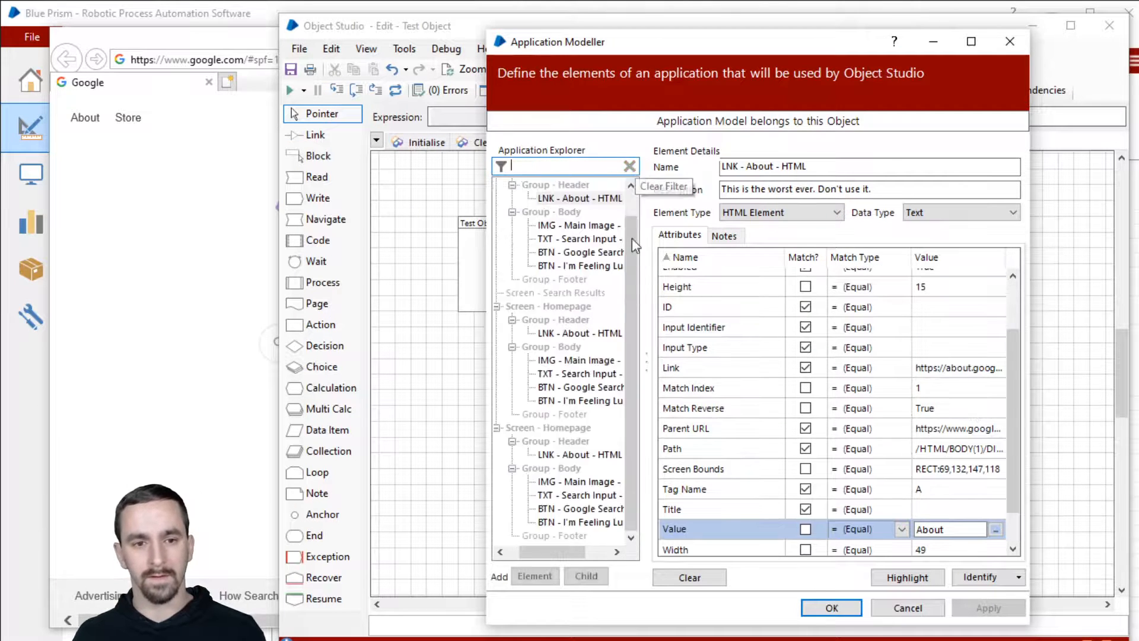
Filter the tree by class value gNO89b, then by 'Class Name' leaving only Test Object.
click(580, 252)
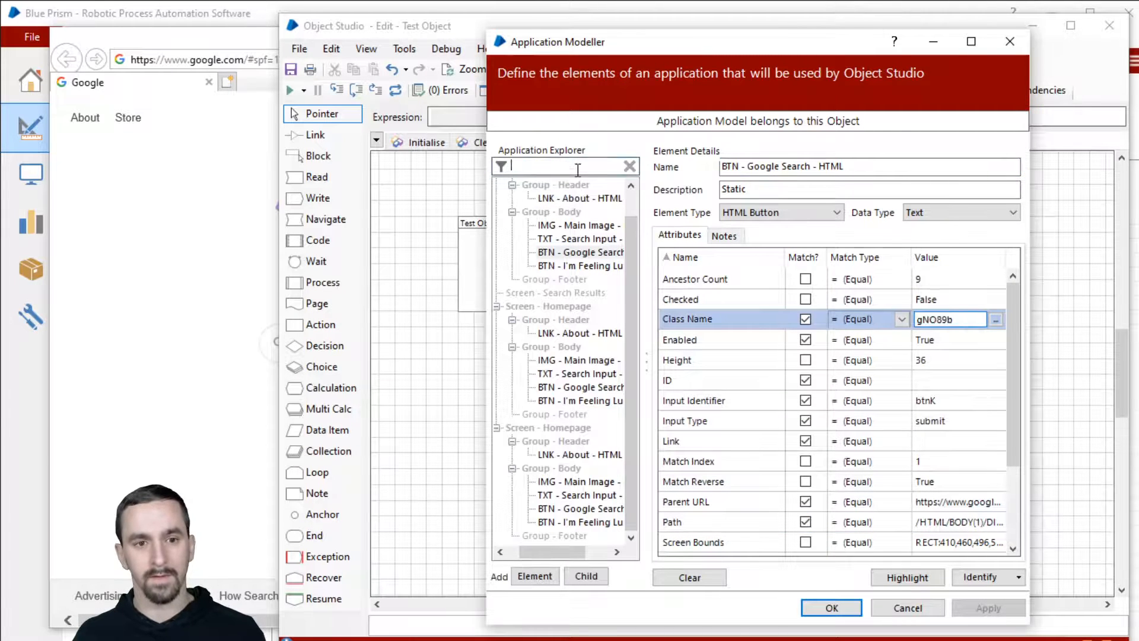
text(gNO89b)
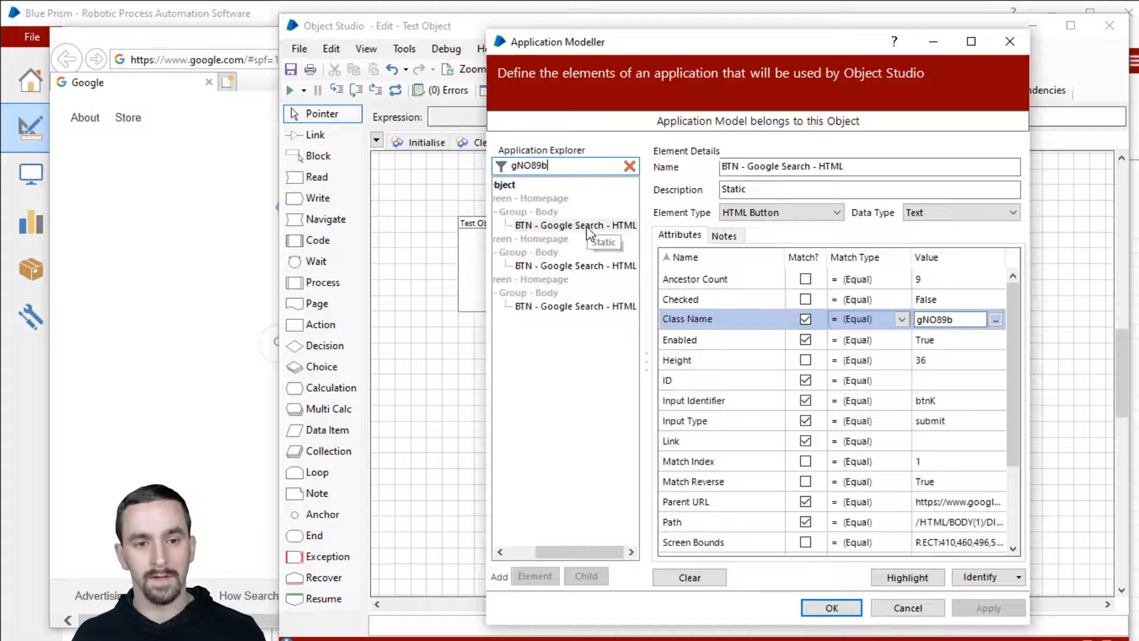
click(574, 225)
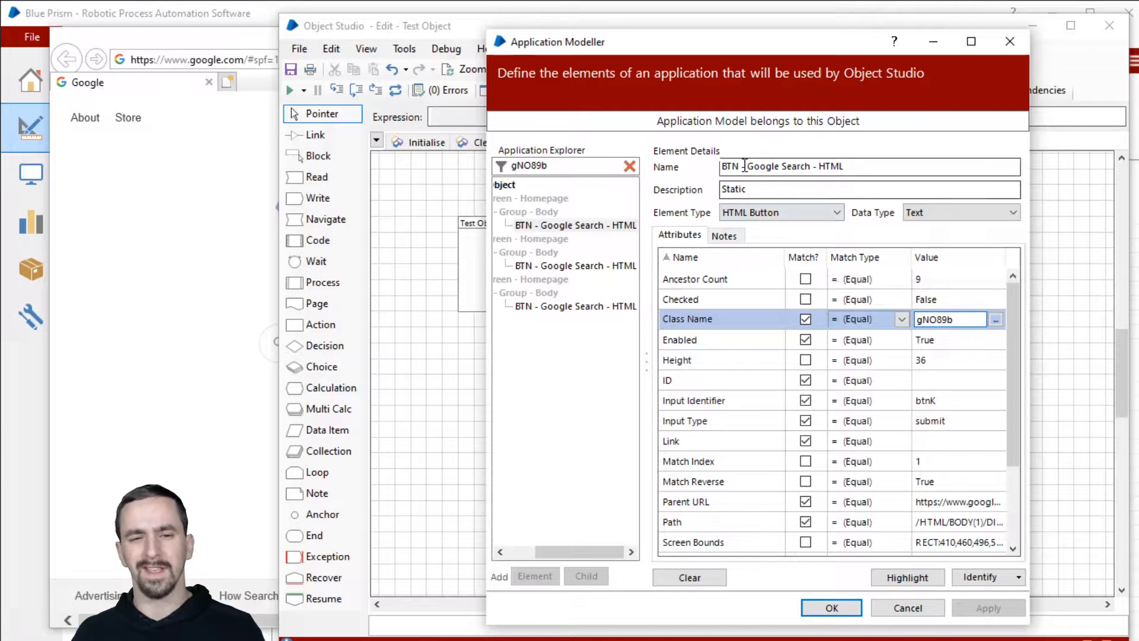
mouse_move(807, 260)
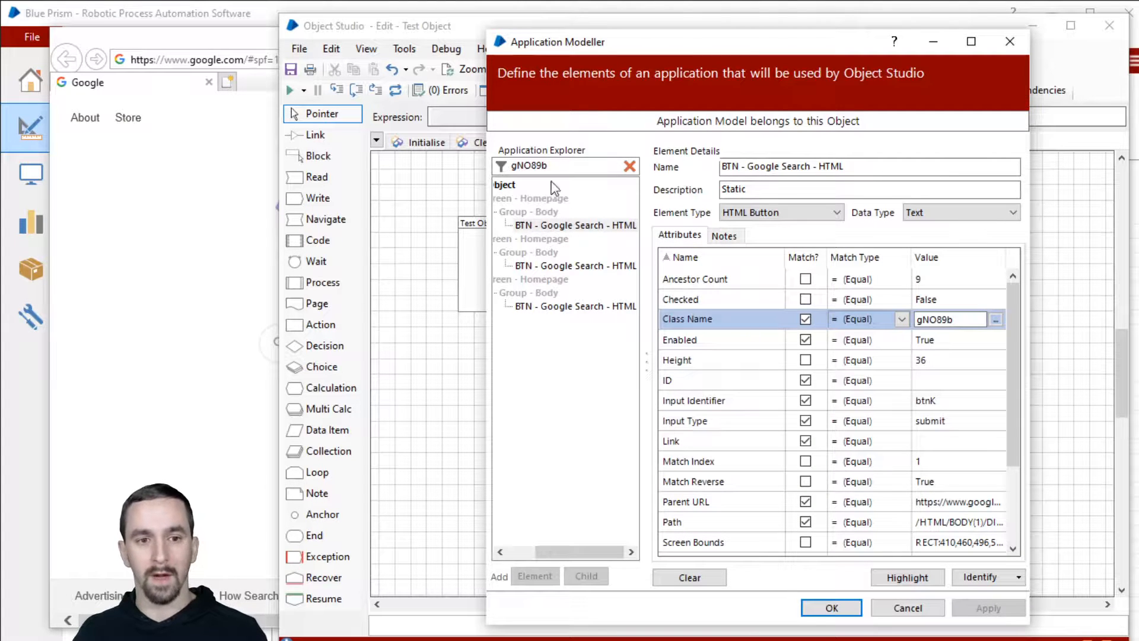
text(Class Name)
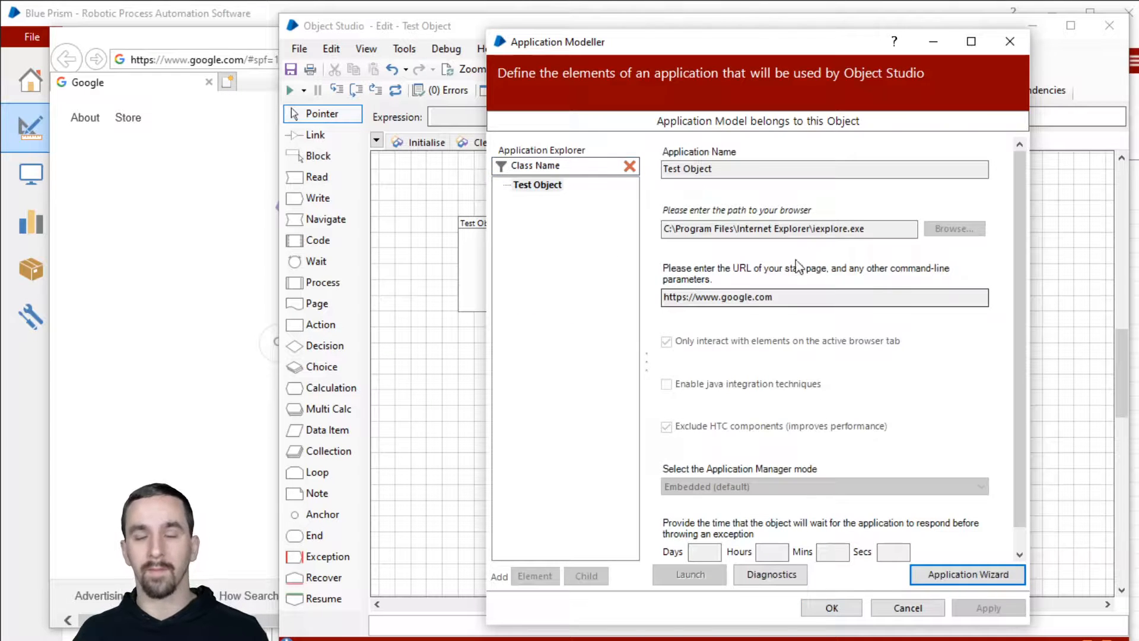
mouse_move(629, 166)
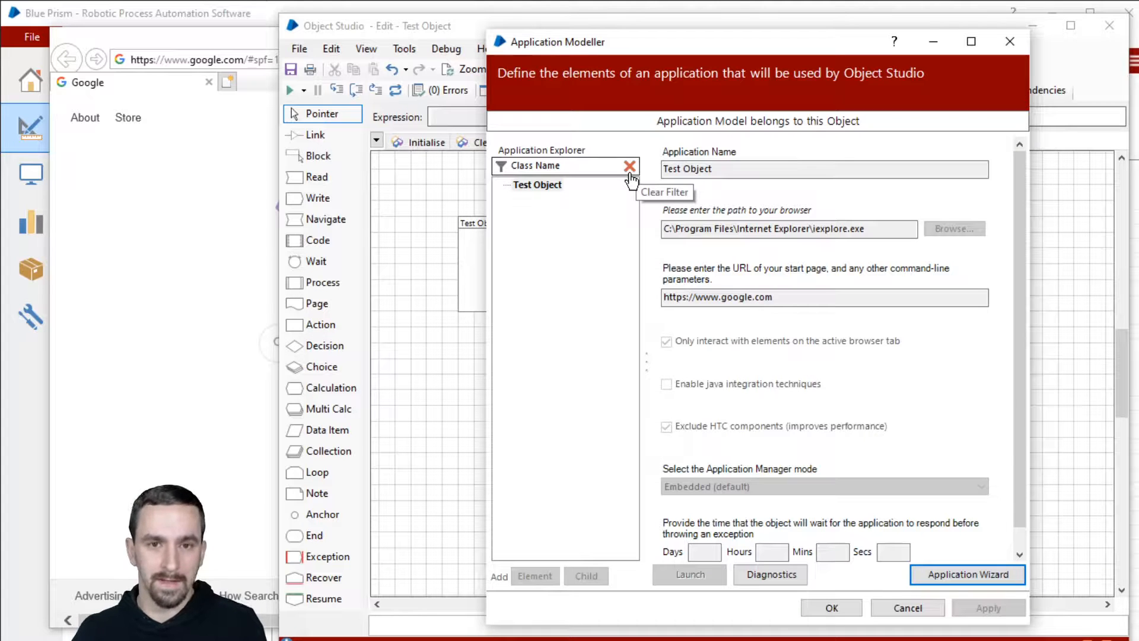
Clear the filter, select the first About link and switch between its attributes and Notes.
click(629, 166)
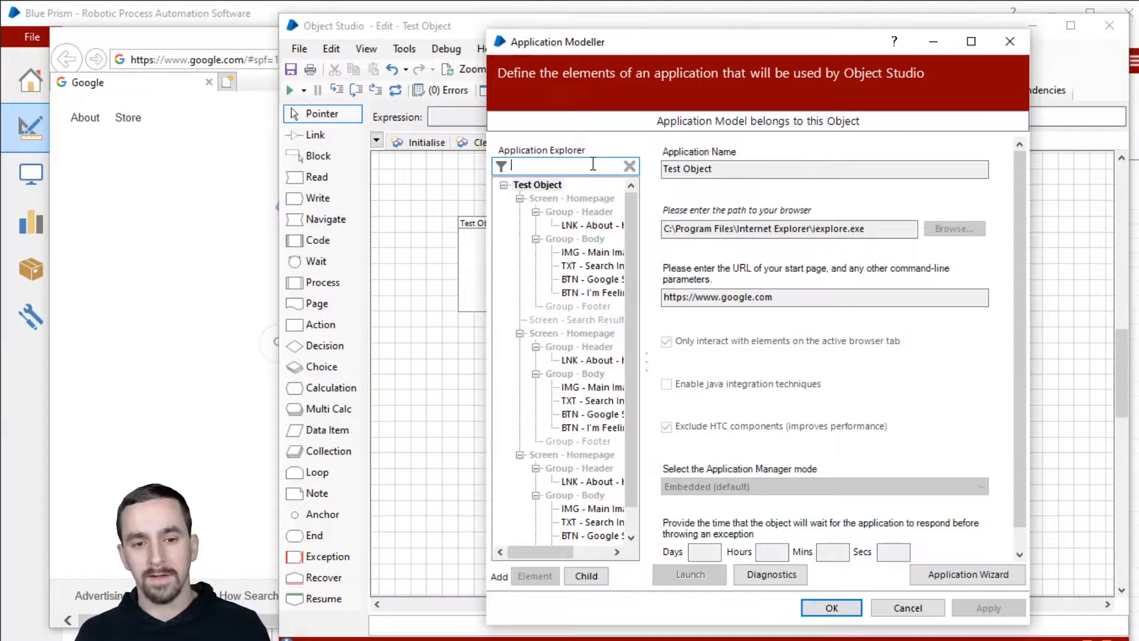
click(592, 224)
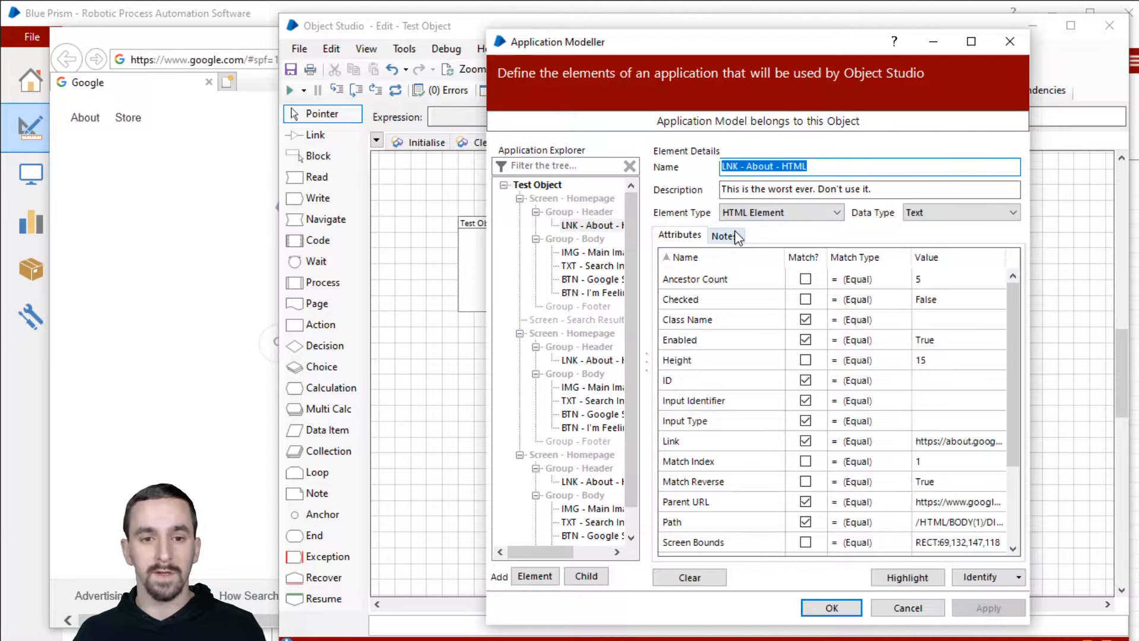
click(723, 235)
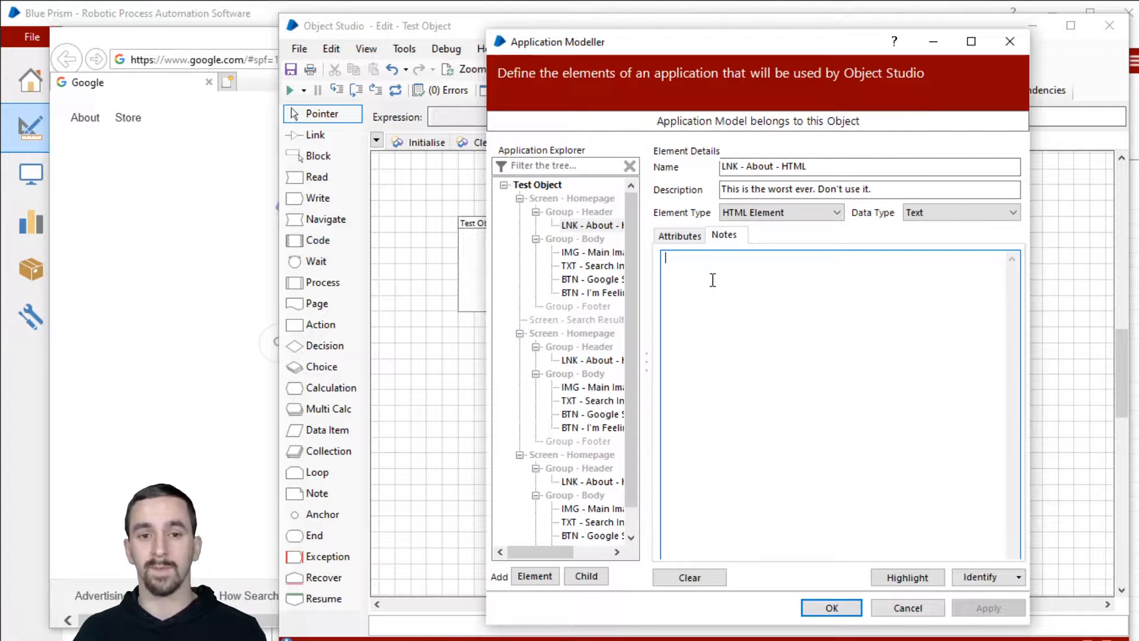
click(679, 235)
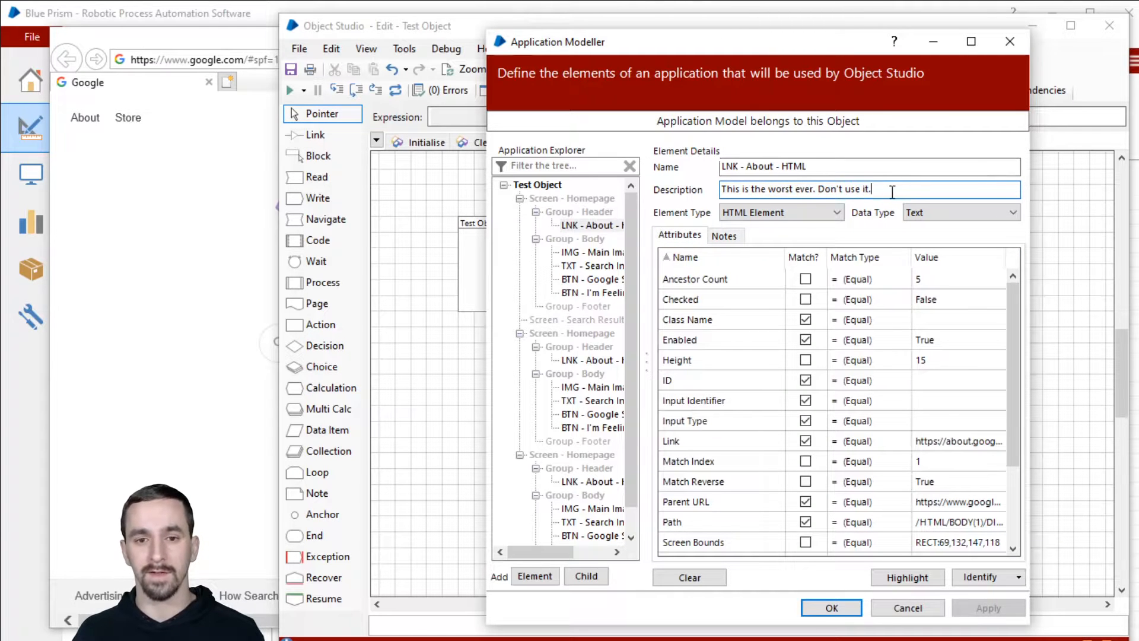
click(724, 235)
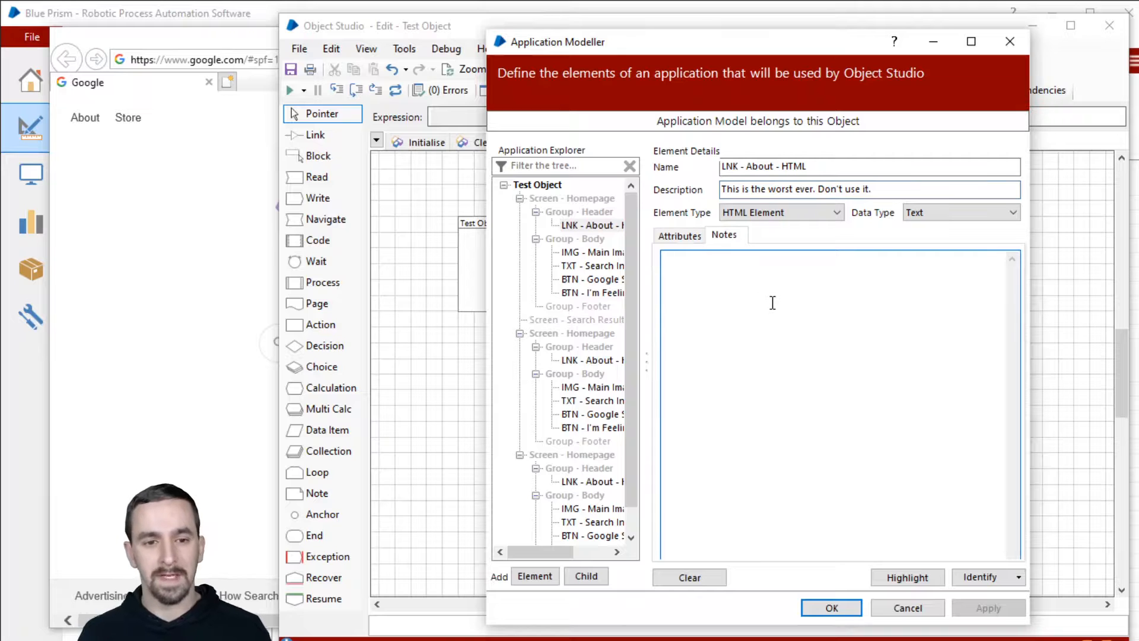
Enter the note "Some stuff here. Random stuff." and select the description text.
text(Some stuff)
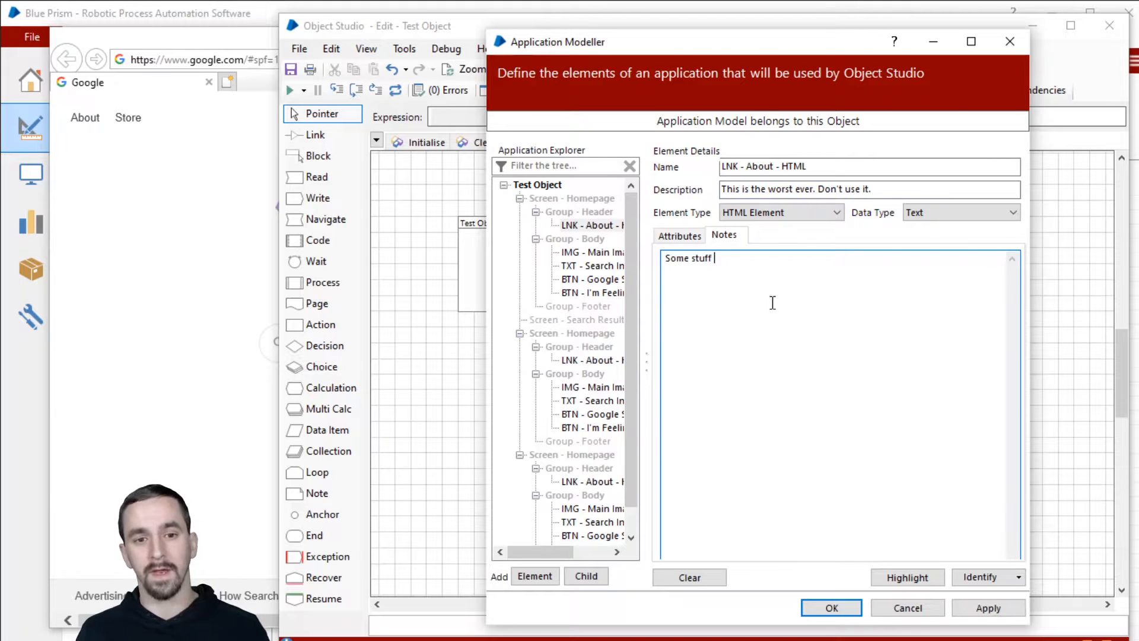
text(here. Random stuff)
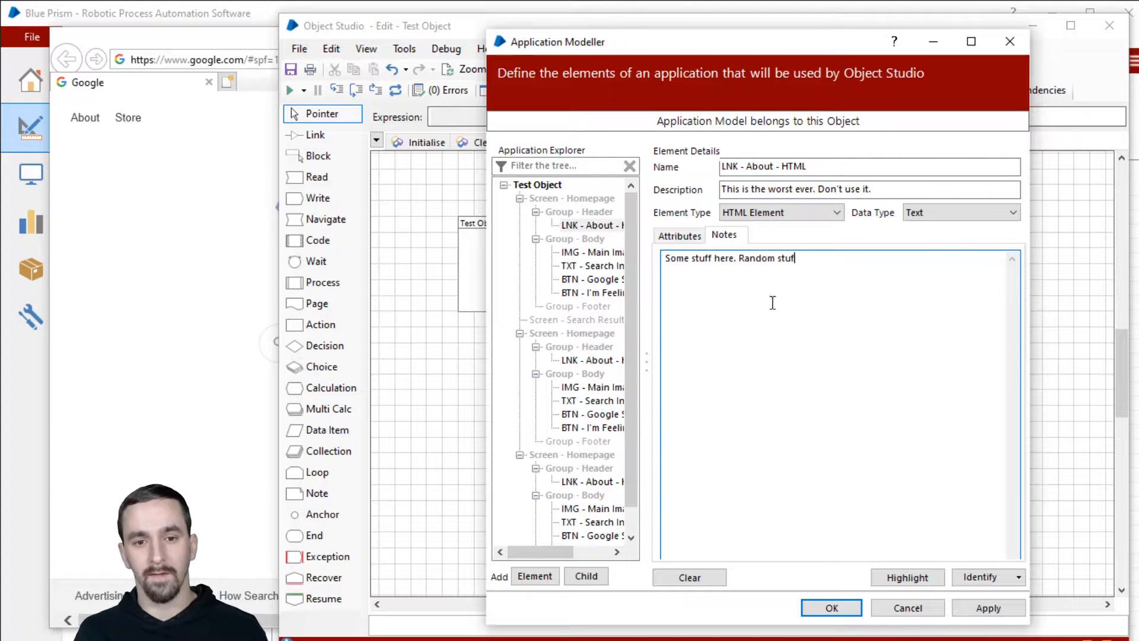
double_click(756, 257)
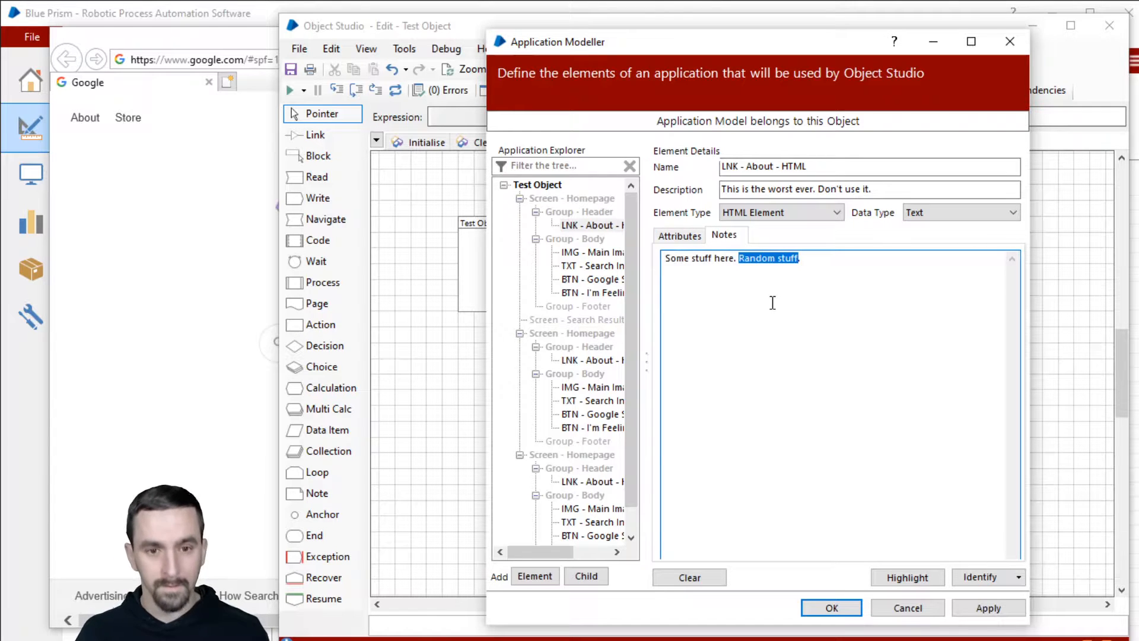
text(Random stuff)
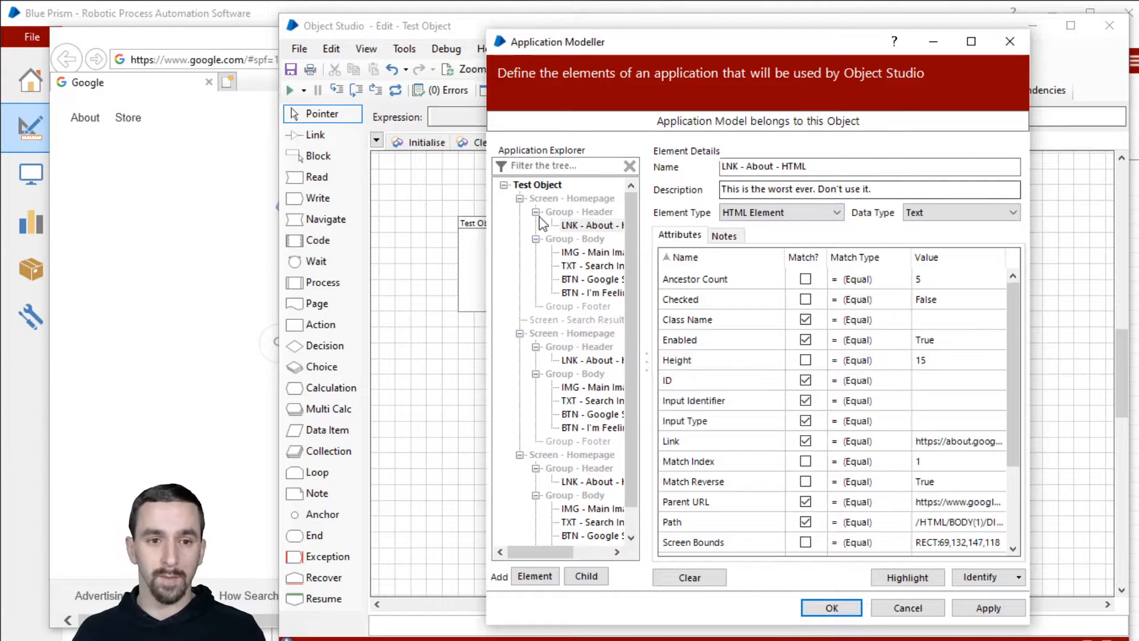
click(869, 189)
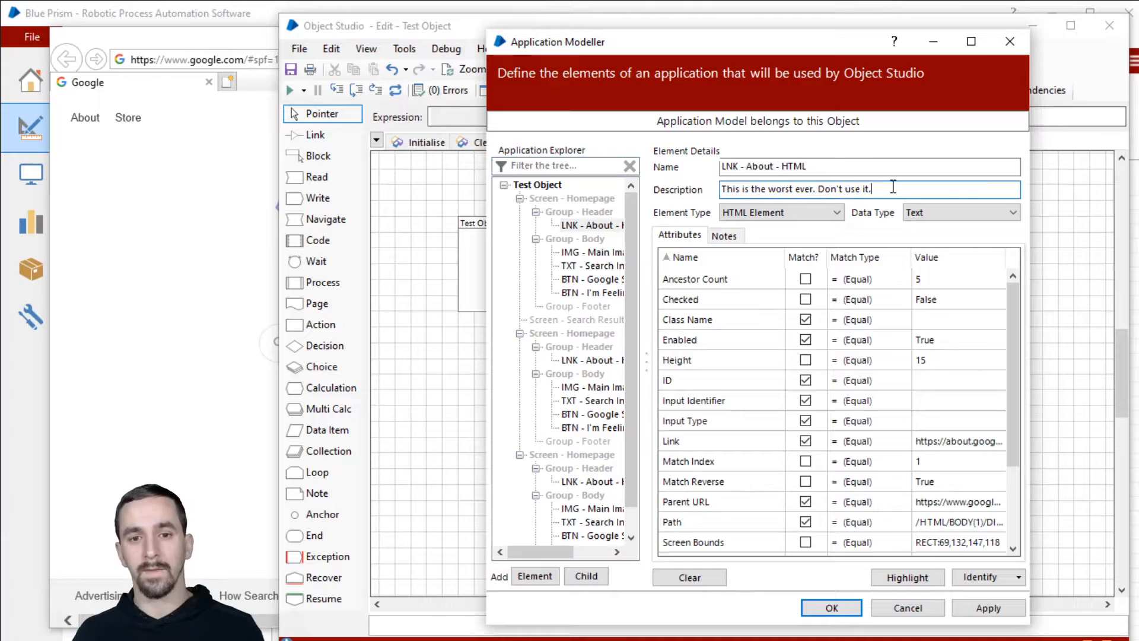
triple_click(795, 189)
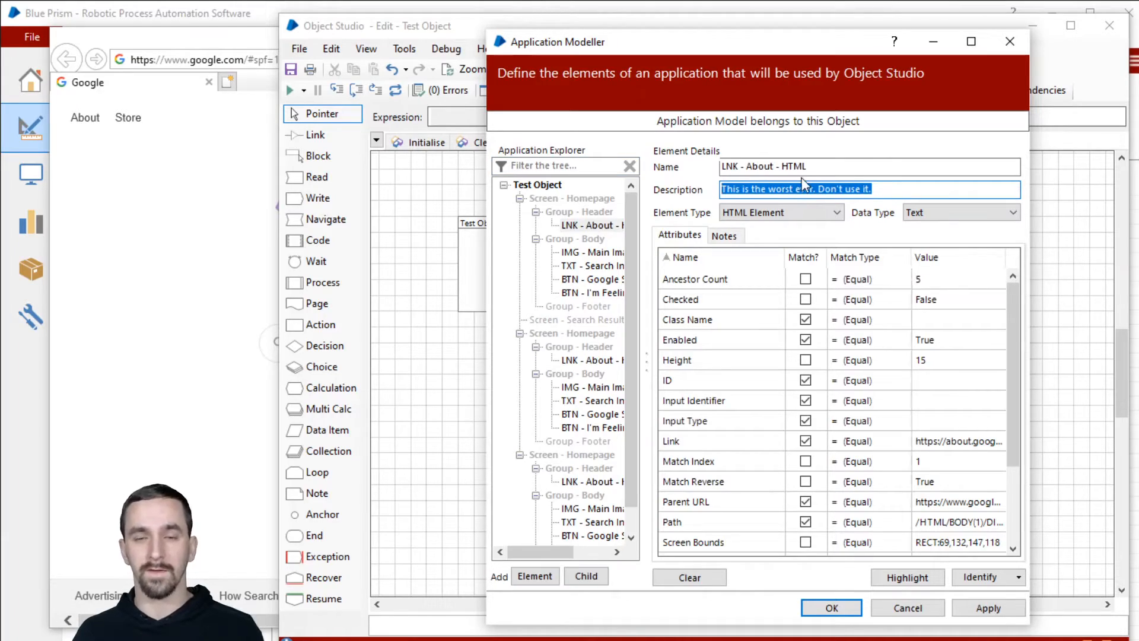